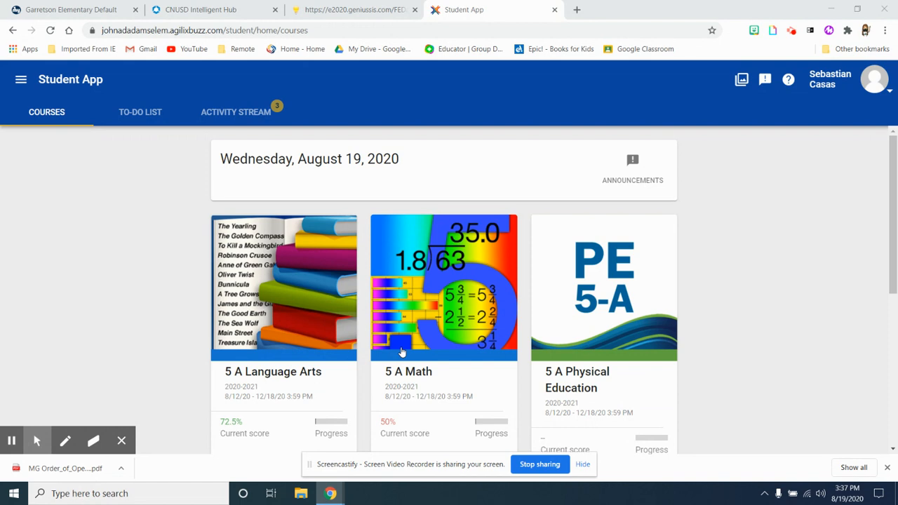
mouse_move(424, 311)
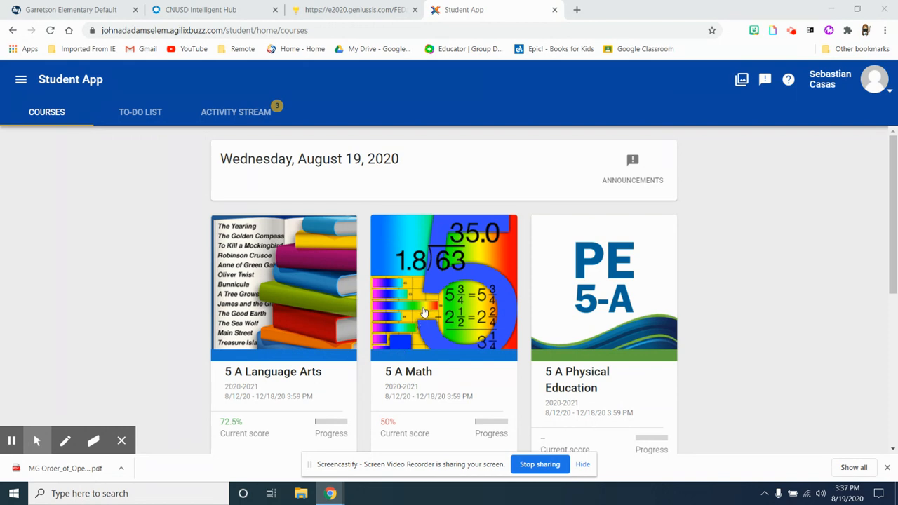
- Open the 5 A Math course and go into Module 1 to show its activity list at 16% progress
left_click(423, 312)
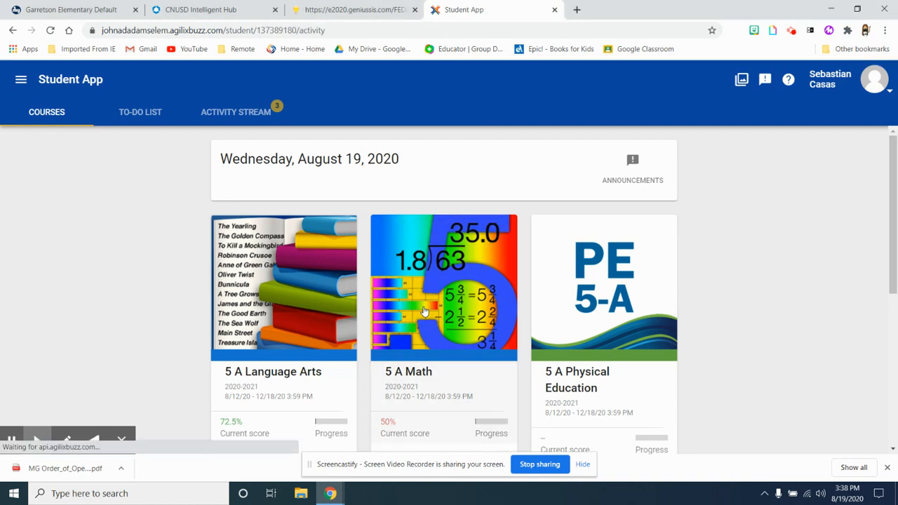
left_click(443, 286)
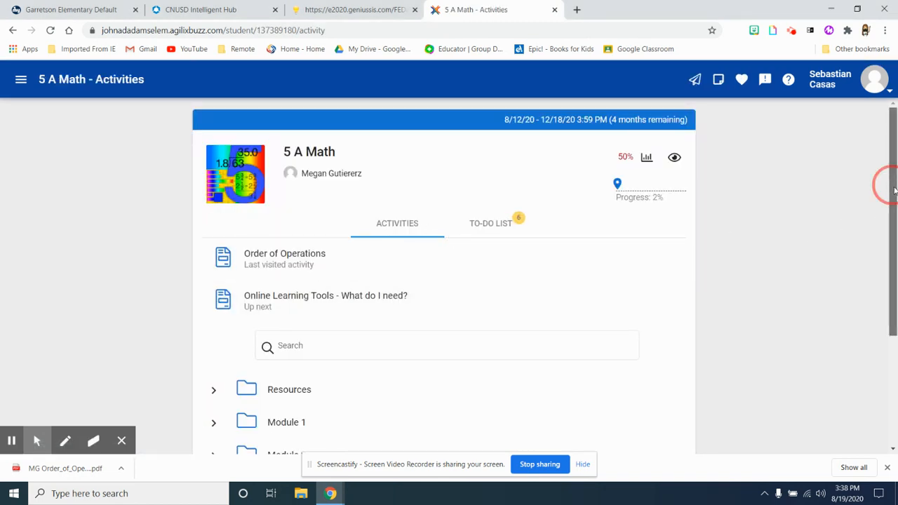
scroll("down", 3)
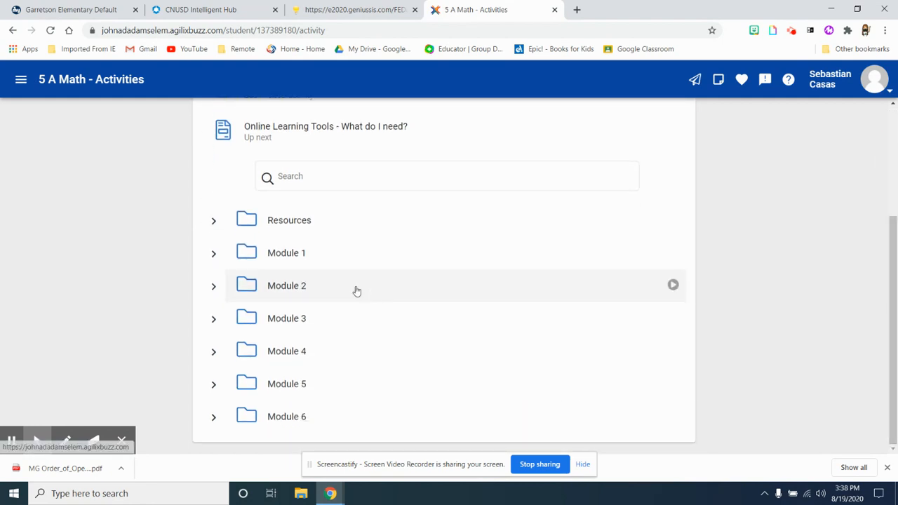
left_click(286, 253)
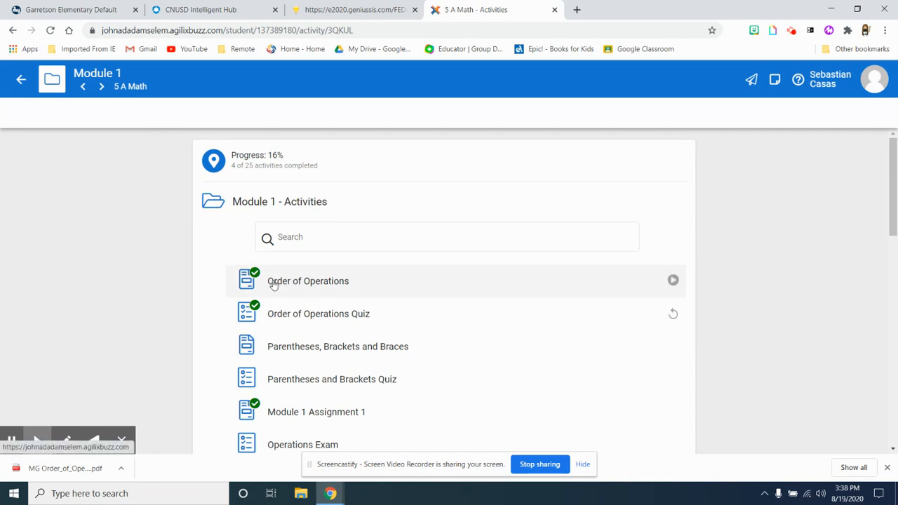
mouse_move(317, 314)
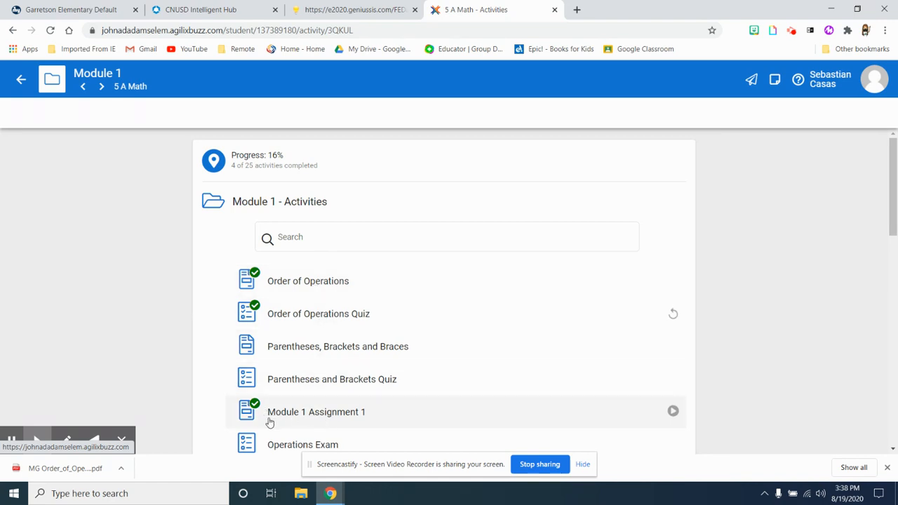
mouse_move(763, 294)
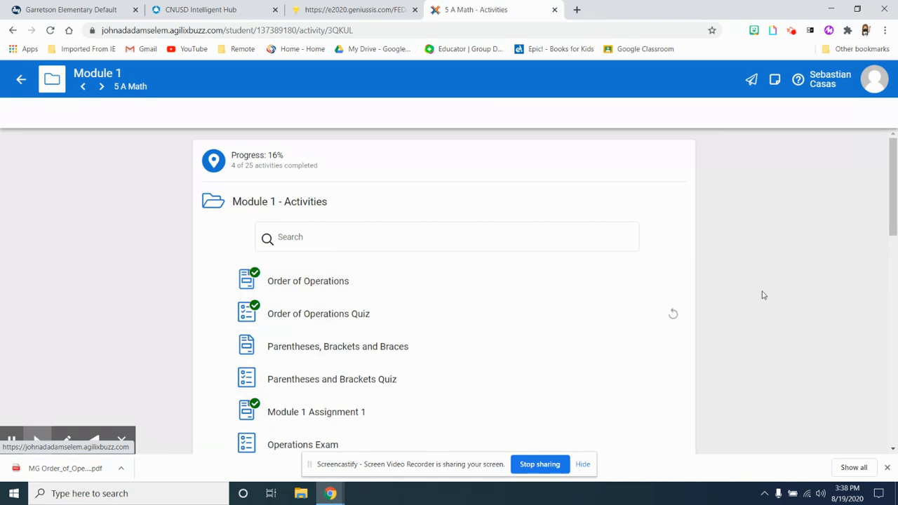
- Scroll through Module 1's activities down to Translating Words to Math and back up
scroll("down", 3)
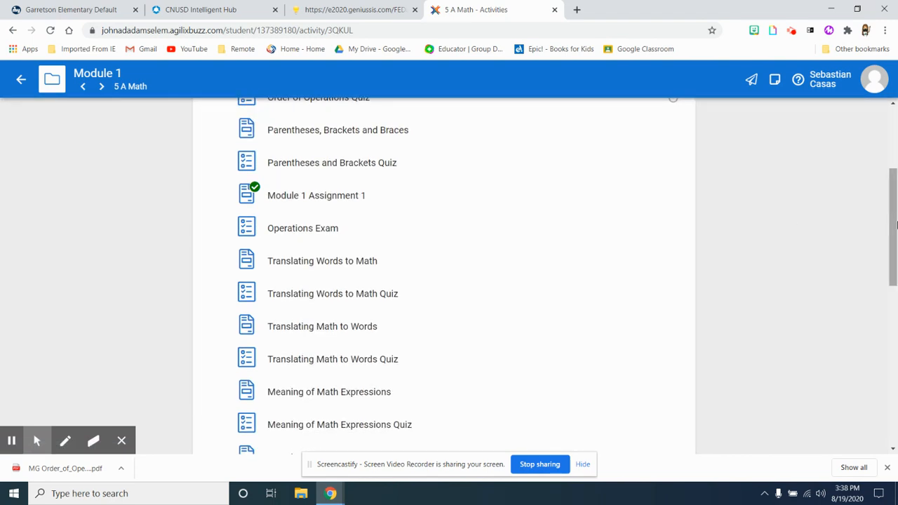
scroll("up", 3)
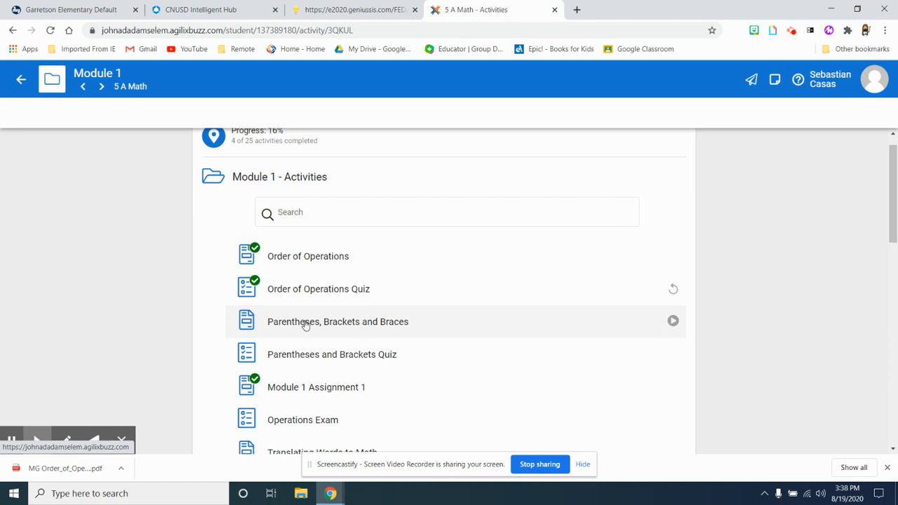
mouse_move(310, 326)
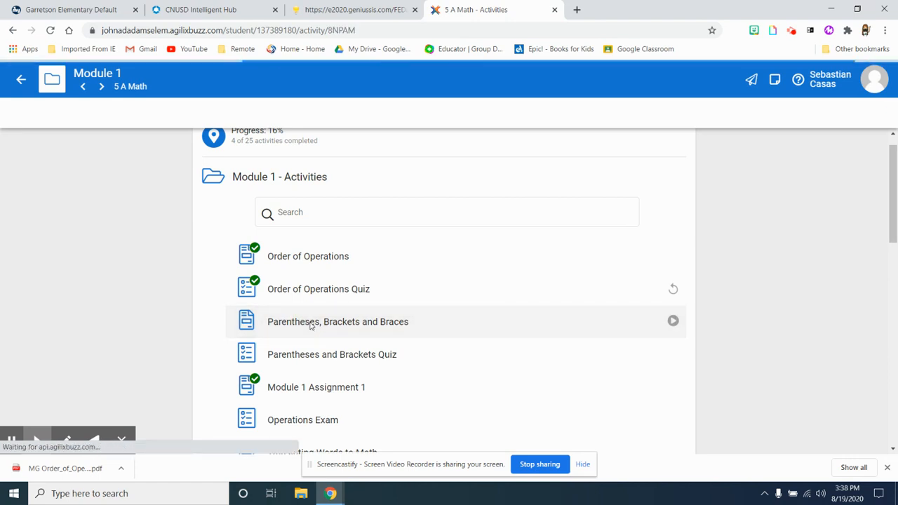
- Open the Parentheses, Brackets and Braces activity and move to its second lesson page
left_click(337, 321)
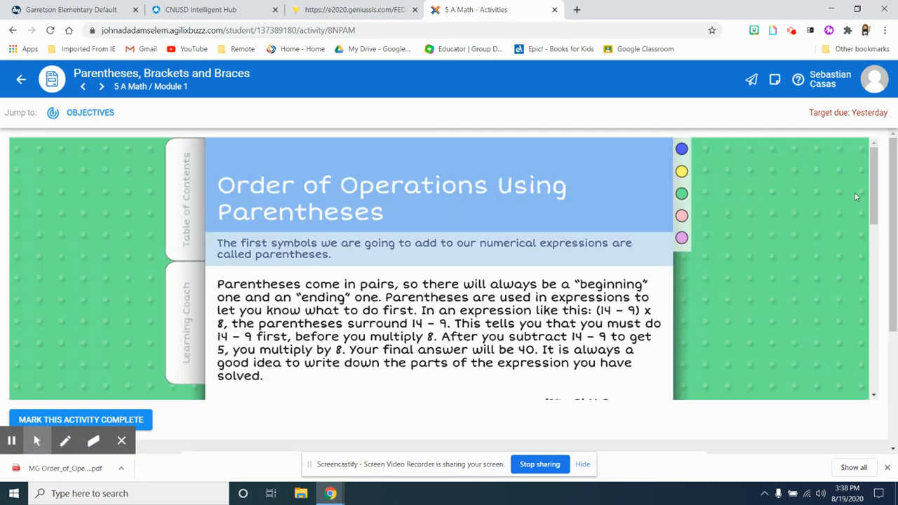
scroll("down", 3)
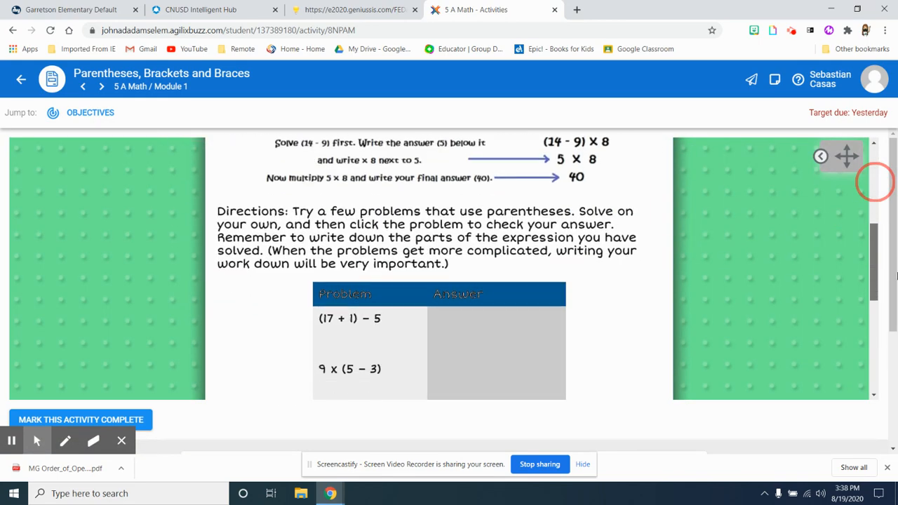
scroll("down", 3)
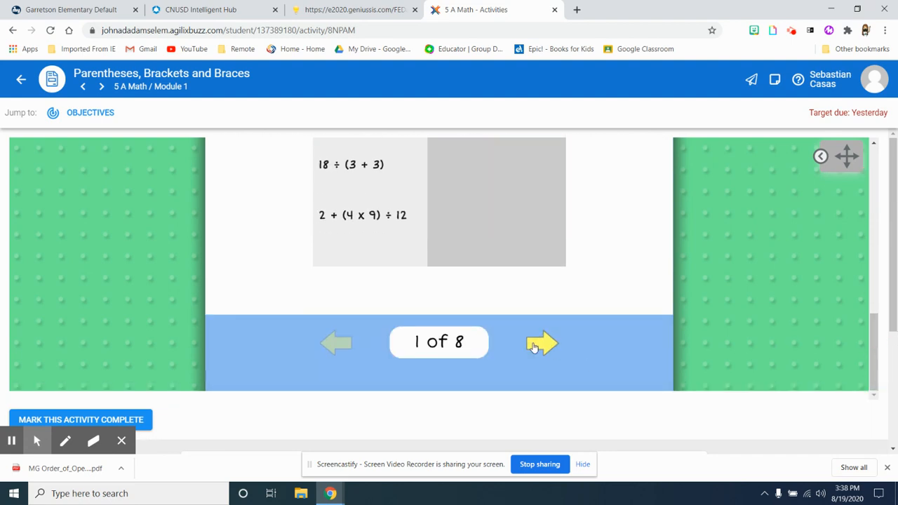
left_click(541, 342)
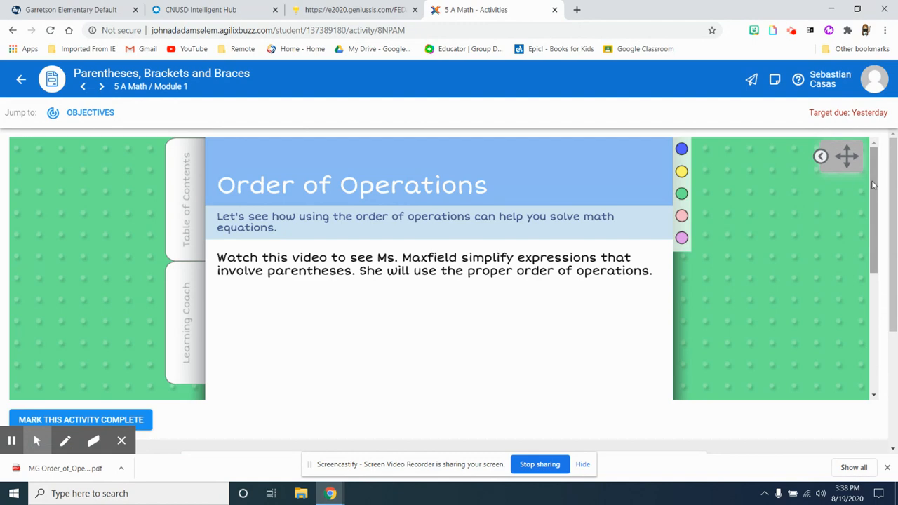
scroll("down", 3)
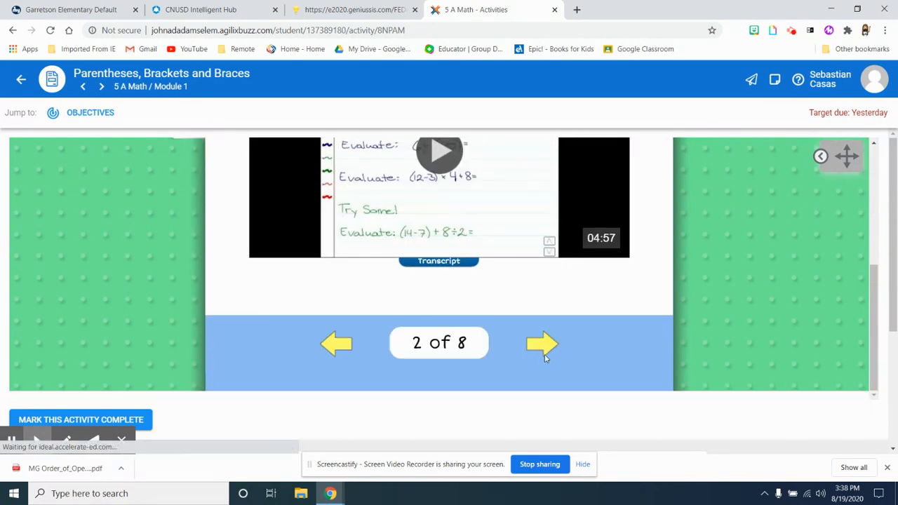
- Advance through the third page to the Practice with Brackets Assignment page and review it
left_click(541, 342)
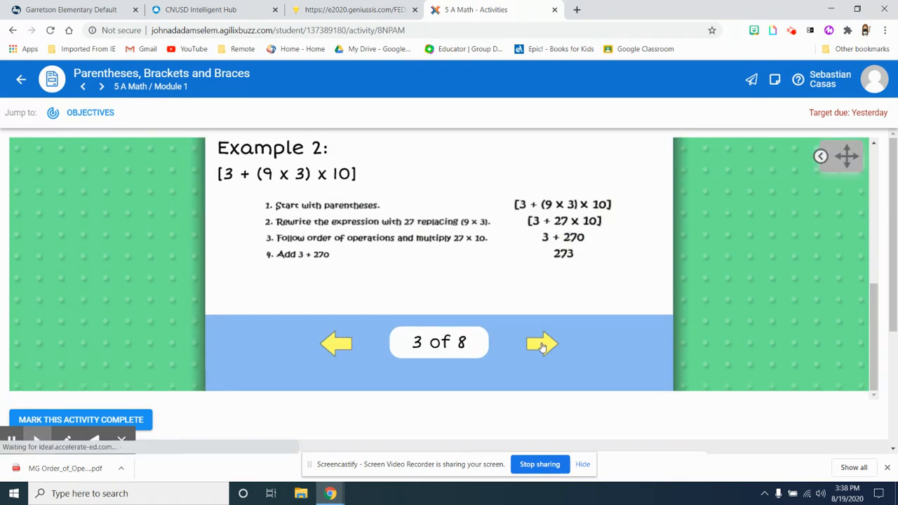
left_click(541, 343)
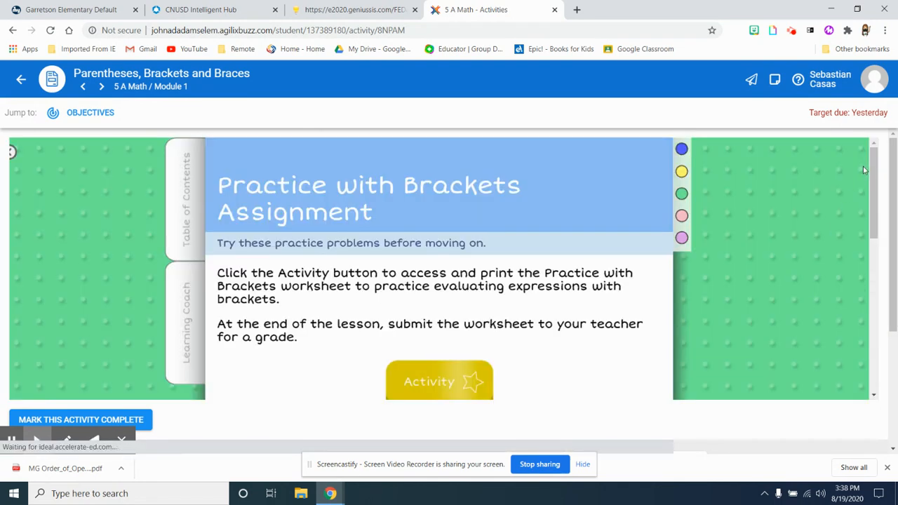
scroll("down", 3)
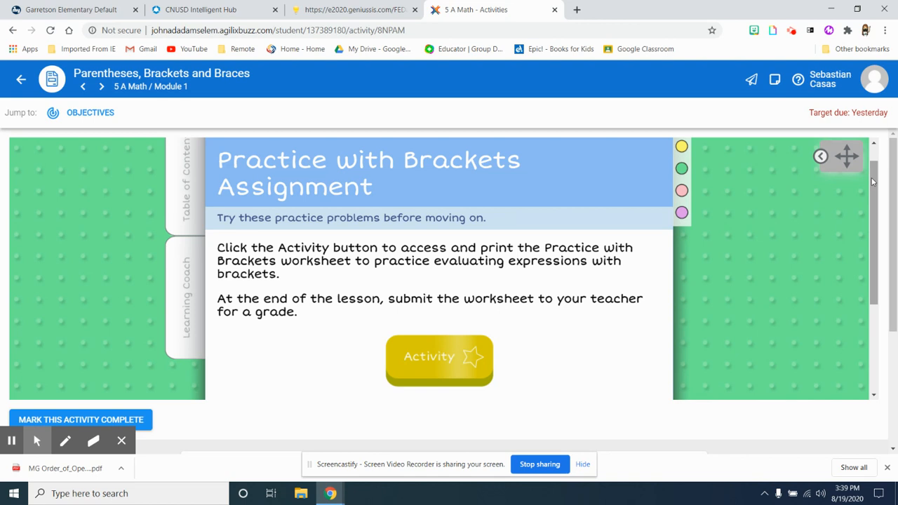
scroll("down", 3)
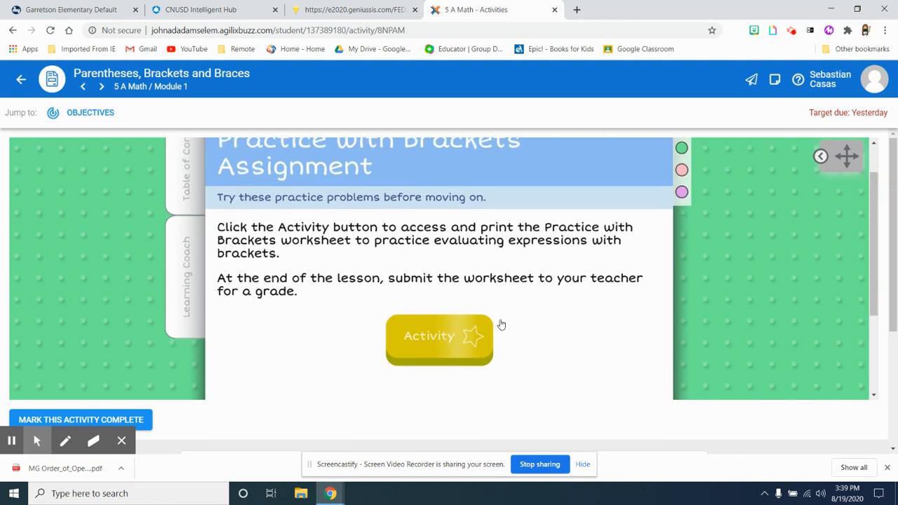
- Open the Practice with Brackets worksheet PDF and save it to the Desktop with MG prefixed to its name
left_click(437, 337)
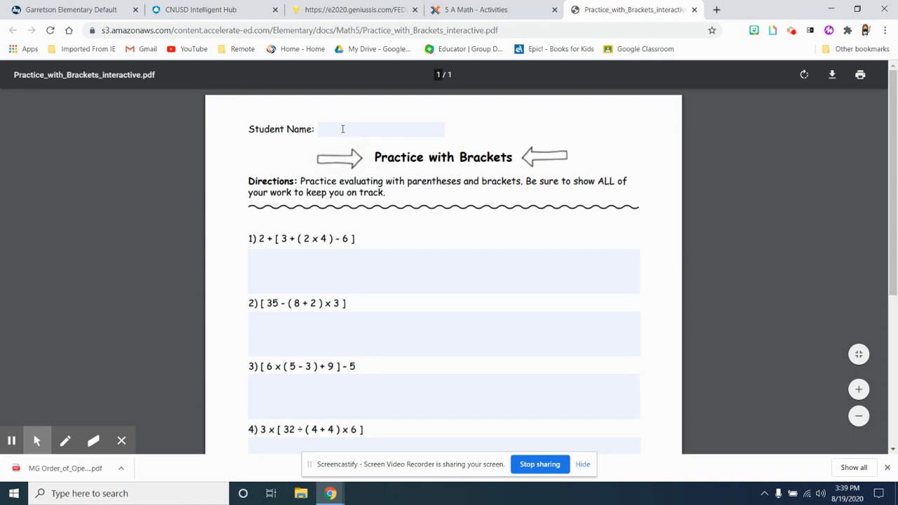
type("mkkkjkkk")
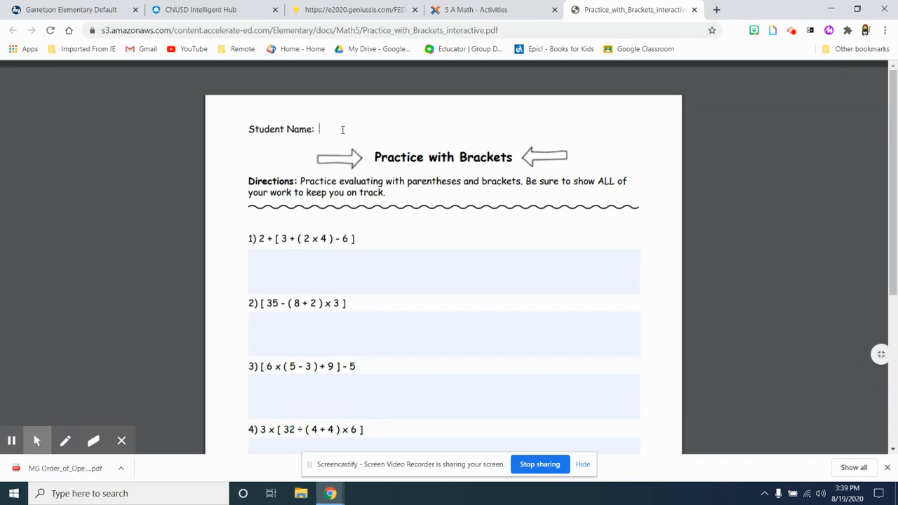
mouse_move(833, 76)
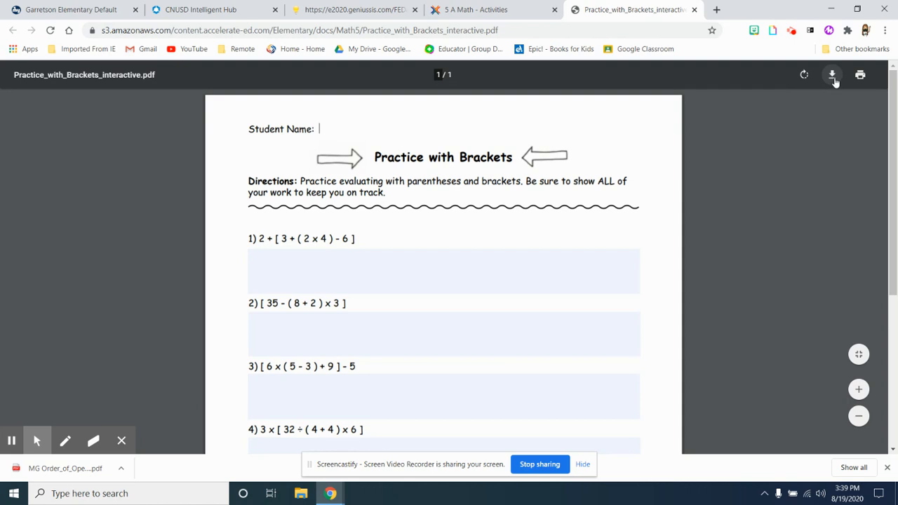
left_click(832, 74)
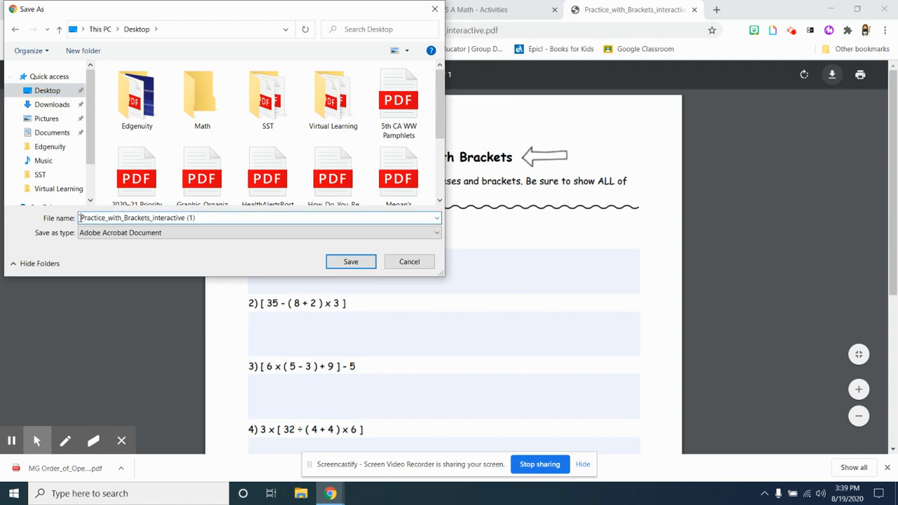
type("MG")
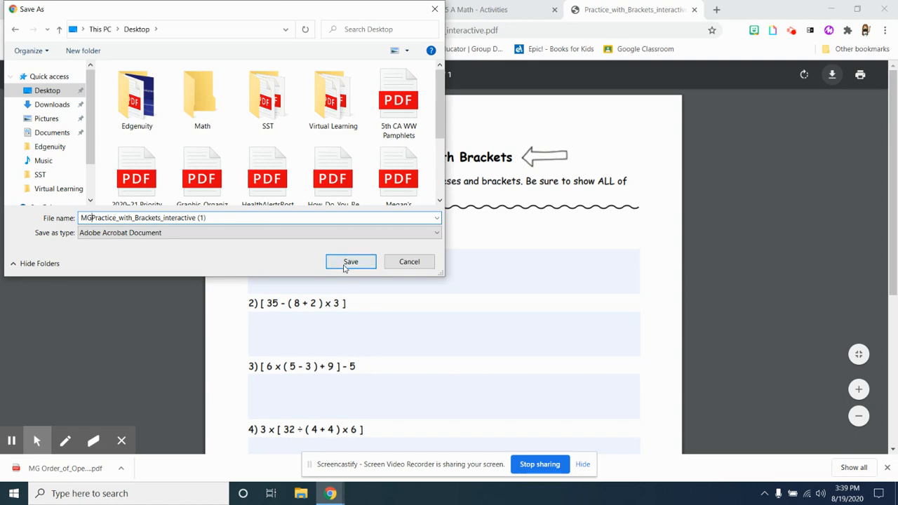
left_click(351, 261)
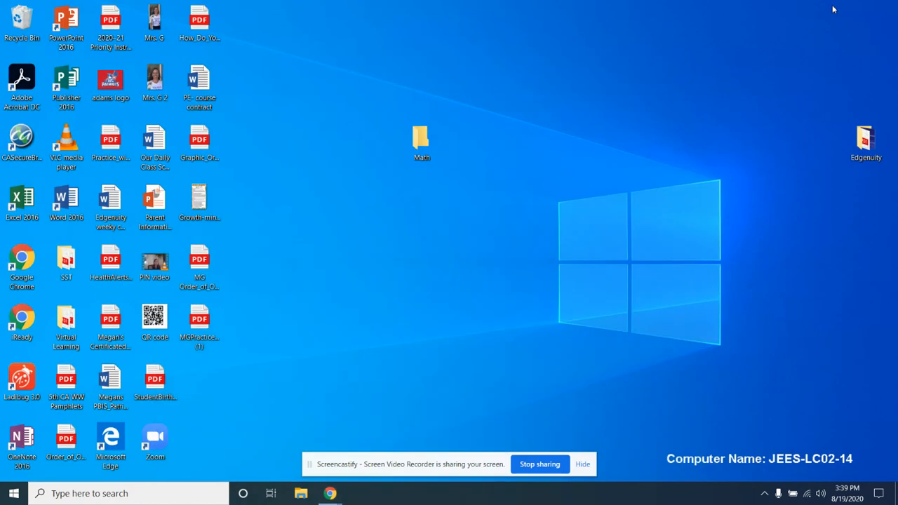
- Open the MGPractice PDF from the desktop and fill in 'My name', 'is is an example' and 'Finished' in its answer boxes
left_click(199, 325)
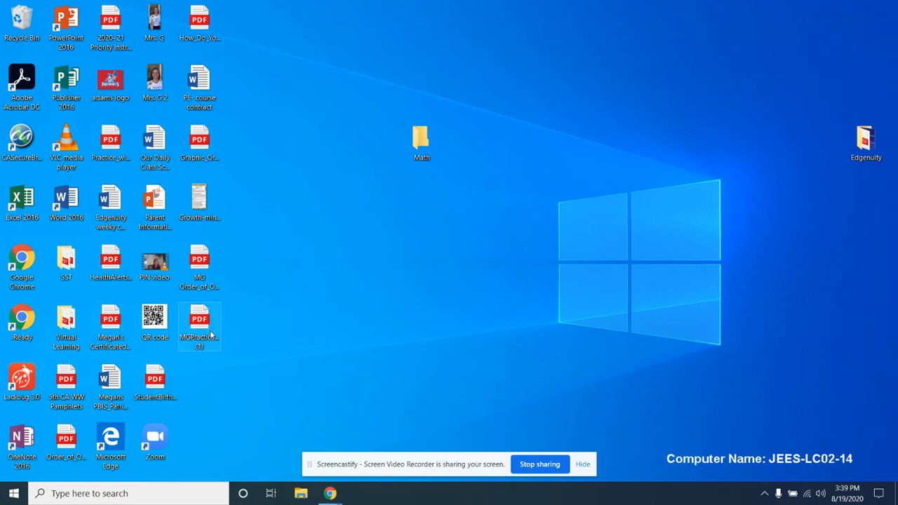
double_click(199, 319)
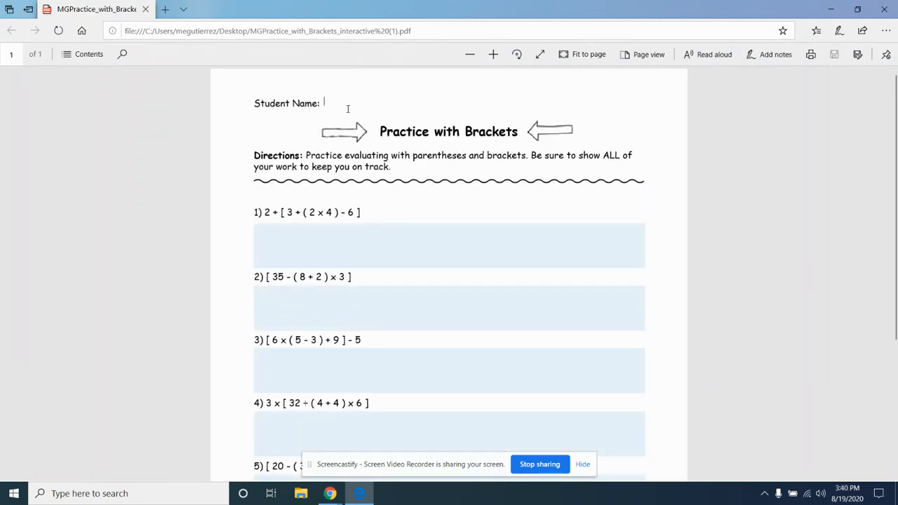
type("My name")
left_click(449, 245)
type("Th")
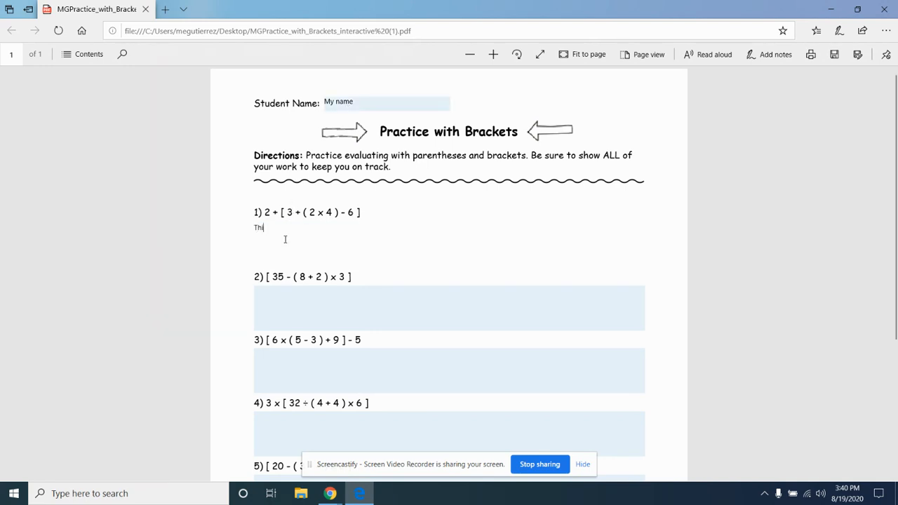
type("is is an example")
left_click(449, 371)
type("Testing")
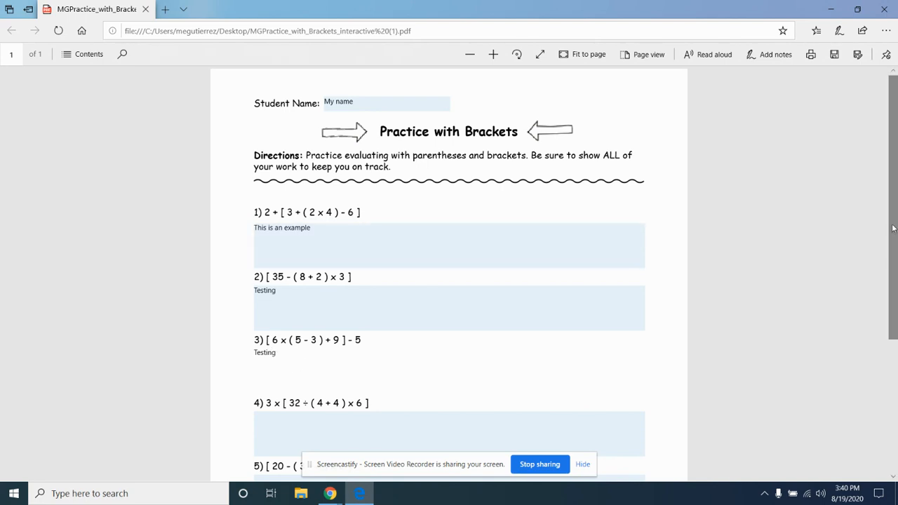
scroll("down", 3)
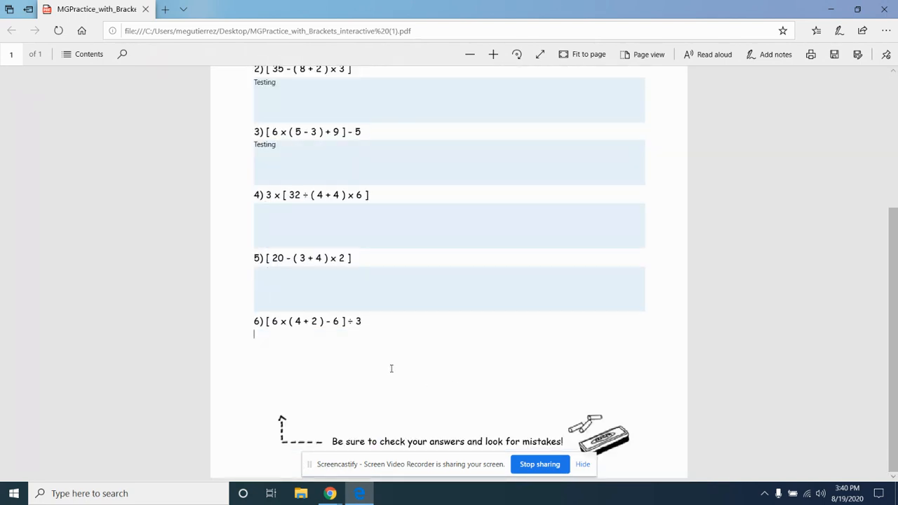
type("Finished")
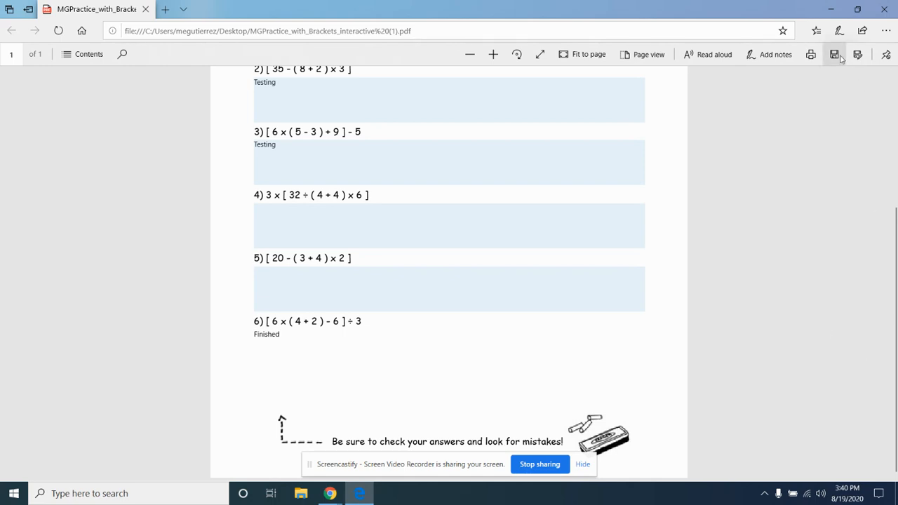
mouse_move(856, 64)
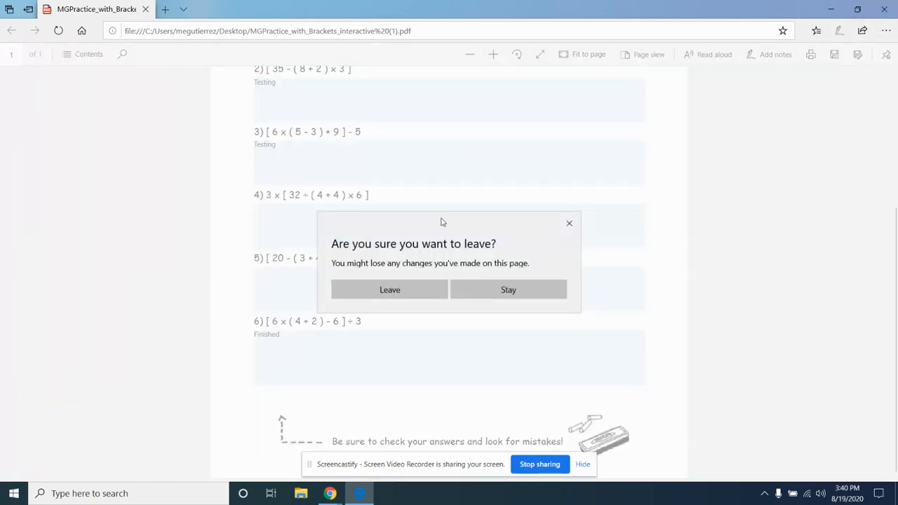
- Stay on the leave prompt, close Edge, reopen the saved PDF to confirm the answers were kept, and close it again
left_click(508, 289)
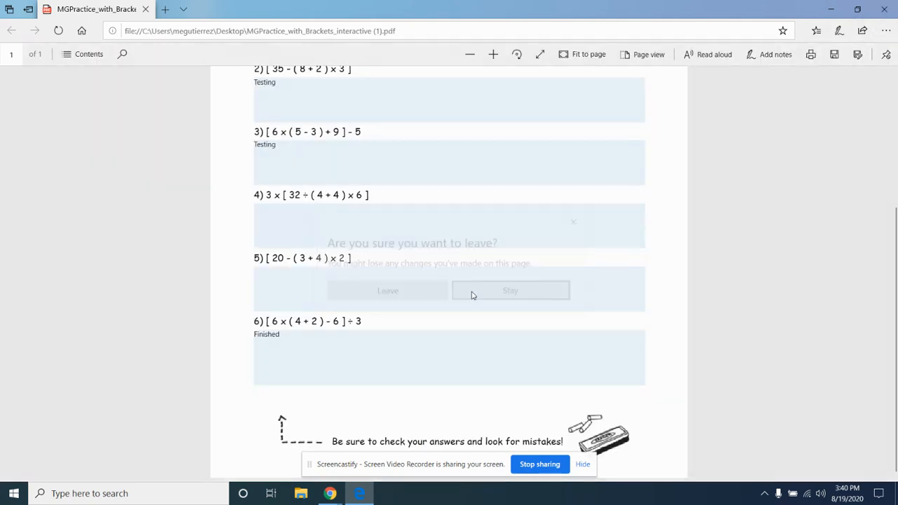
left_click(511, 291)
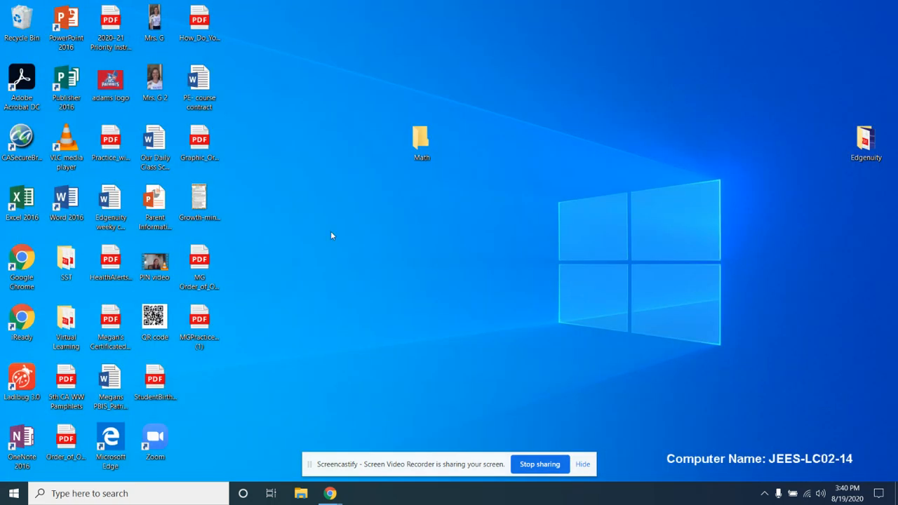
double_click(199, 320)
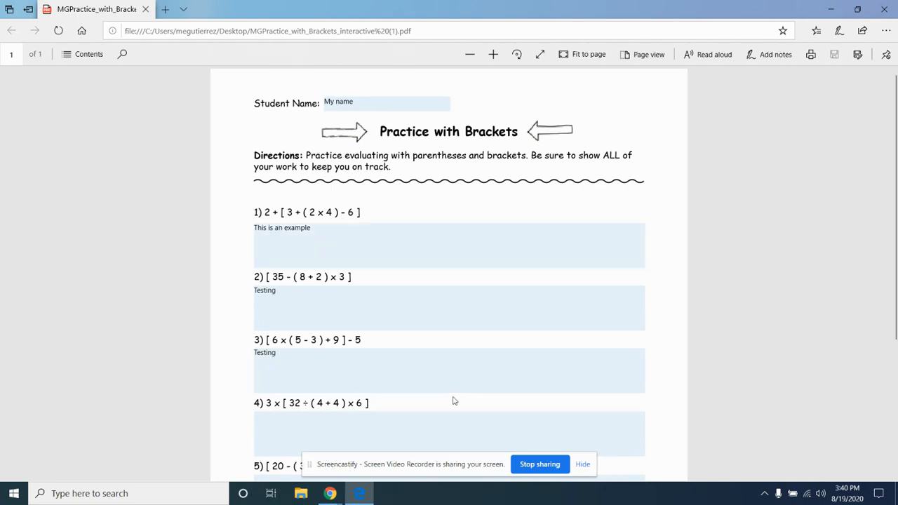
mouse_move(752, 112)
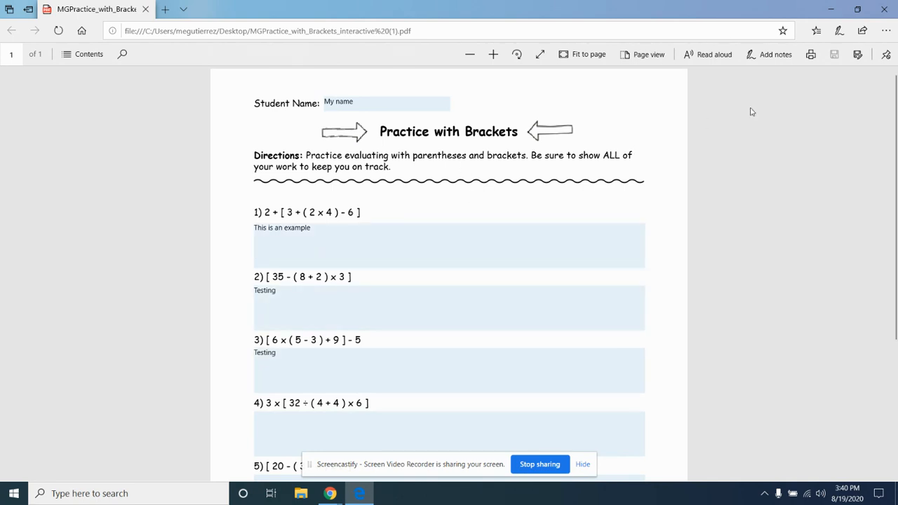
left_click(830, 8)
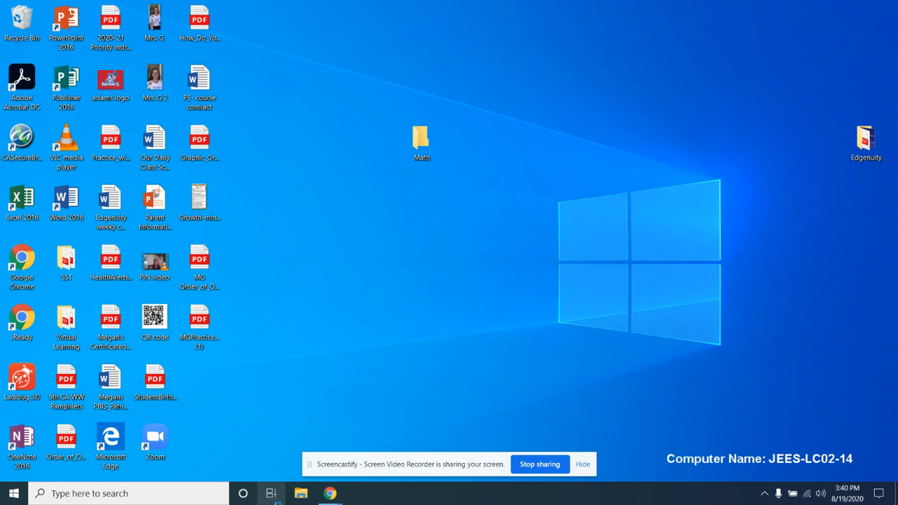
mouse_move(286, 443)
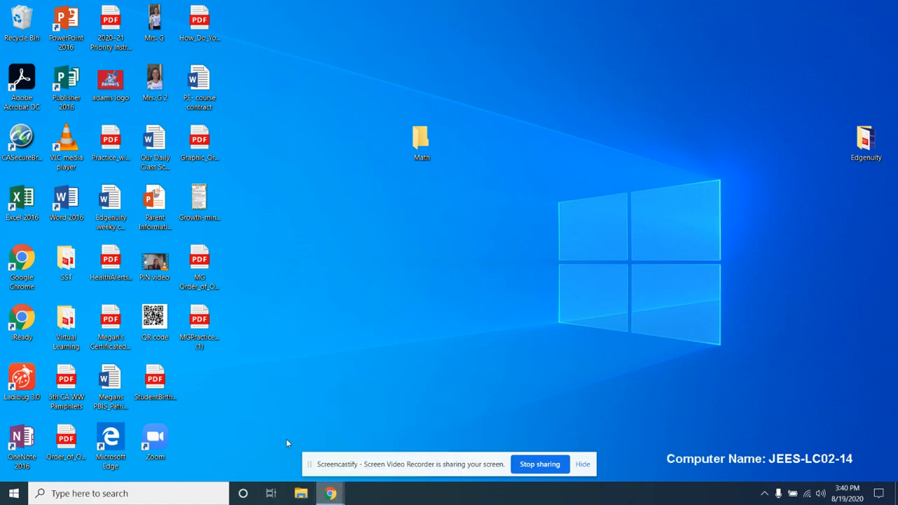
- Return to Chrome, close the old brackets worksheet tab and scroll down the lesson page
left_click(330, 493)
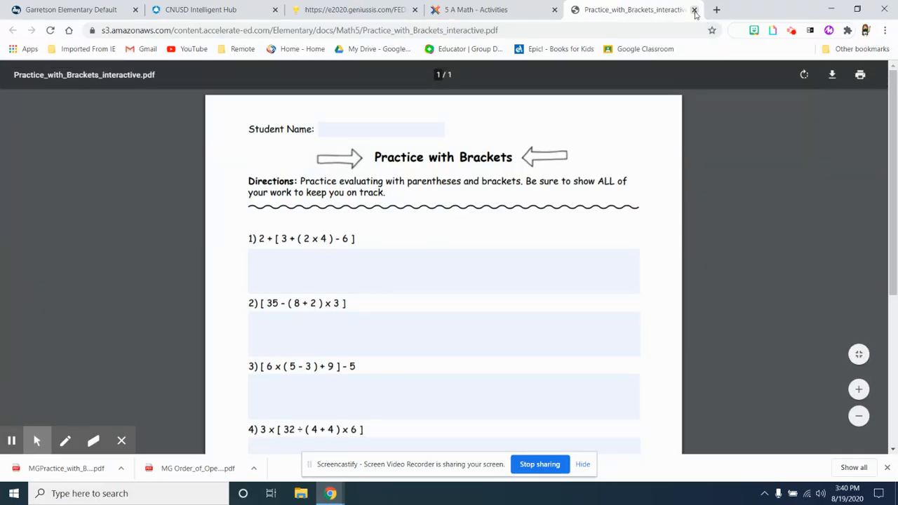
left_click(693, 8)
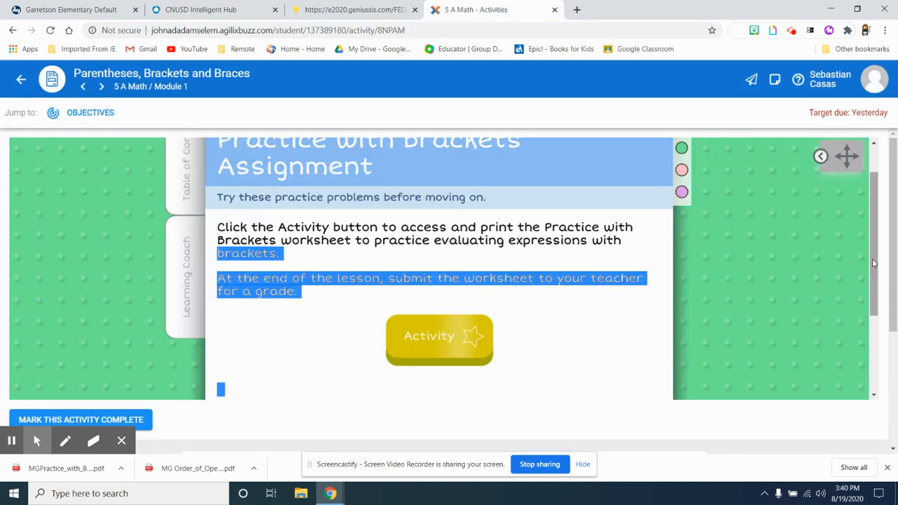
scroll("down", 3)
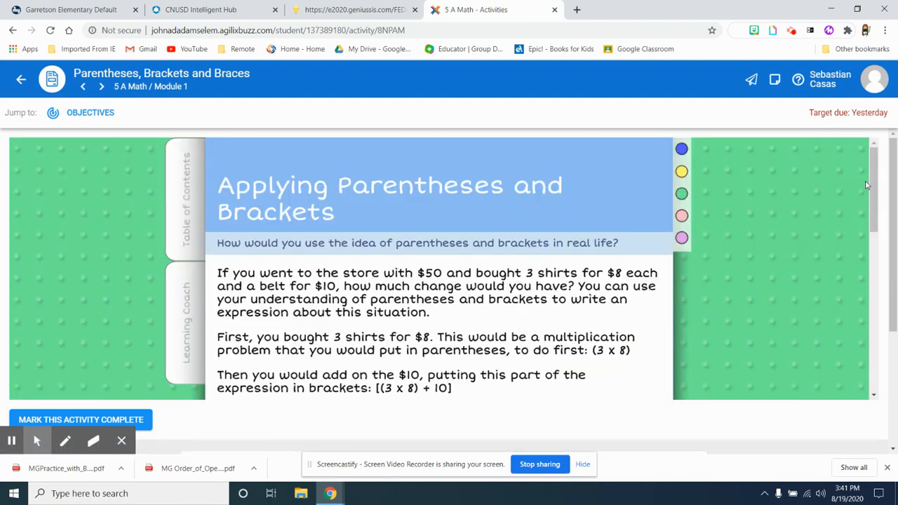
scroll("down", 3)
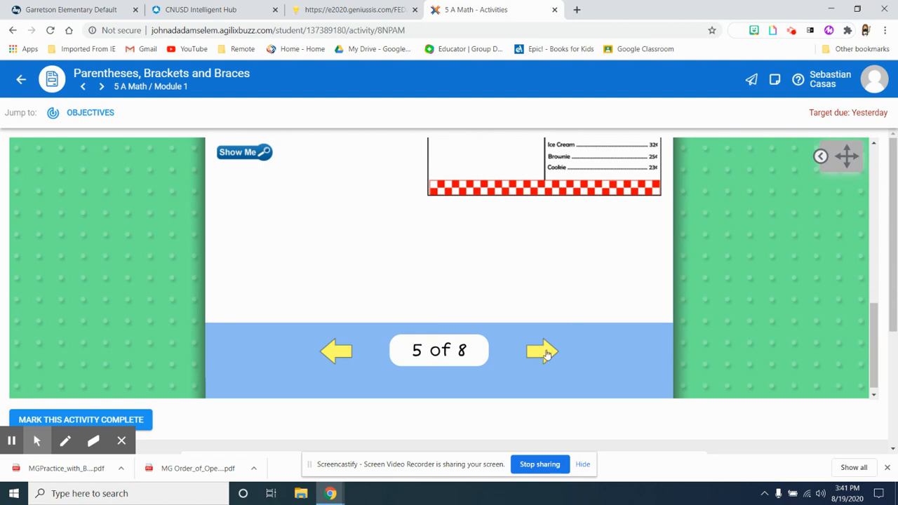
- Advance to the Applying Parentheses and Brackets Practice Assignment and open its worksheet PDF
left_click(542, 351)
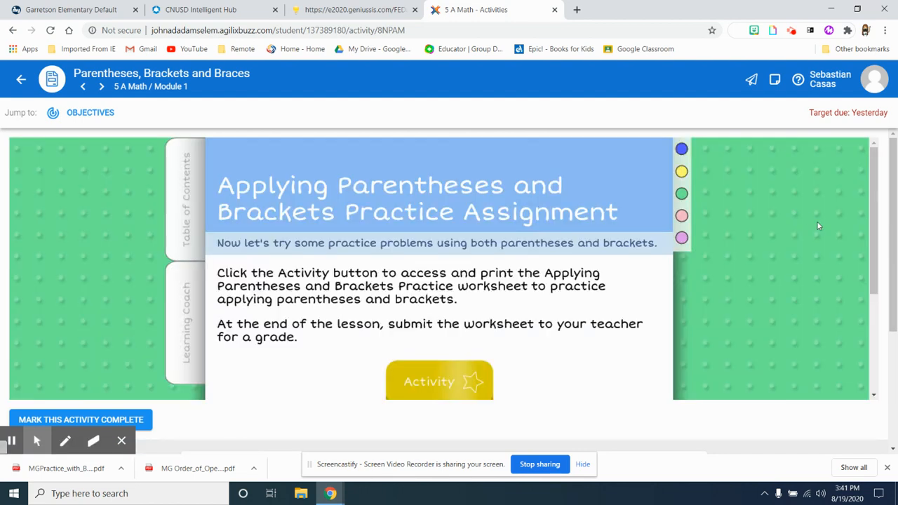
scroll("down", 3)
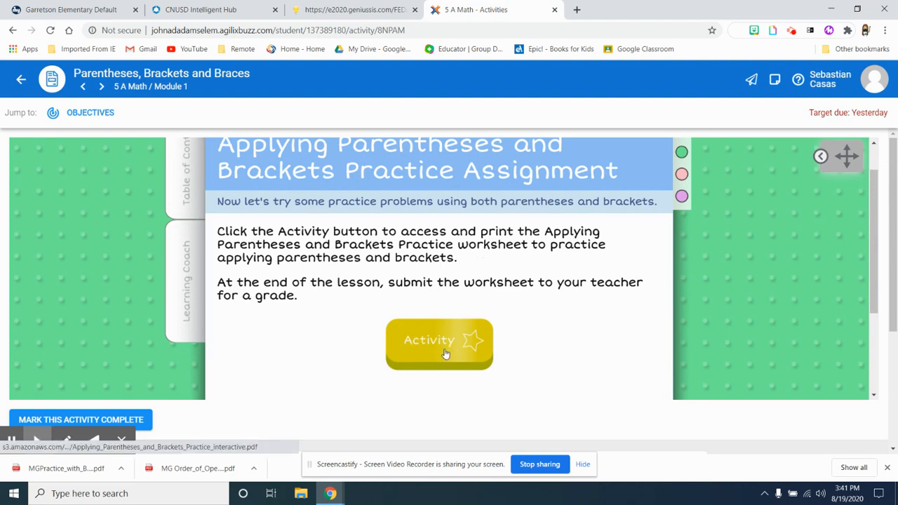
left_click(439, 343)
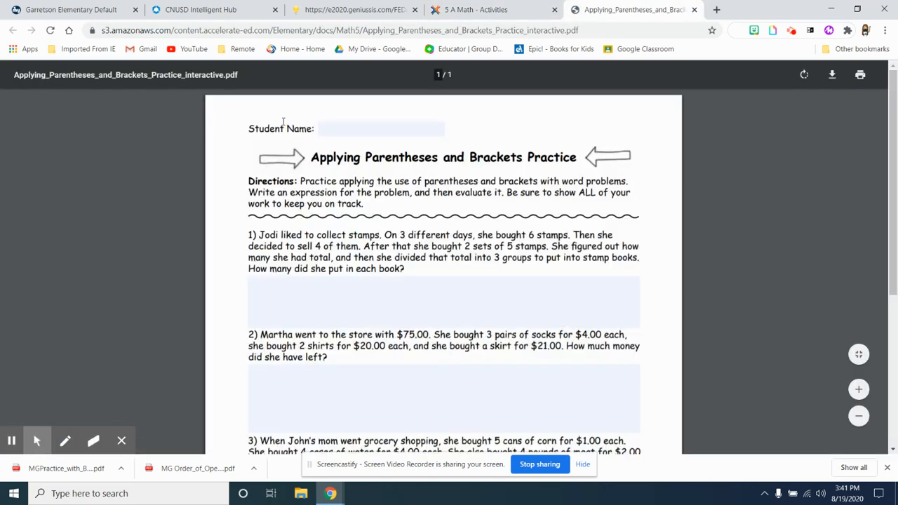
mouse_move(656, 177)
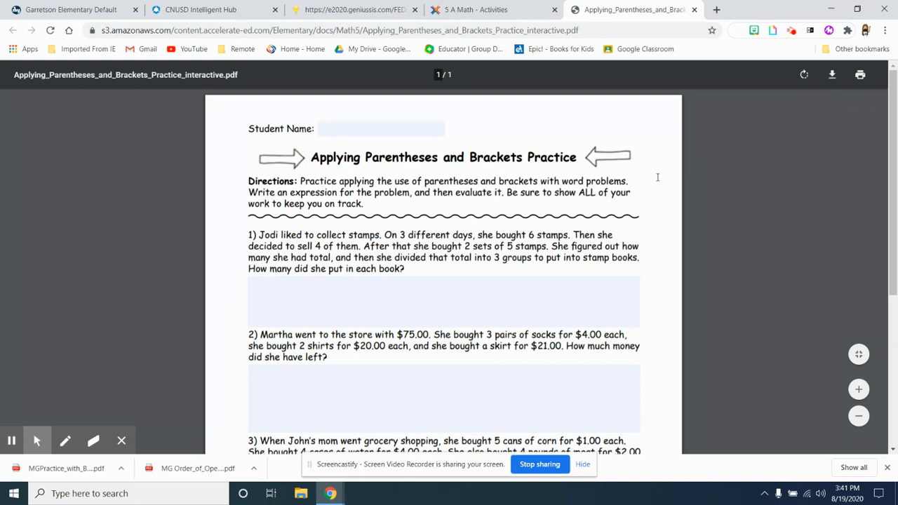
mouse_move(374, 127)
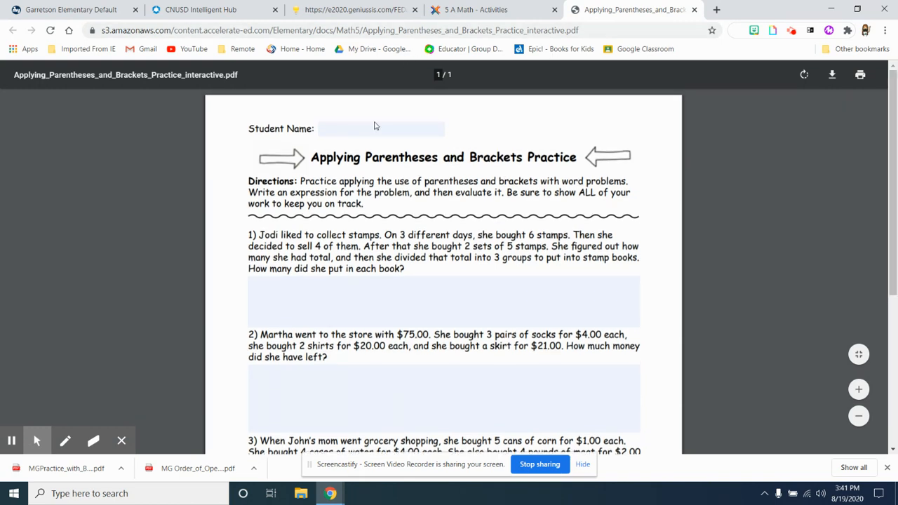
- Enter 'My name is' as student name and 'Tes' and 'I am testing' under problems 1 and 2
type("M")
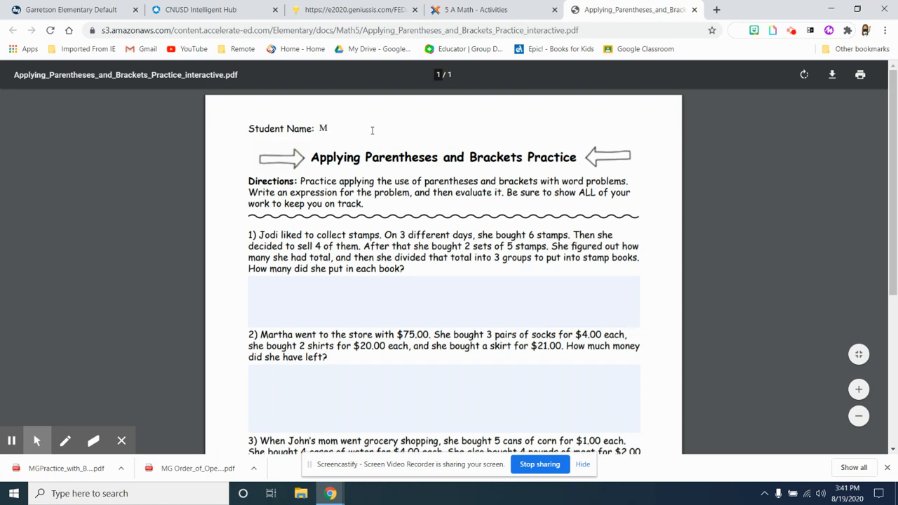
type("y name is")
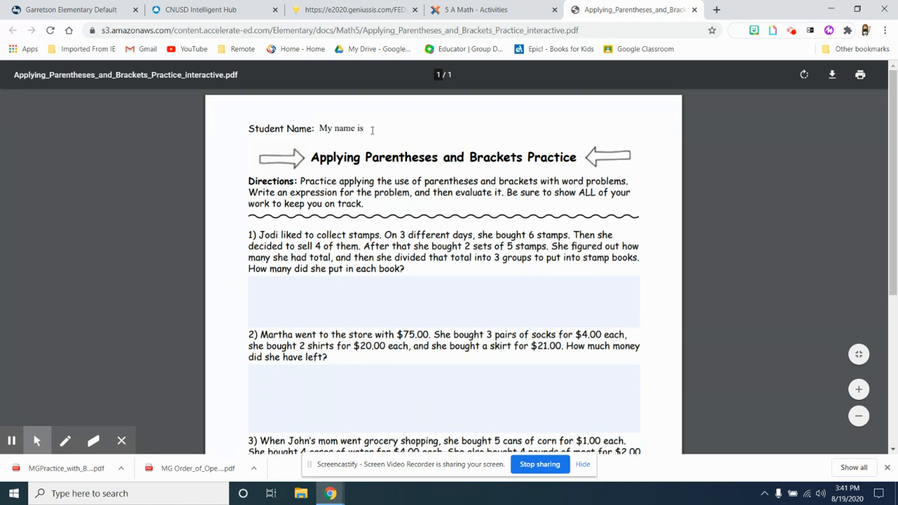
type("Test")
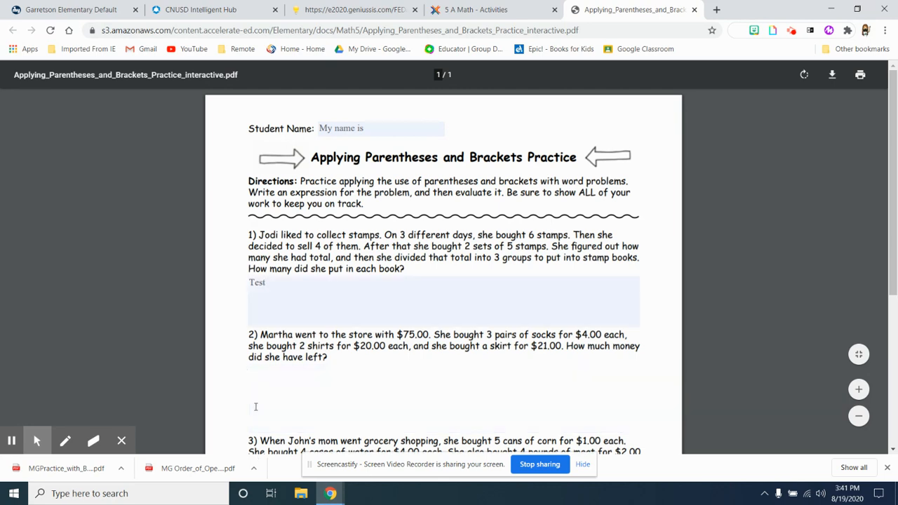
type("I am testing")
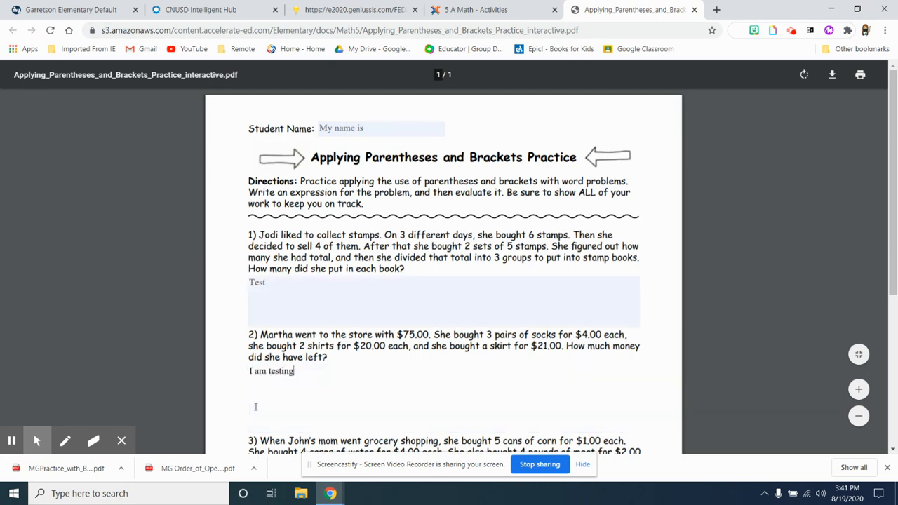
scroll("down", 3)
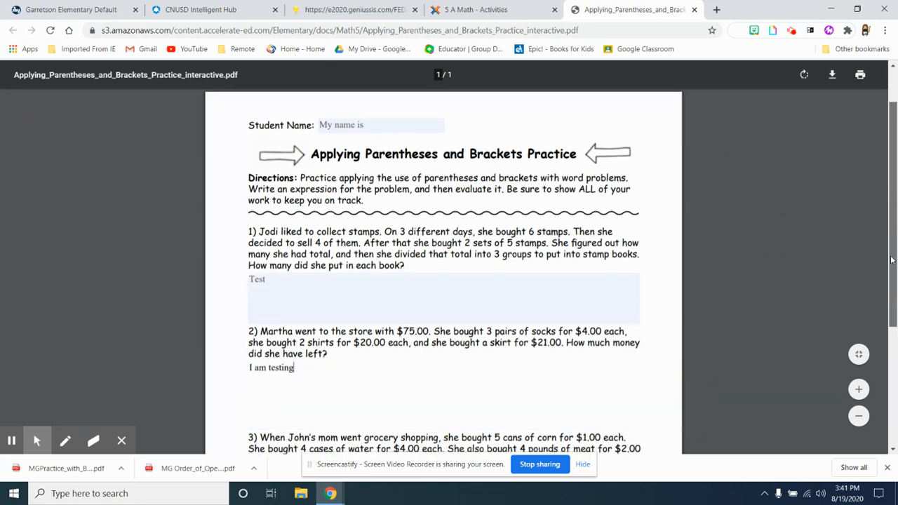
scroll("down", 3)
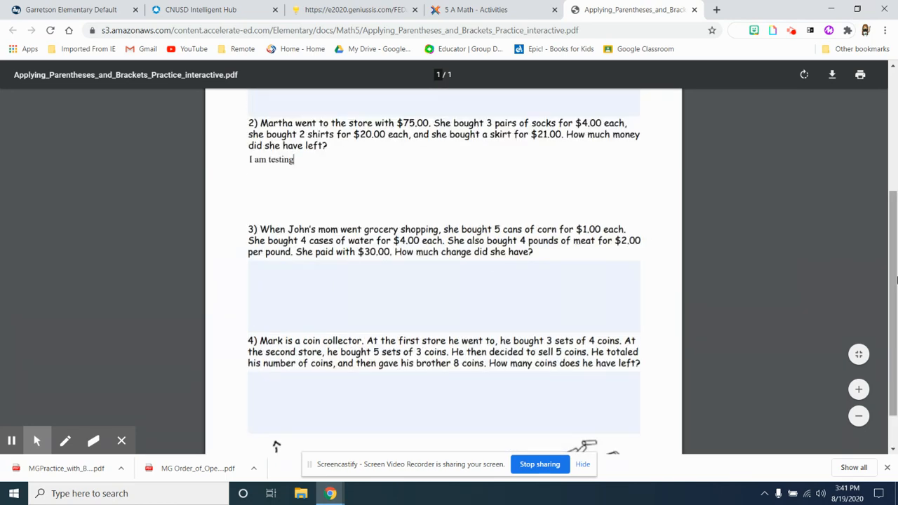
scroll("up", 3)
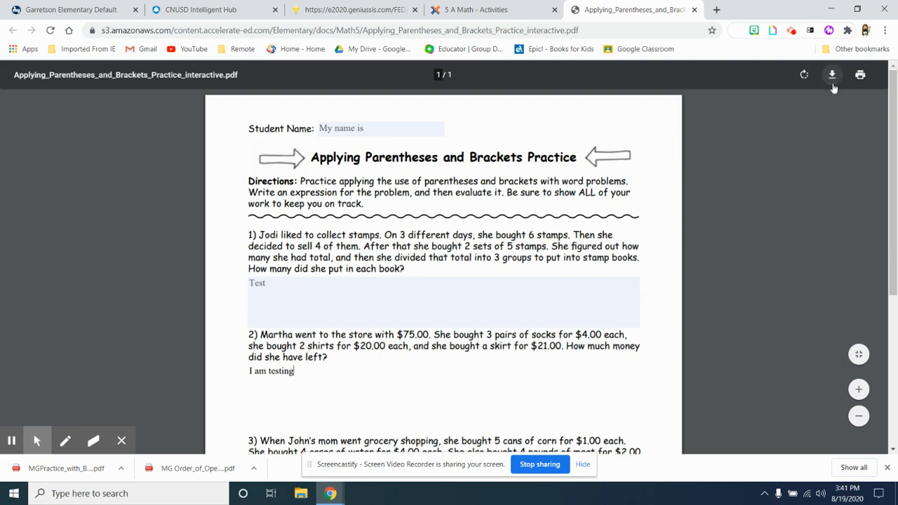
- Save the worksheet to the Desktop as MGApplying_Parentheses_and_Brackets_Practice_interactive and open the download
left_click(832, 74)
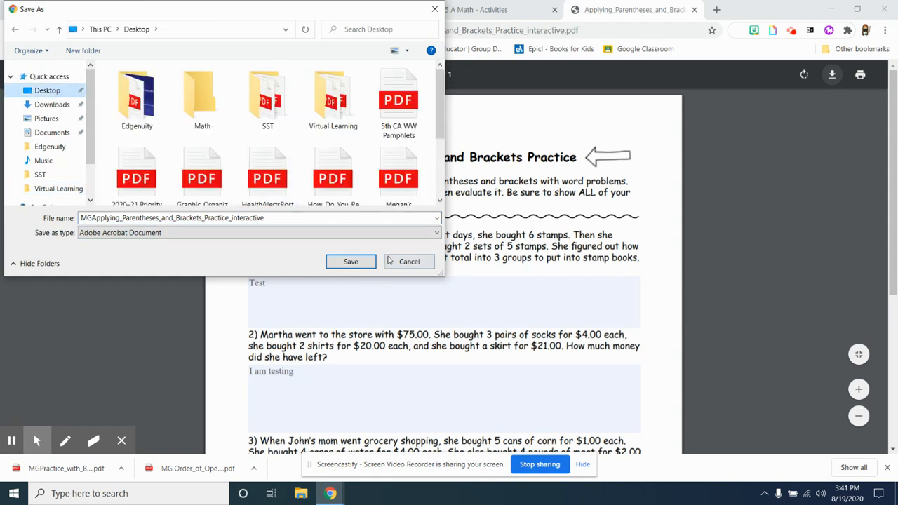
left_click(351, 261)
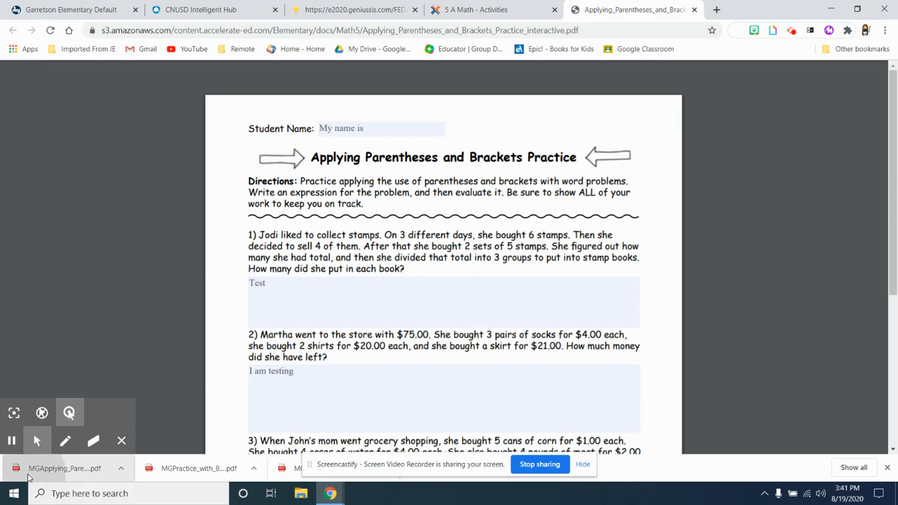
left_click(65, 469)
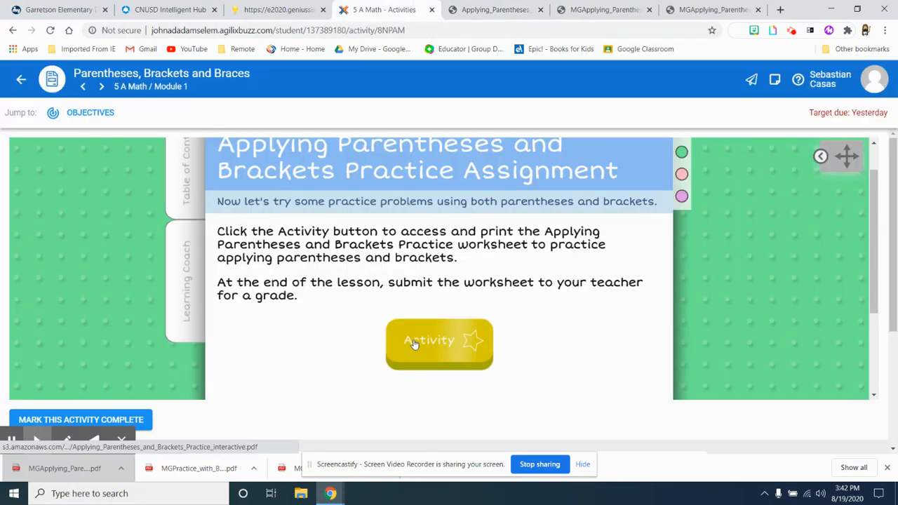
- Reopen the practice worksheet from the assignment and enter a name plus 'Testing' answers under questions 1 and 2
left_click(439, 344)
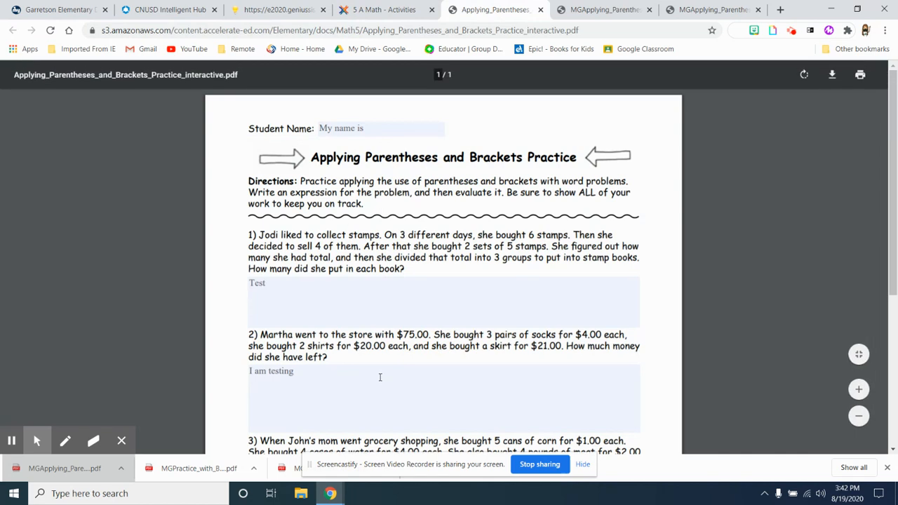
mouse_move(431, 92)
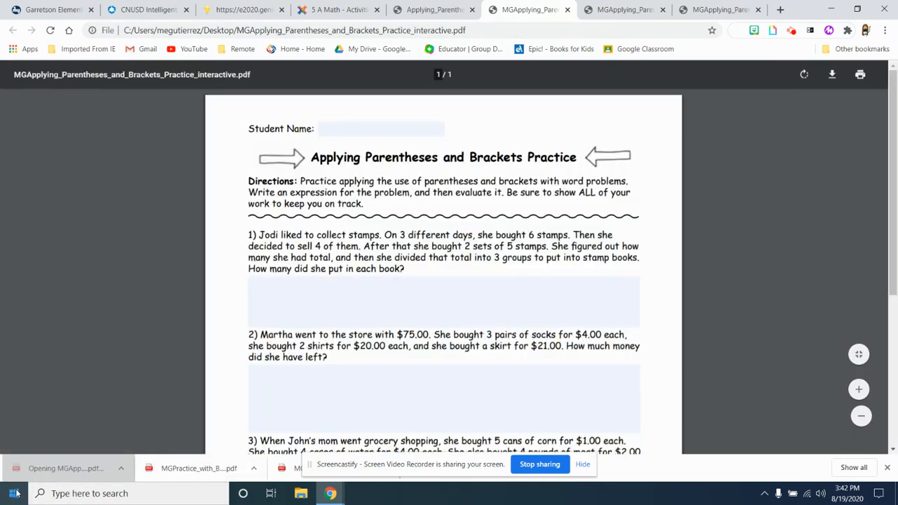
type("nam")
type("T")
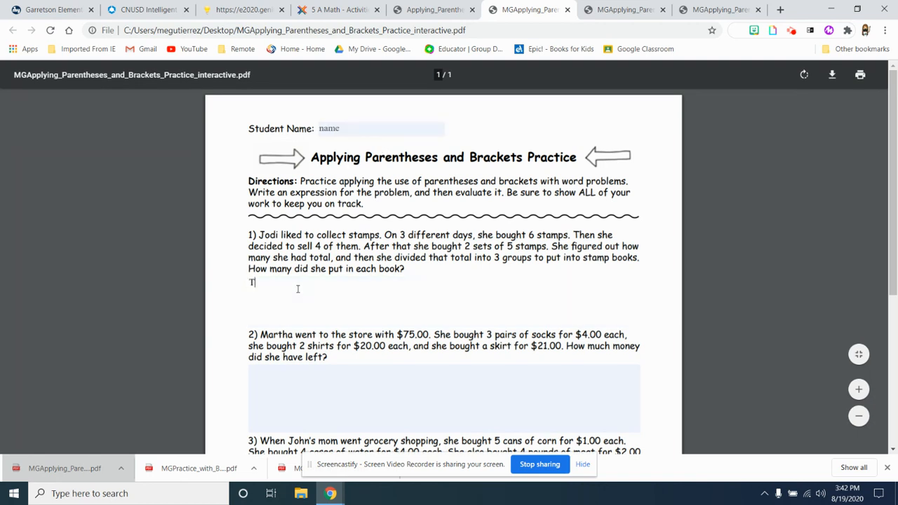
type("esting")
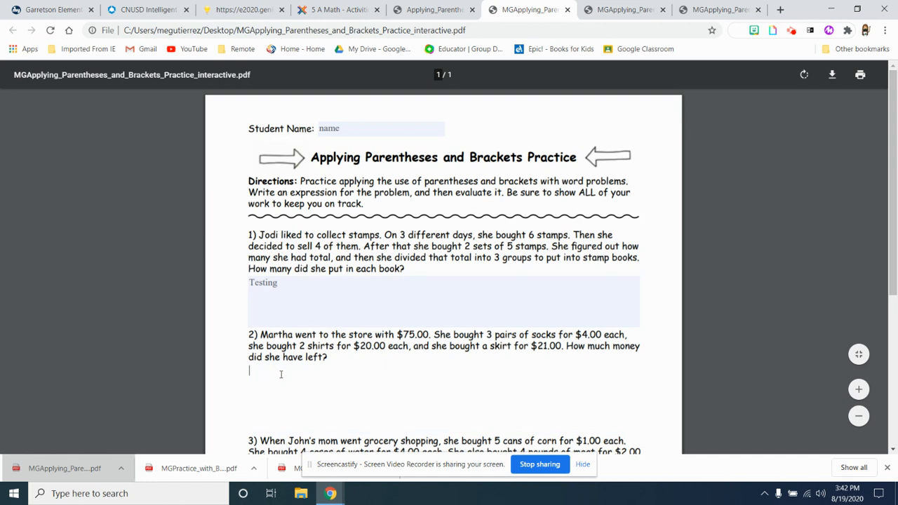
type("Testing")
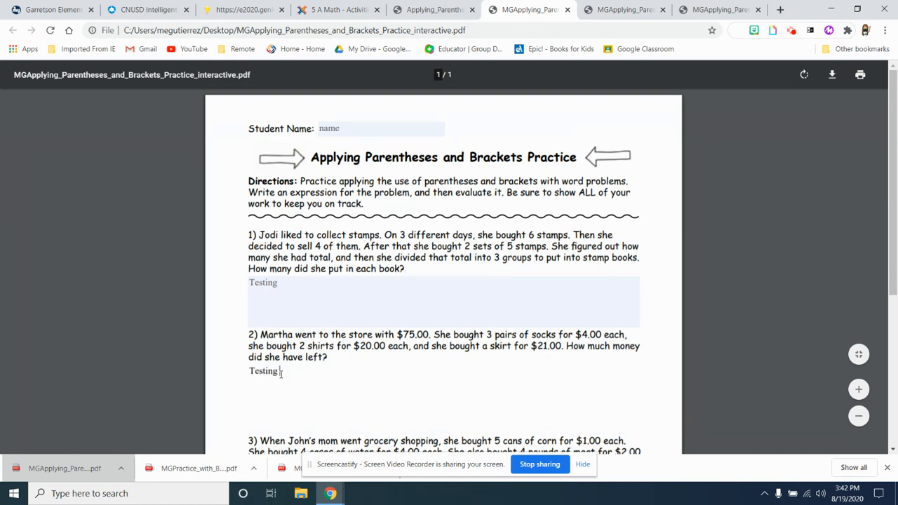
- Fill the answer boxes for questions 3 and 4, ending with 'Yay', then return to the top
scroll("down", 3)
type("Test")
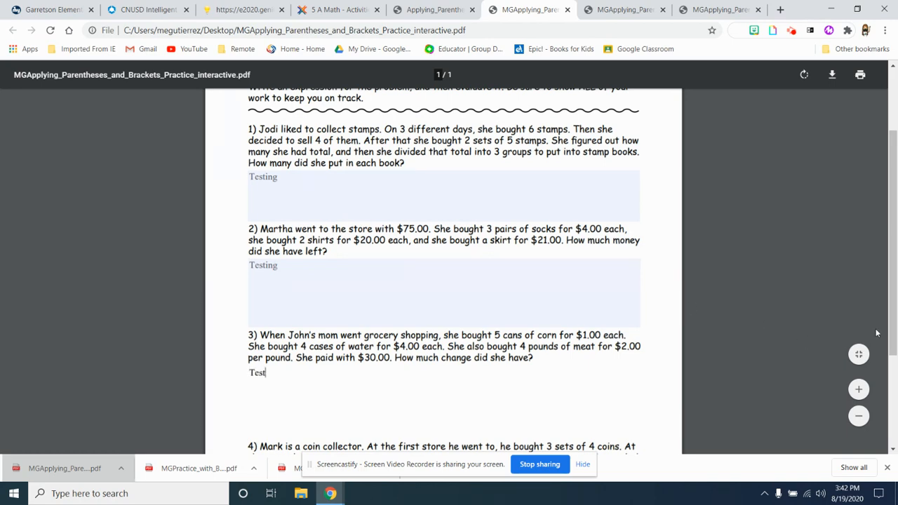
scroll("down", 3)
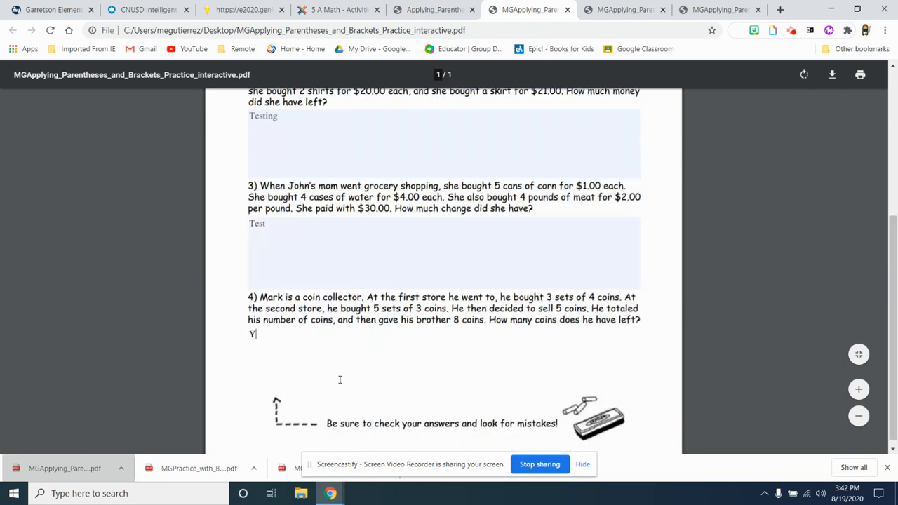
type("ay")
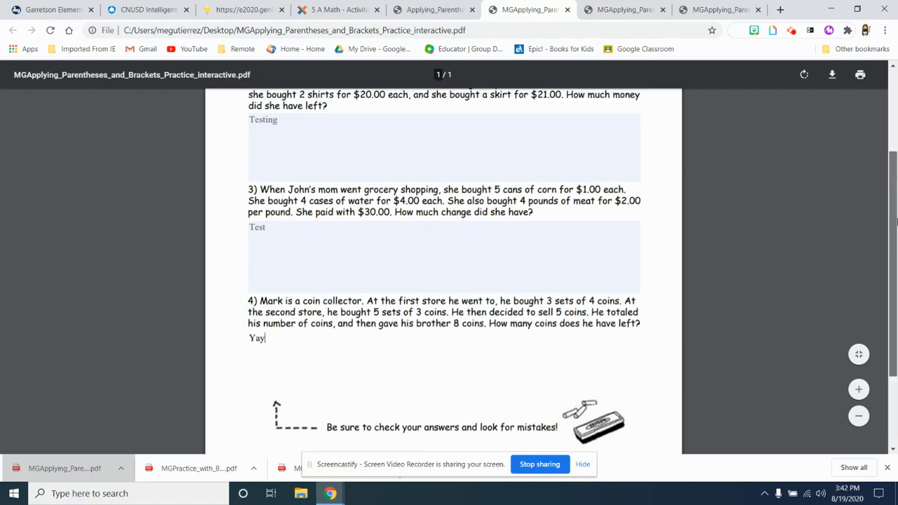
scroll("up", 3)
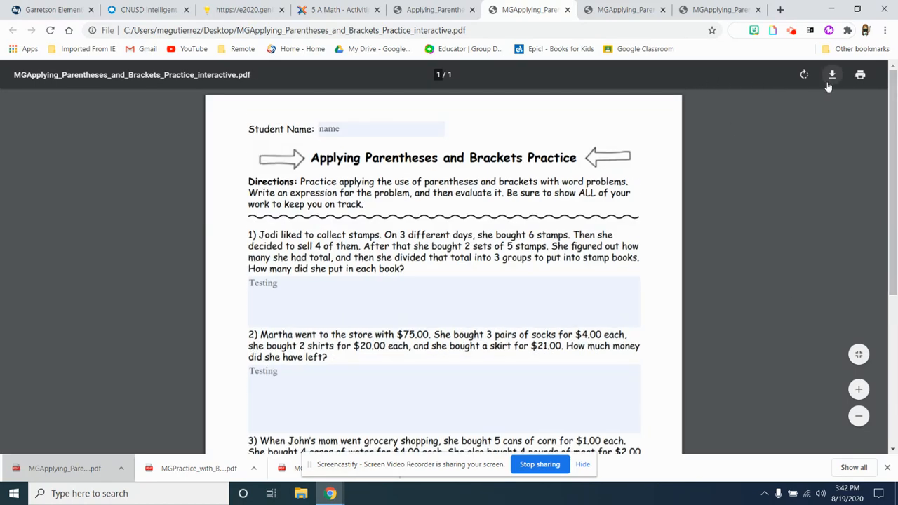
- Download the filled worksheet as a PDF to the Desktop and minimize Chrome
left_click(832, 76)
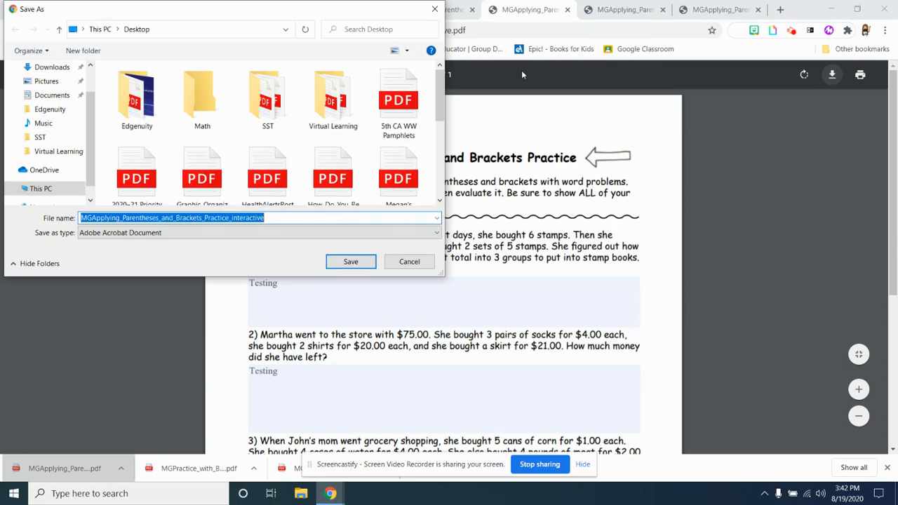
left_click(350, 261)
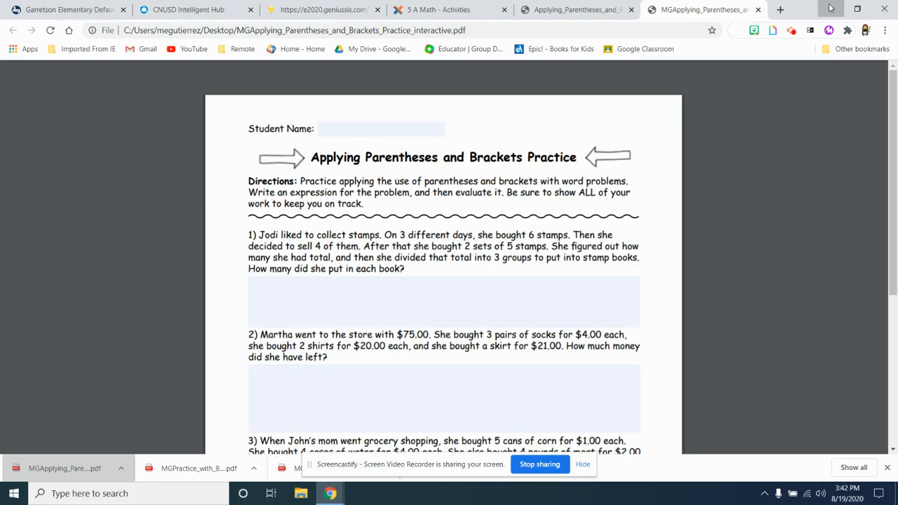
left_click(857, 8)
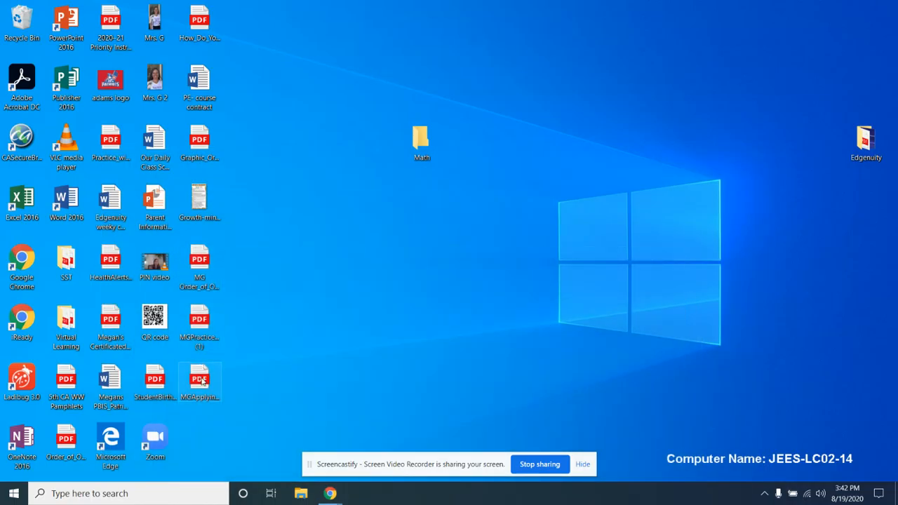
- Open the saved PDF in Edge and enter 'Name' as Student Name and 'TEst' for question 1
double_click(200, 379)
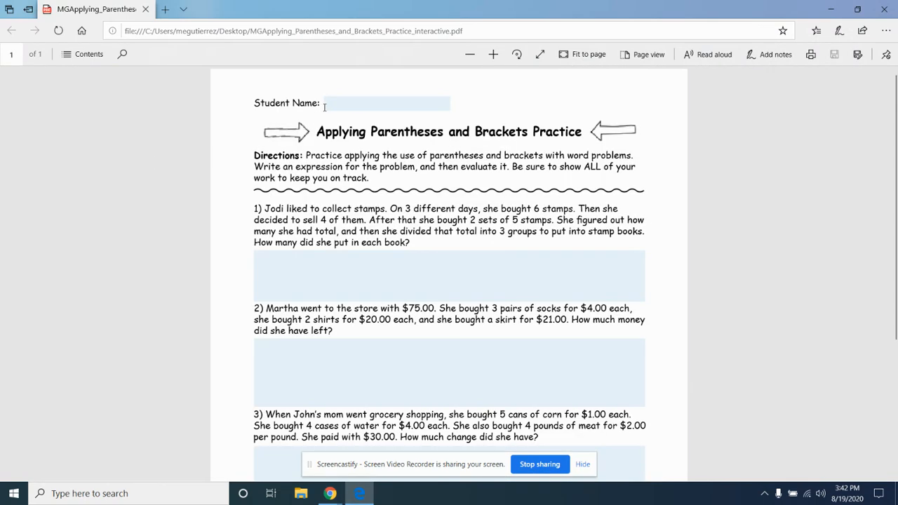
type("Name")
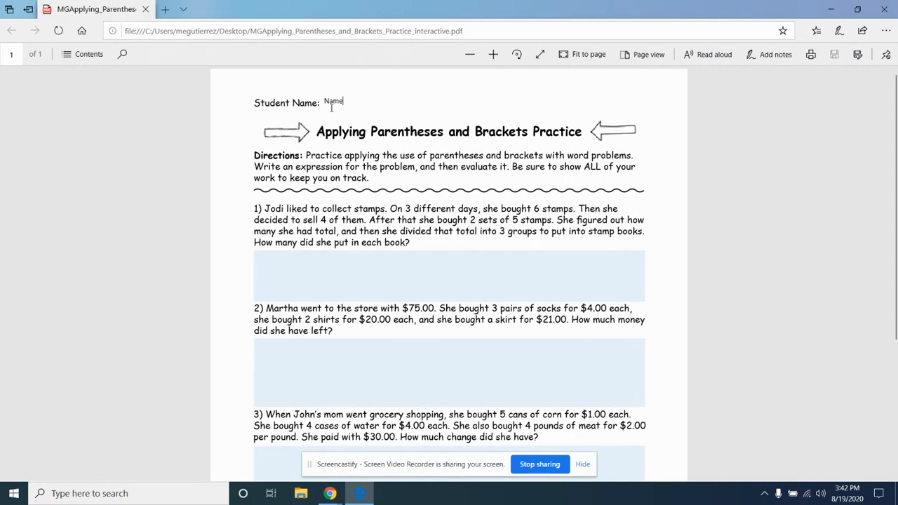
type("TEst")
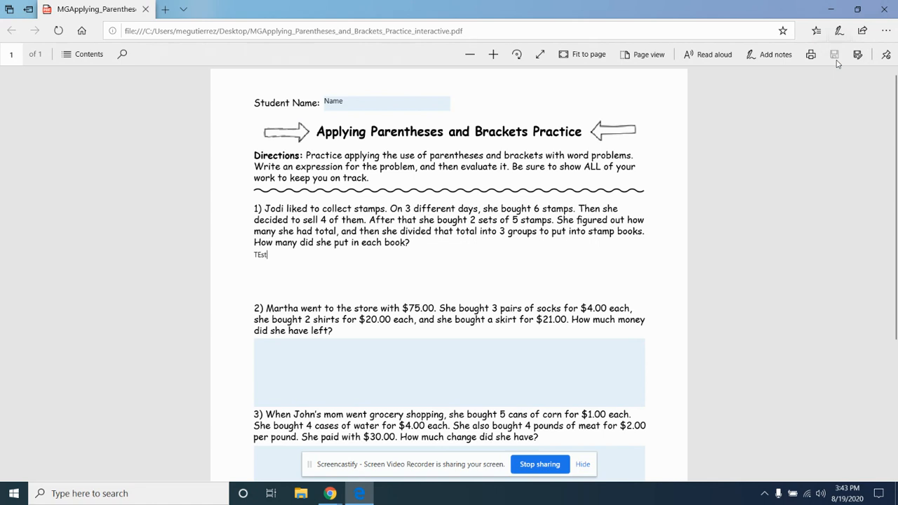
mouse_move(833, 96)
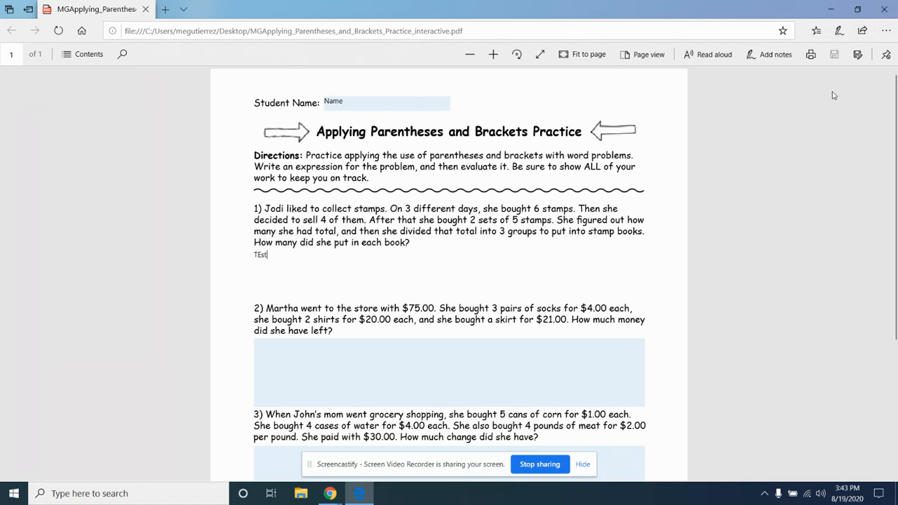
mouse_move(328, 328)
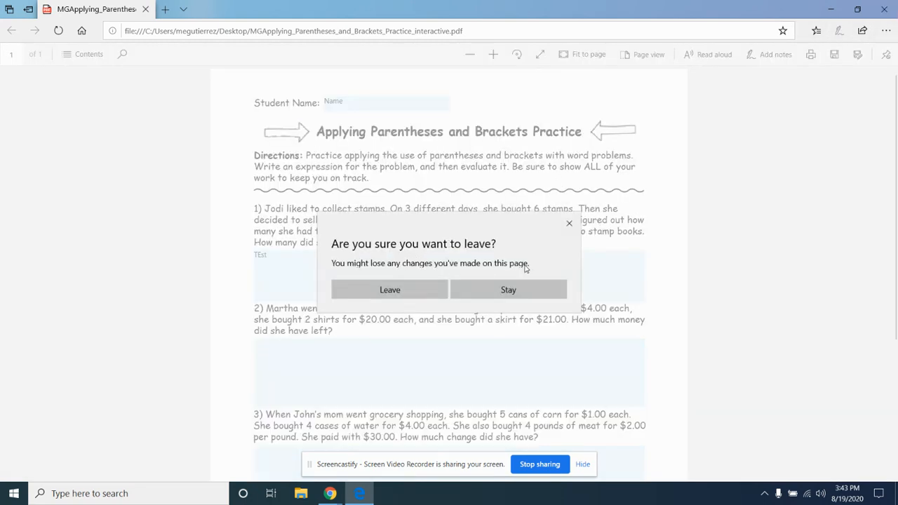
- Stay on the page at the leave prompts, then close the Edge worksheet window
left_click(507, 289)
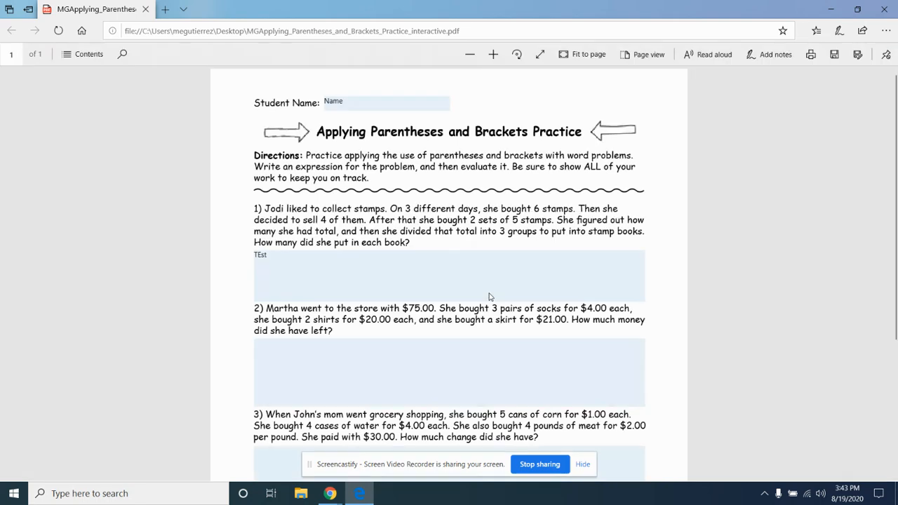
mouse_move(885, 8)
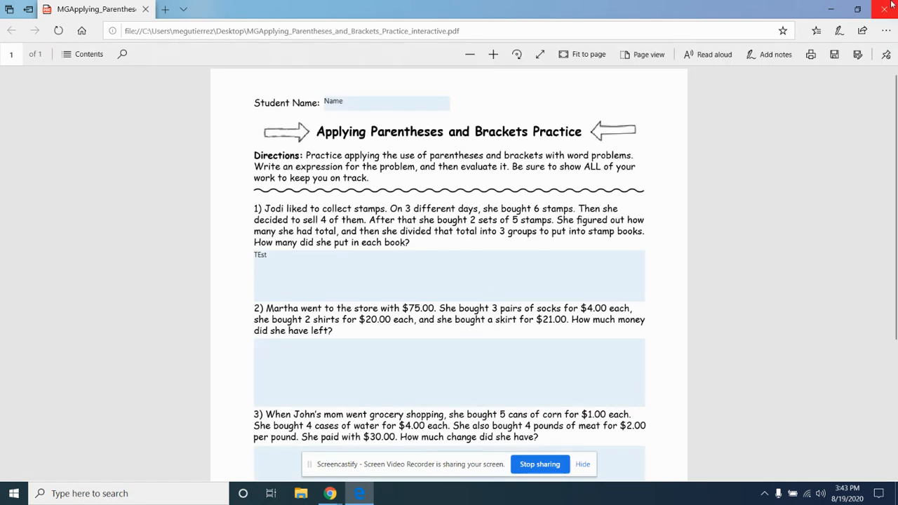
left_click(889, 8)
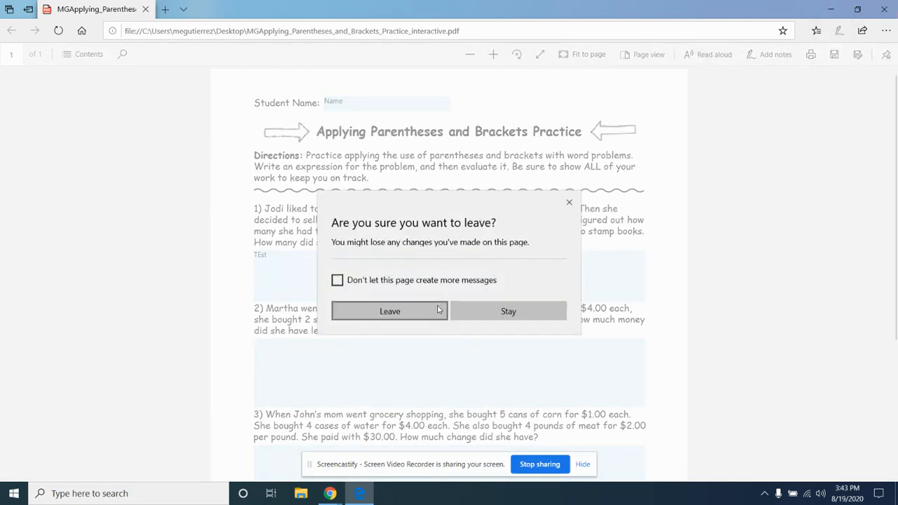
mouse_move(544, 242)
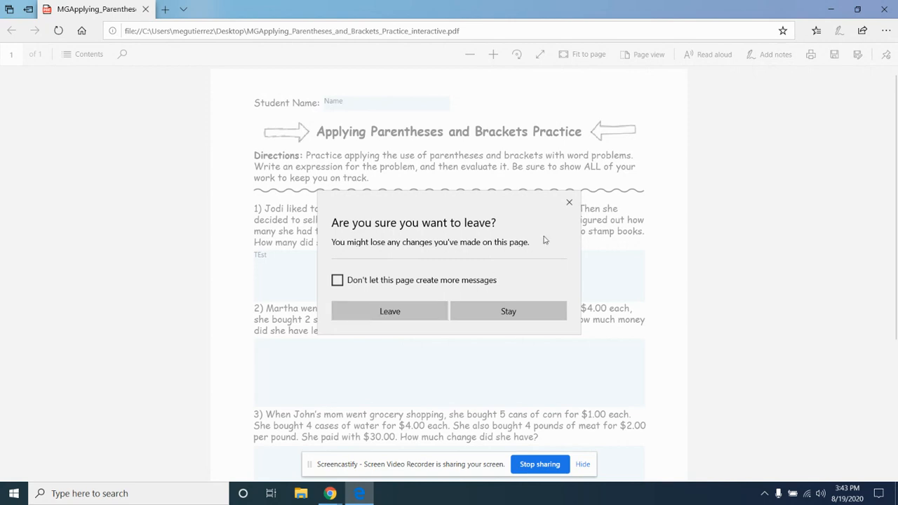
left_click(508, 311)
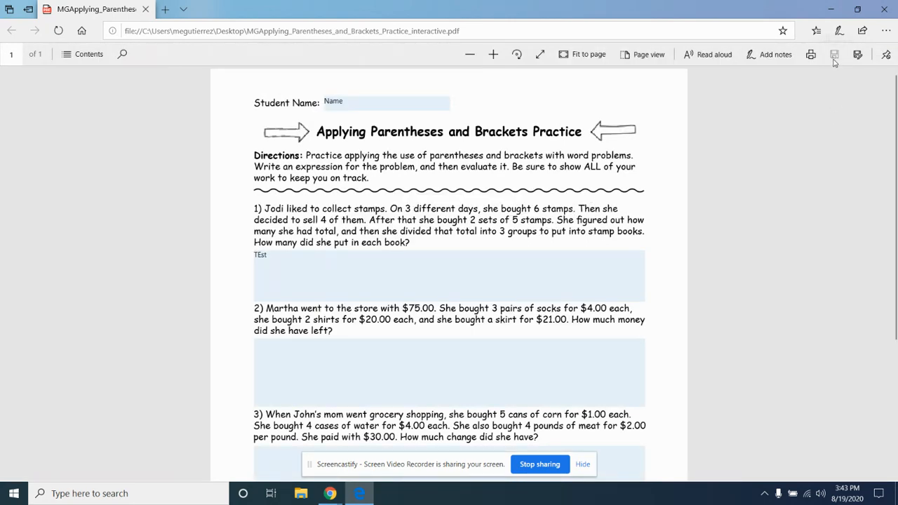
mouse_move(802, 157)
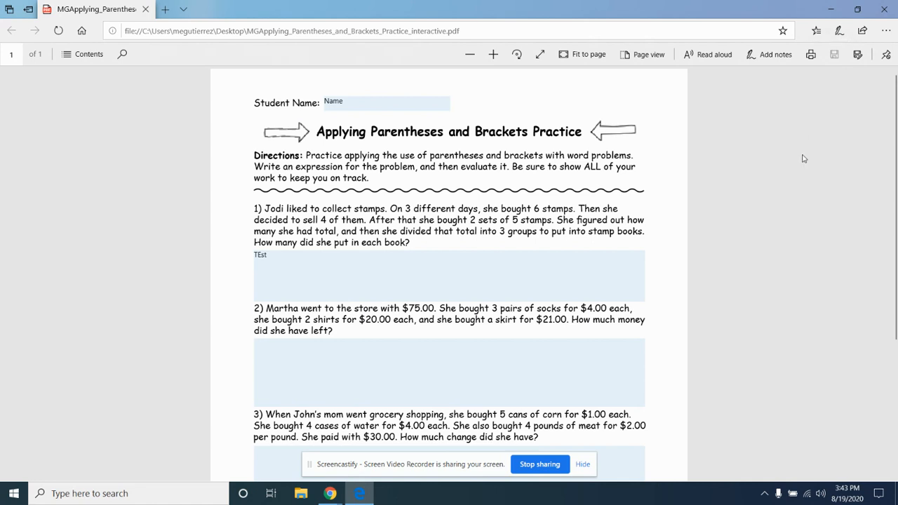
mouse_move(623, 270)
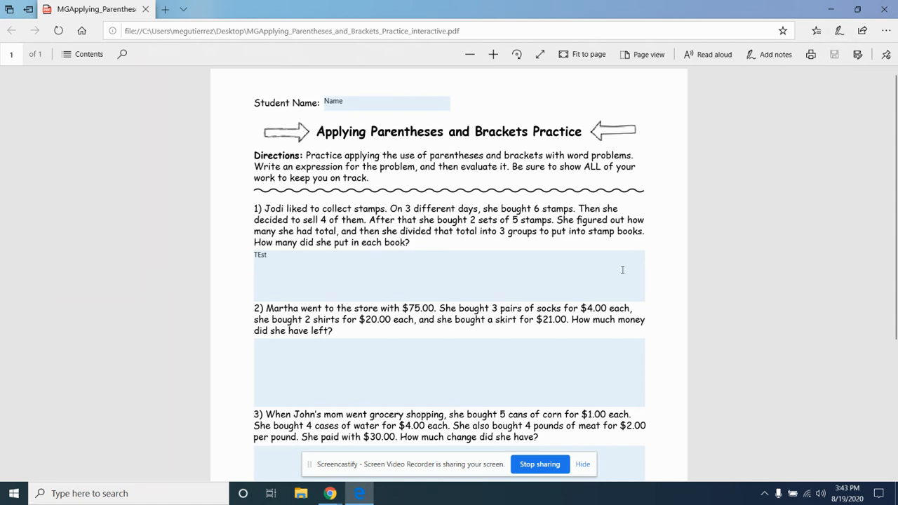
mouse_move(734, 148)
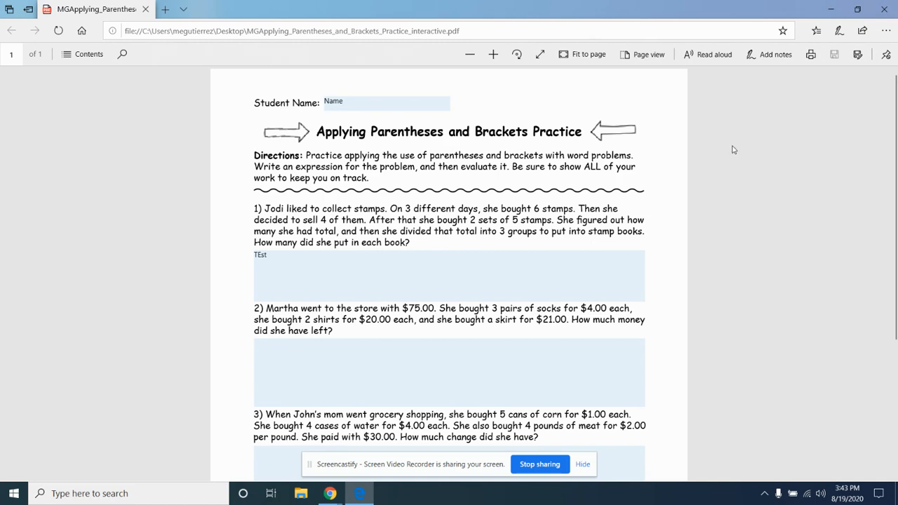
mouse_move(885, 9)
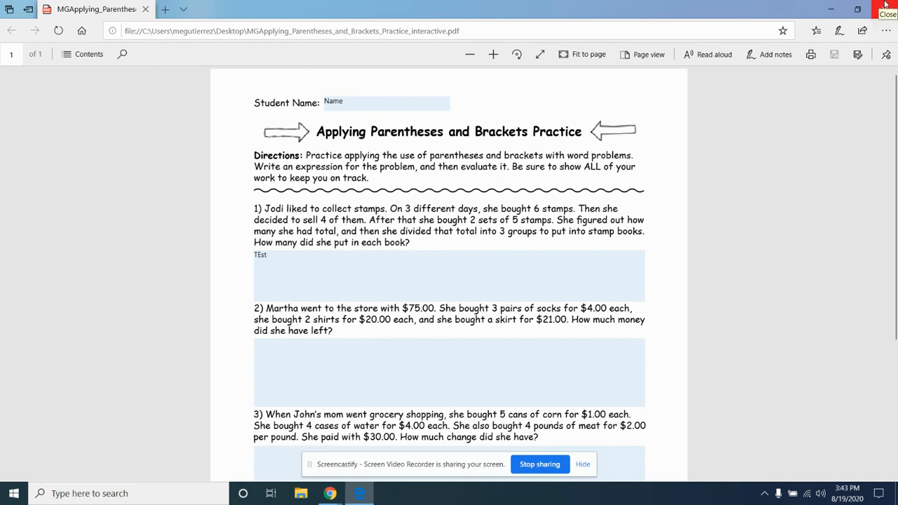
left_click(886, 9)
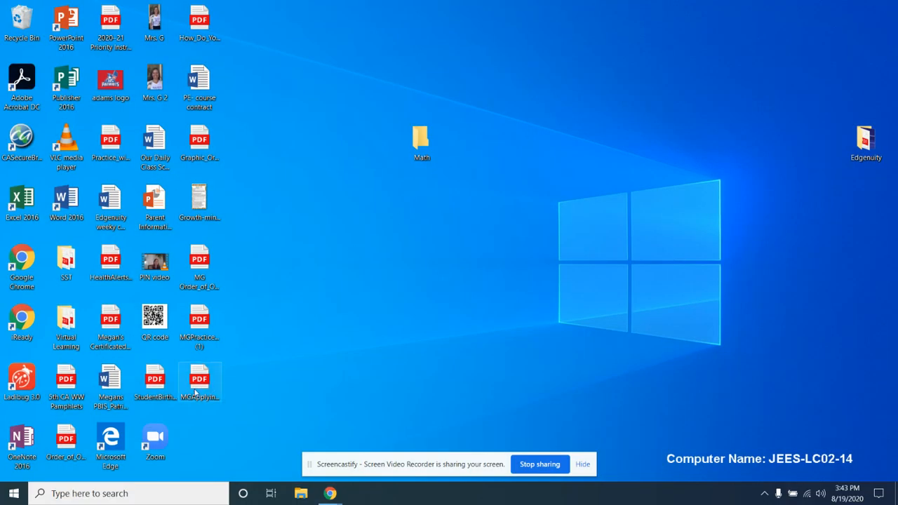
- Reopen the saved PDF to confirm the entries were kept, then return to the online worksheet in Chrome
double_click(199, 382)
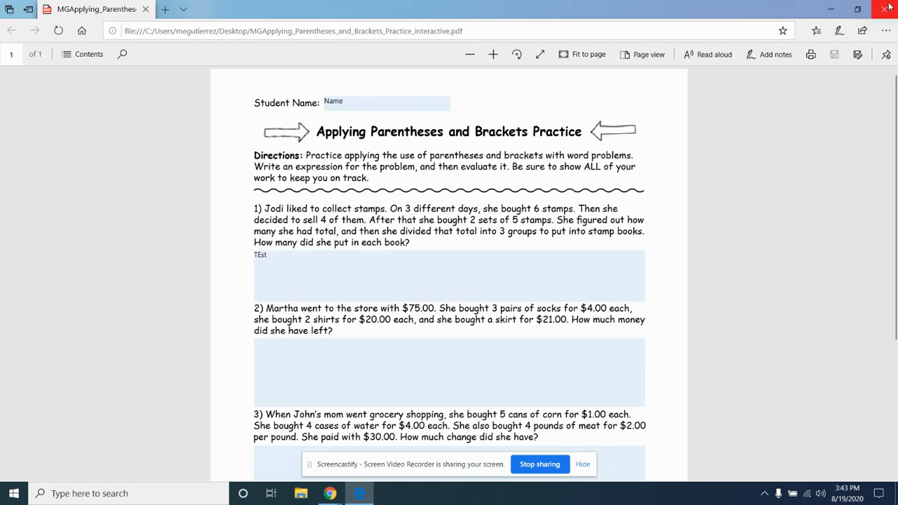
left_click(885, 8)
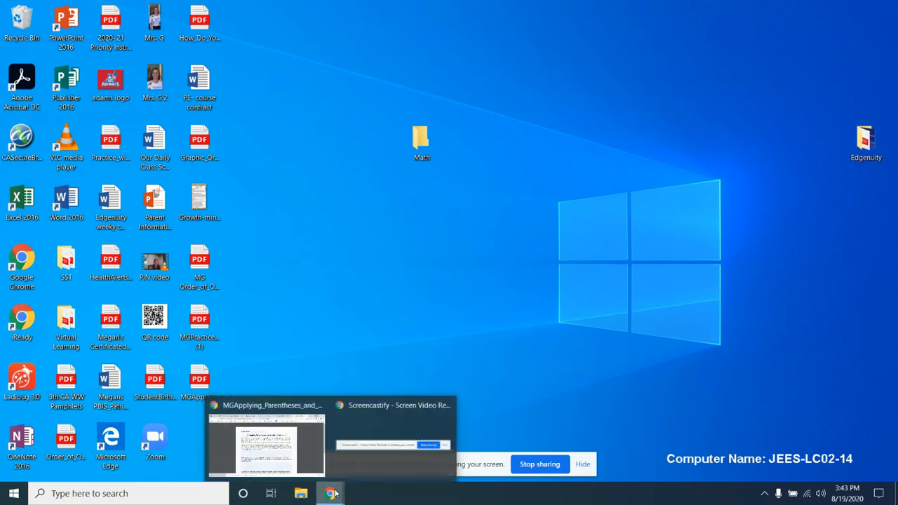
left_click(265, 446)
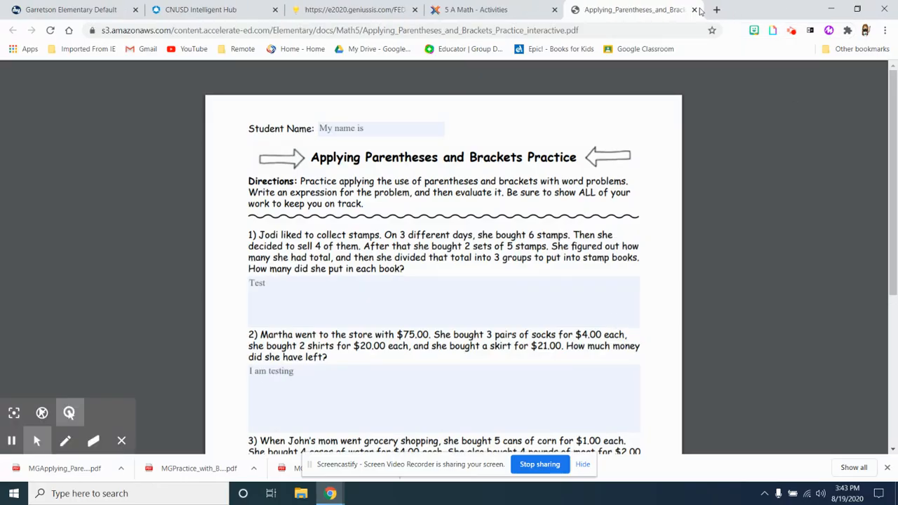
- Advance the lesson from slide 6 to the final slide 8 of 8, Practice with Braces
left_click(694, 10)
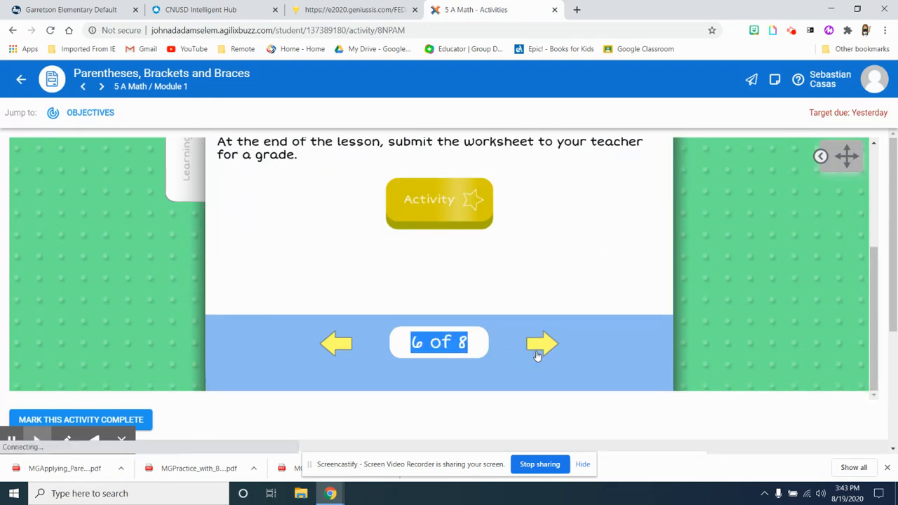
left_click(542, 342)
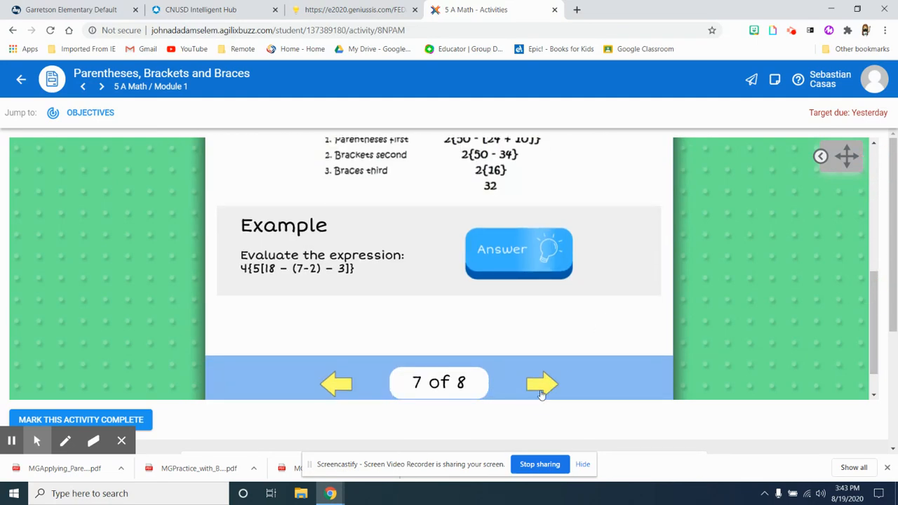
left_click(542, 383)
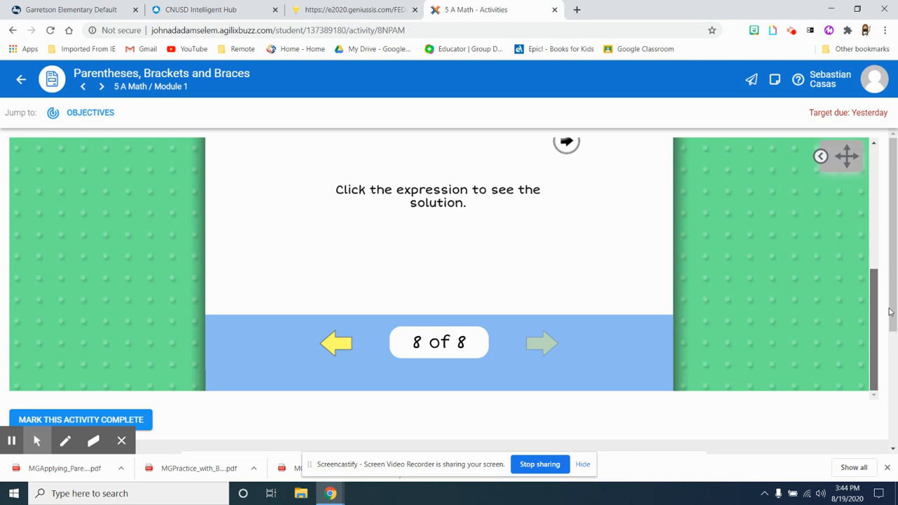
left_click(21, 79)
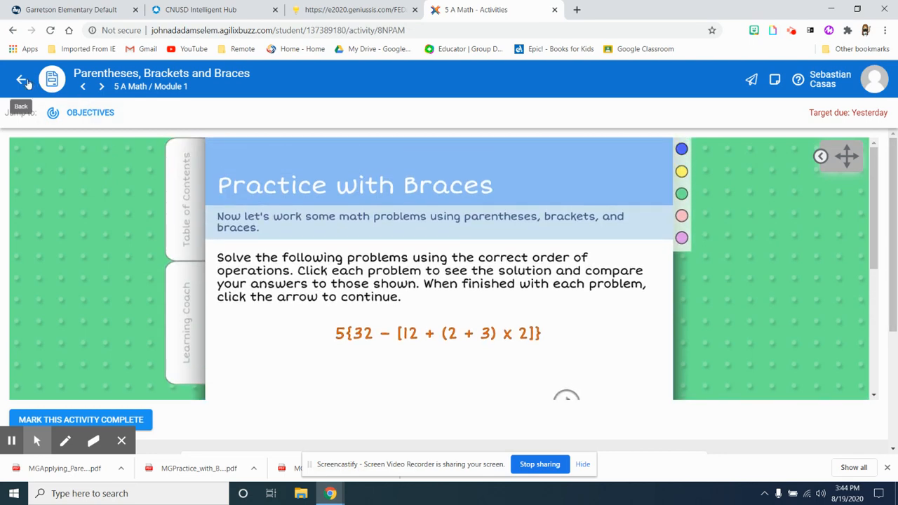
- Return to the Module 1 list and open Module 1 Assignment 2
left_click(21, 78)
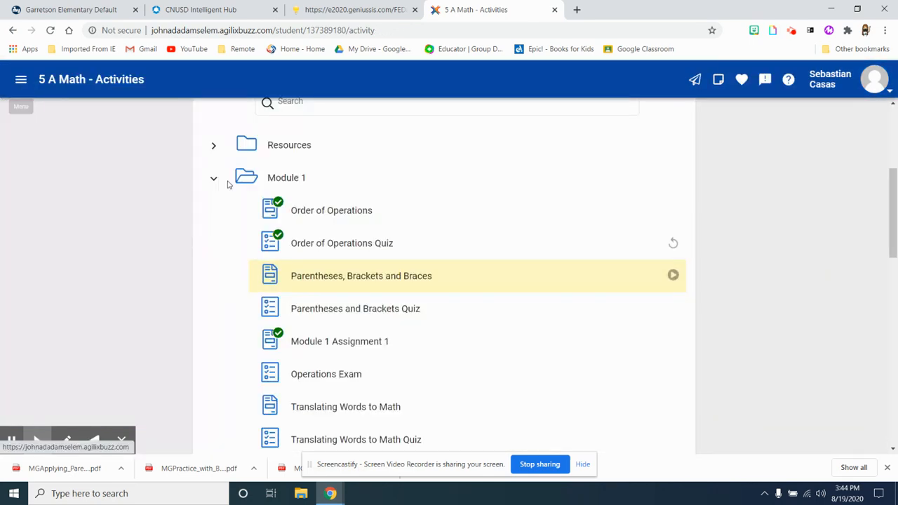
mouse_move(342, 243)
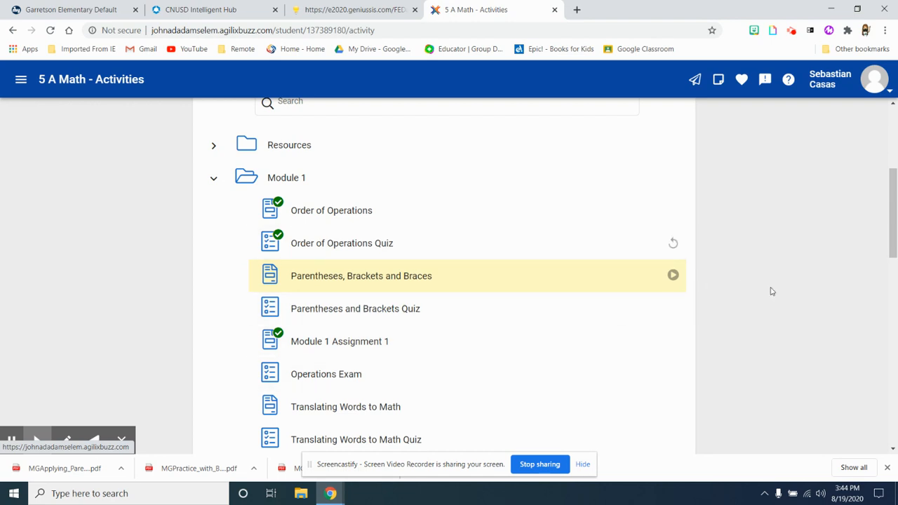
scroll("down", 3)
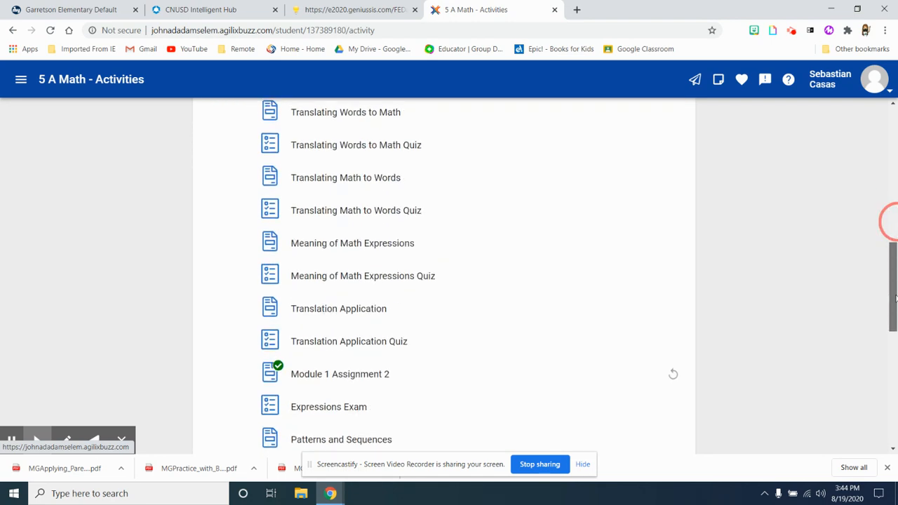
scroll("down", 3)
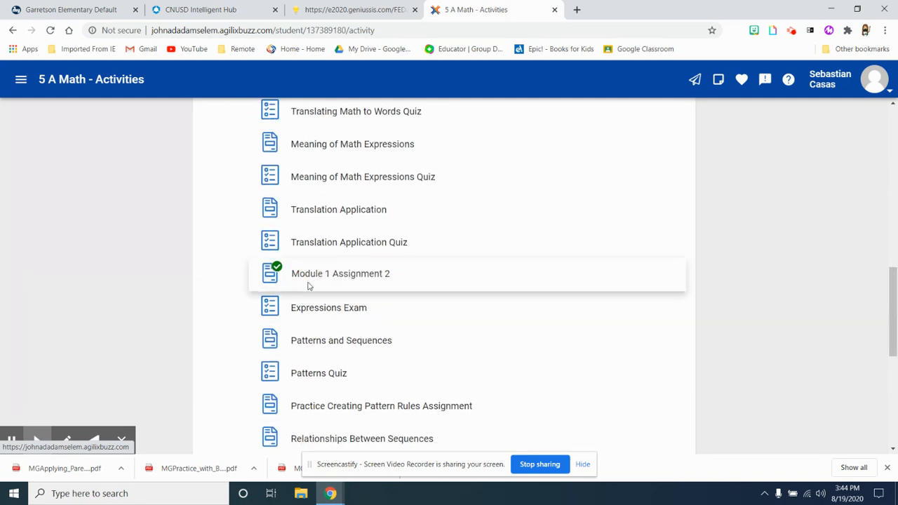
left_click(340, 272)
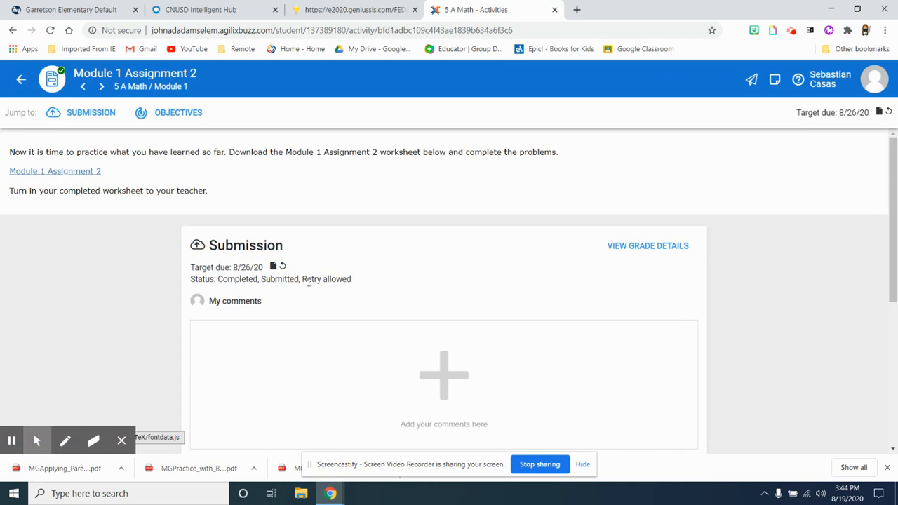
- View the Module 1 Assignment 2 worksheet PDF in its own tab, then return to the assignment page
left_click(55, 171)
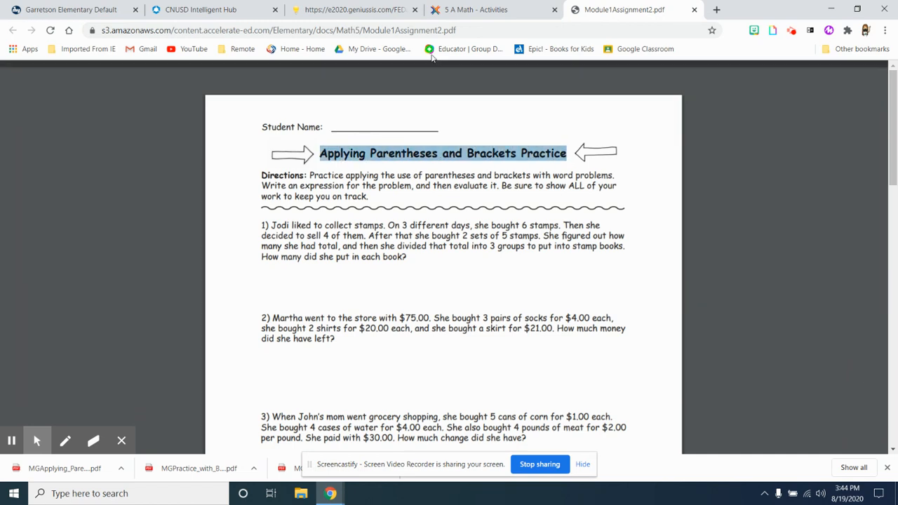
scroll("down", 3)
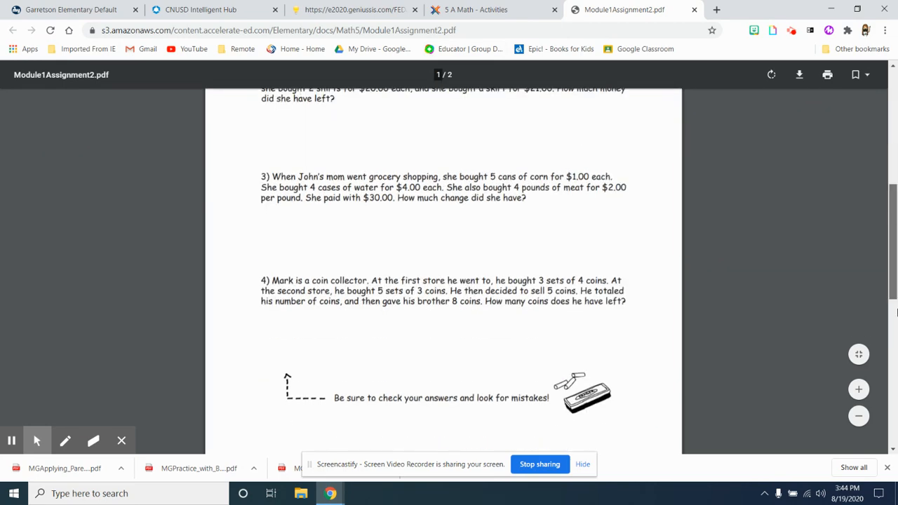
scroll("up", 3)
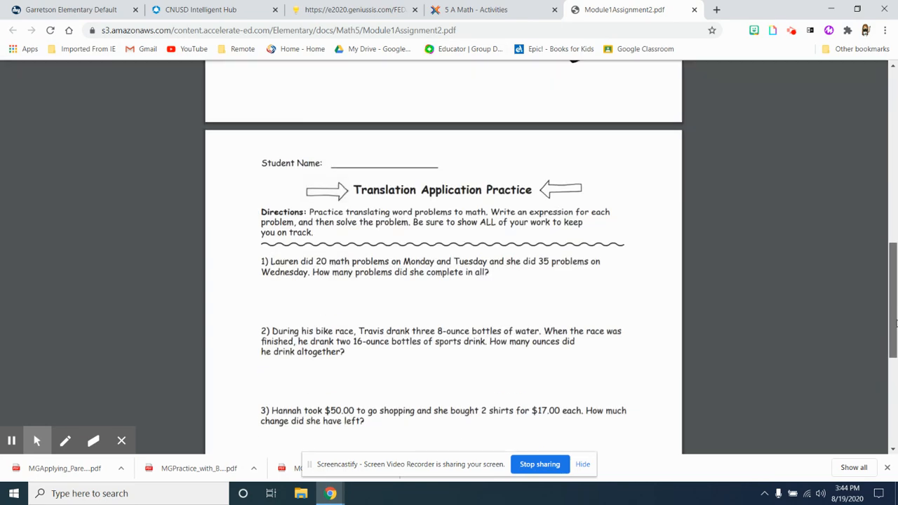
scroll("up", 3)
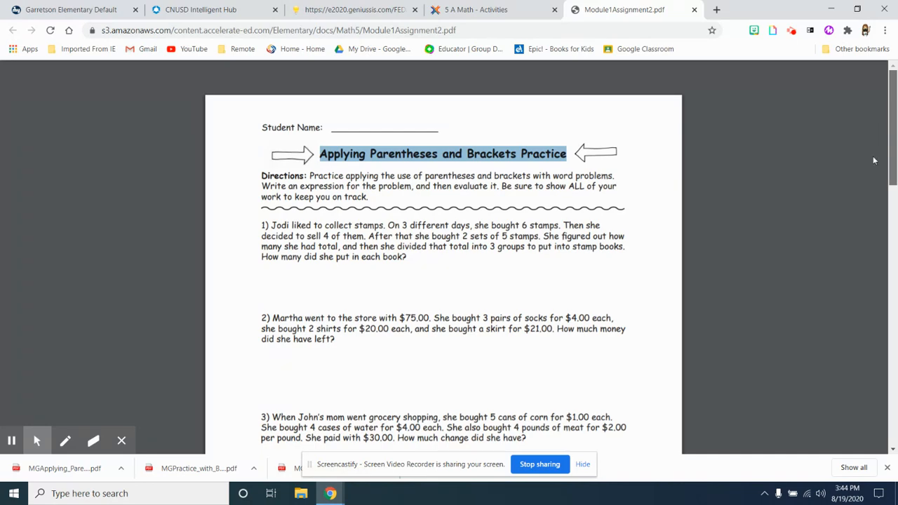
scroll("down", 3)
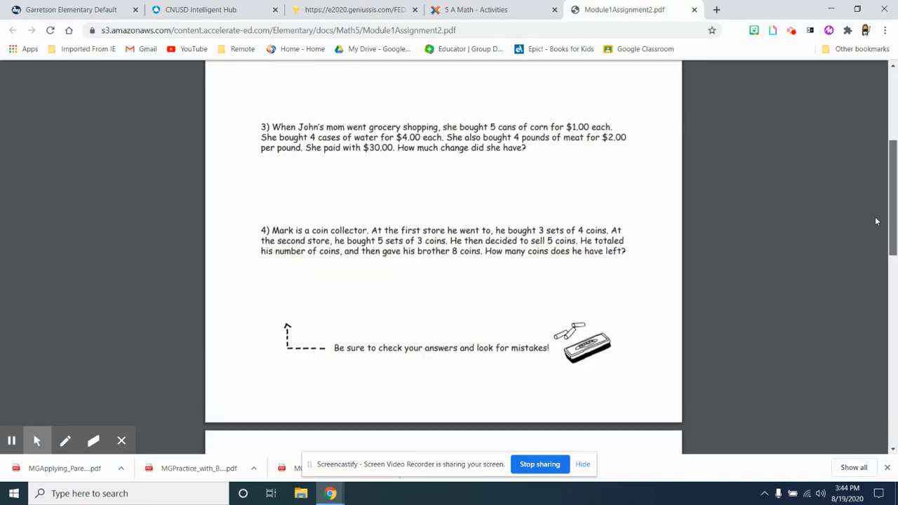
scroll("up", 3)
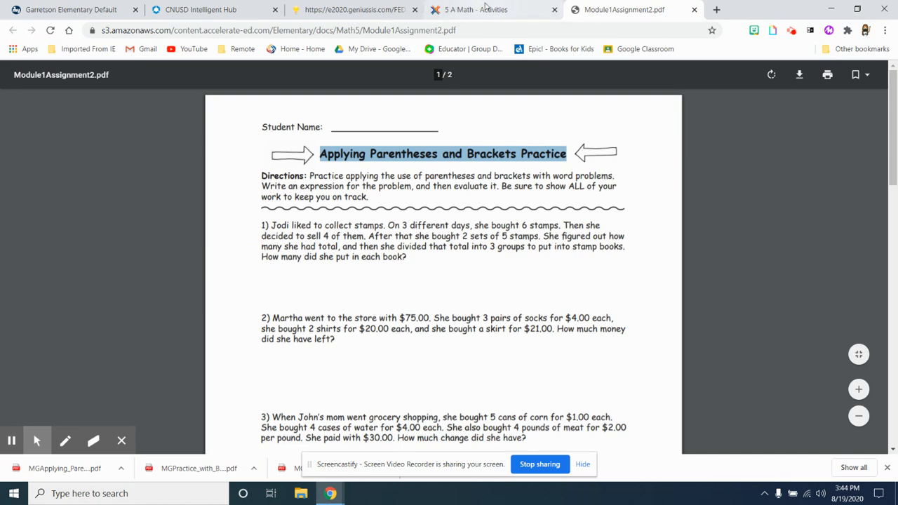
left_click(477, 8)
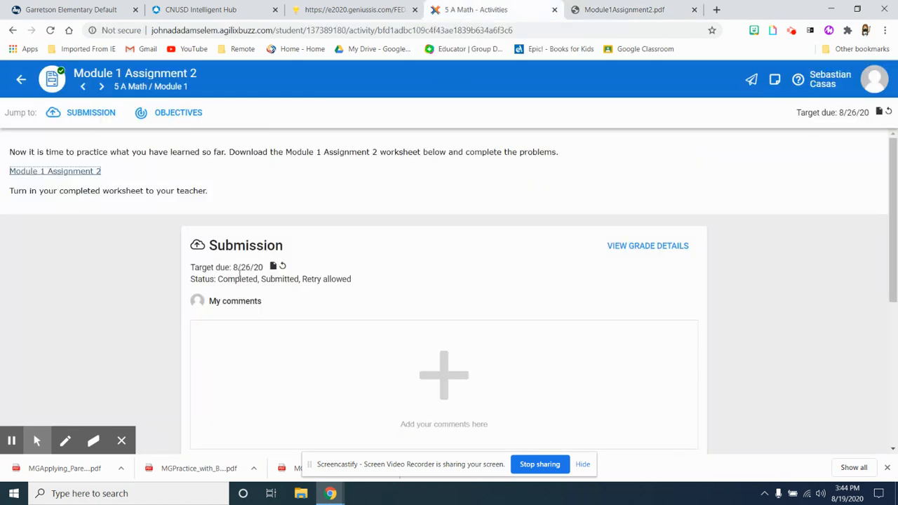
- Attach the MG Order_of_Operations_interactive PDF from the Desktop to the submission
scroll("down", 3)
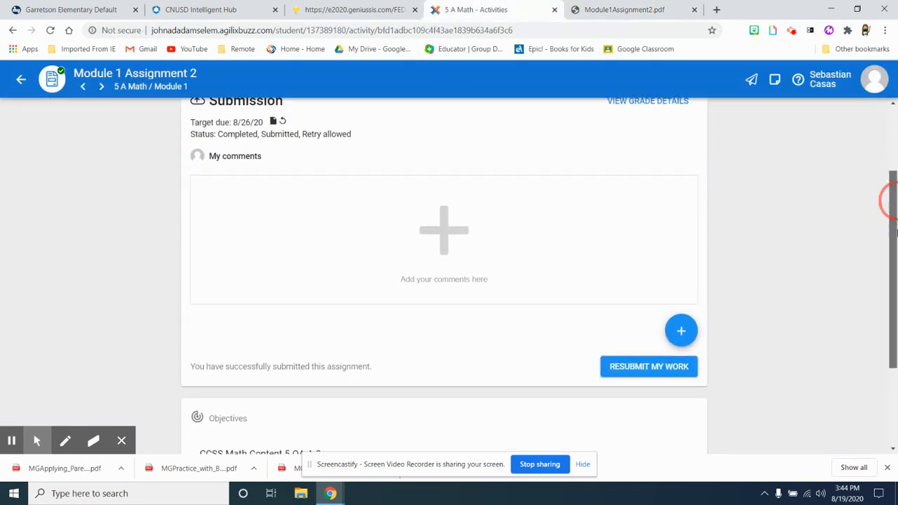
left_click(680, 331)
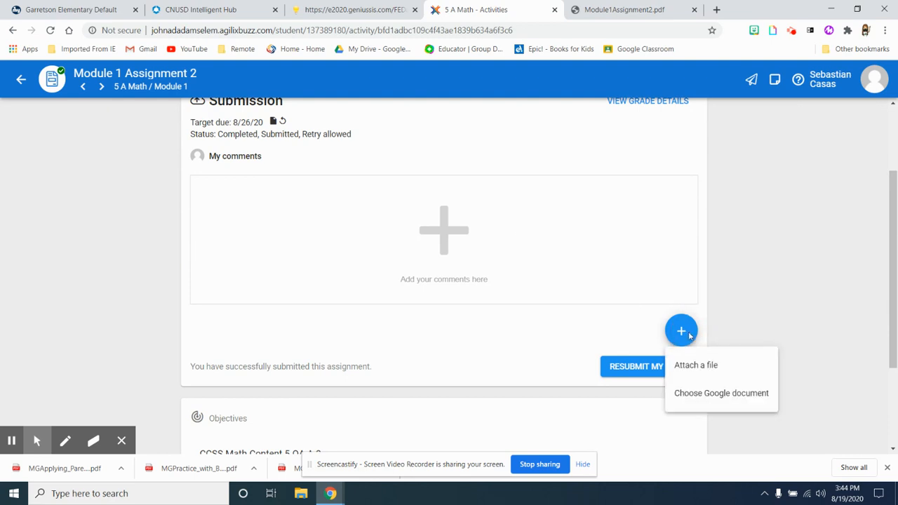
left_click(696, 365)
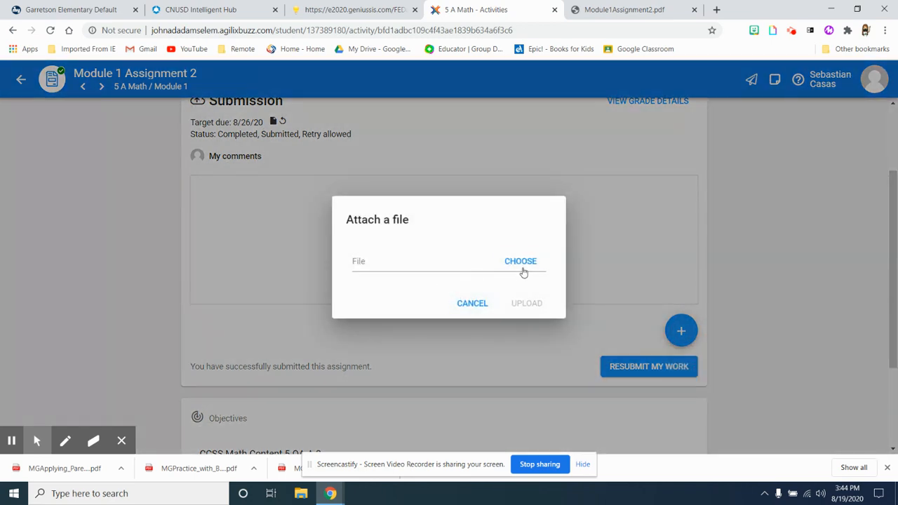
left_click(520, 261)
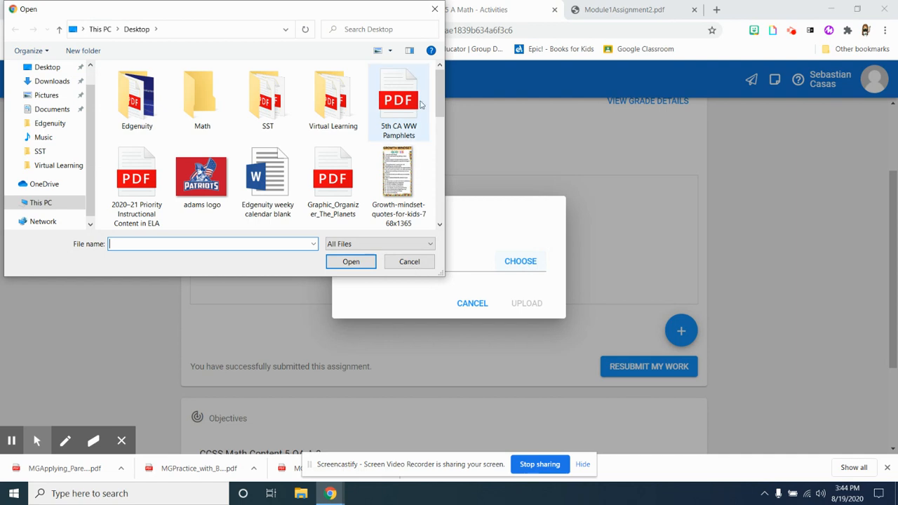
left_click(46, 67)
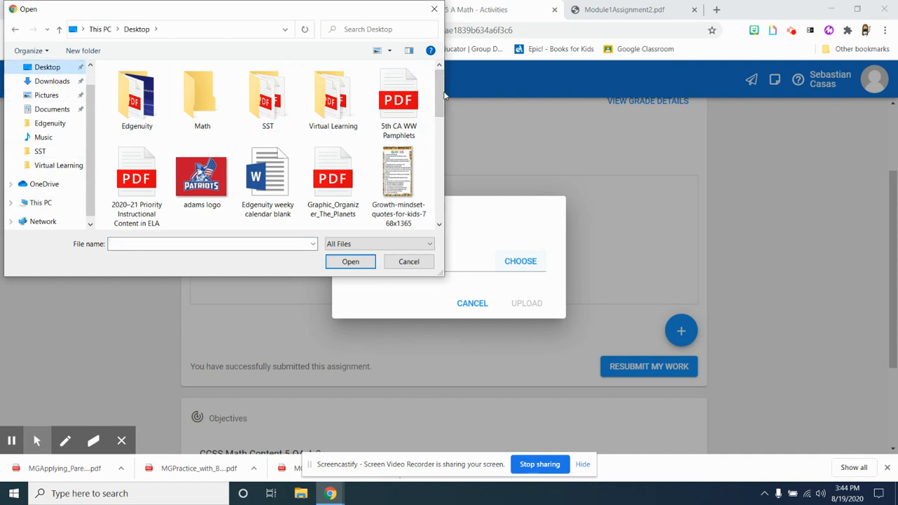
scroll("down", 3)
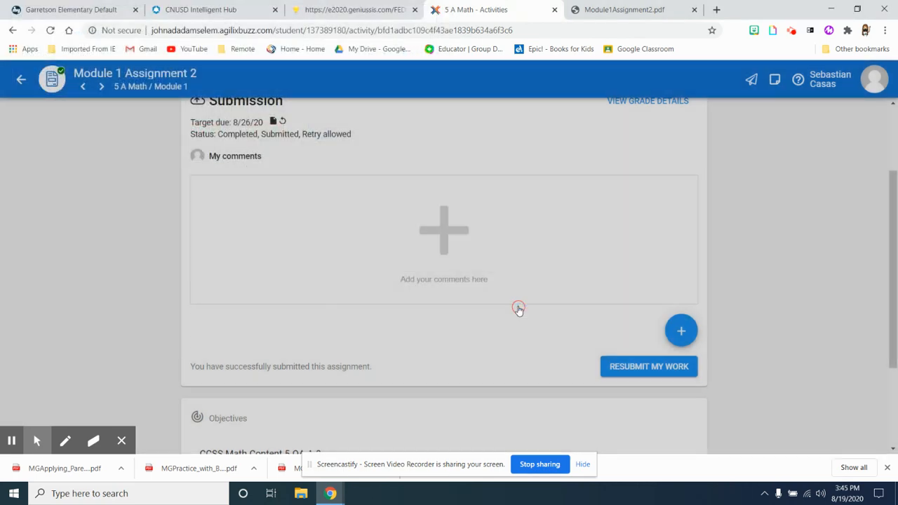
left_click(680, 331)
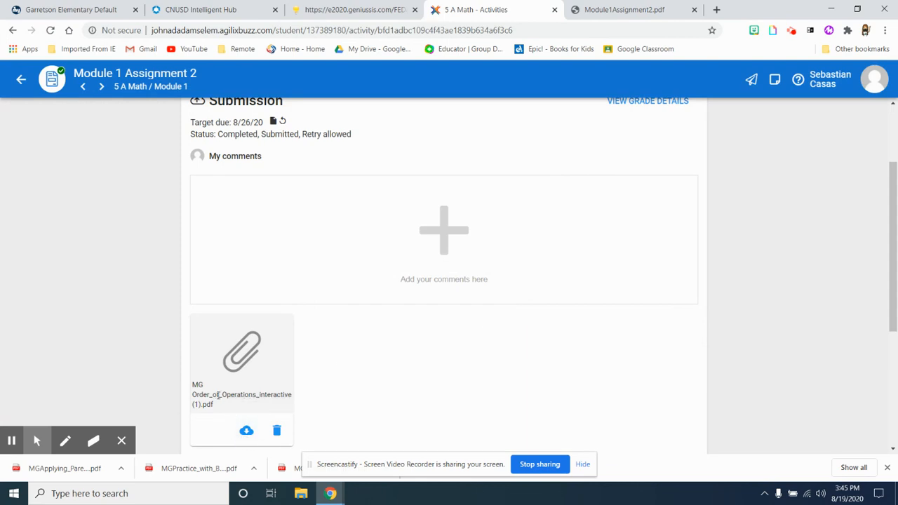
mouse_move(276, 429)
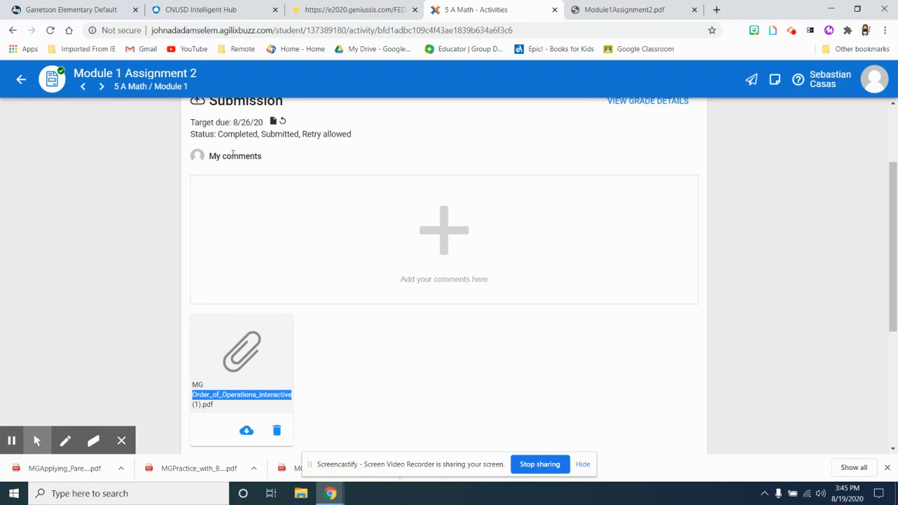
- Delete the Order of Operations PDF attachment and confirm its removal
scroll("up", 3)
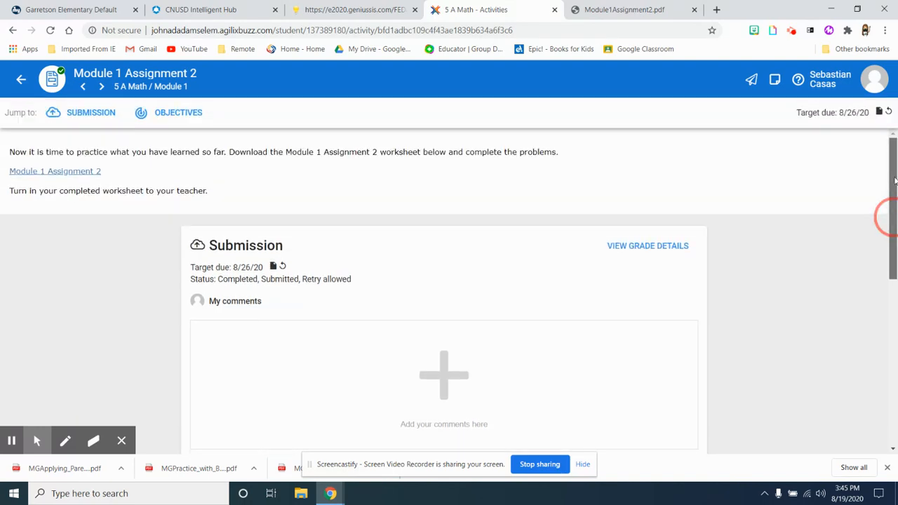
scroll("down", 3)
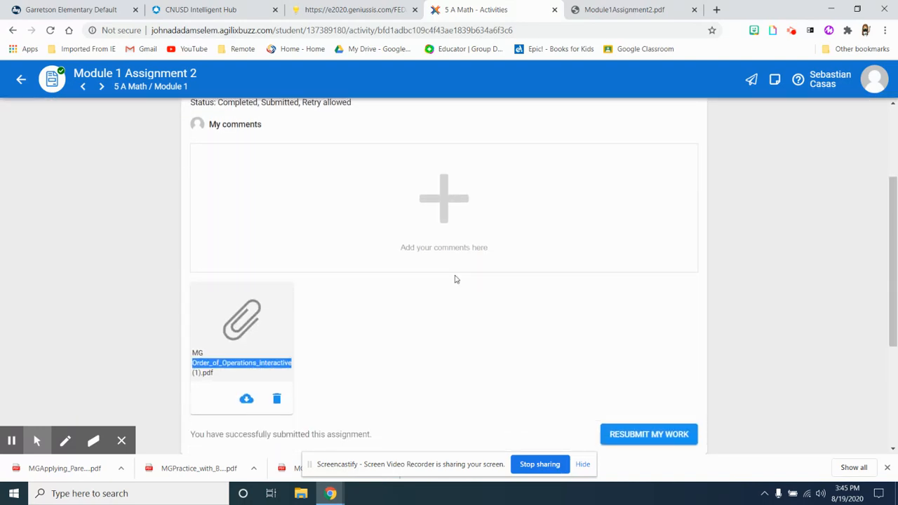
left_click(277, 399)
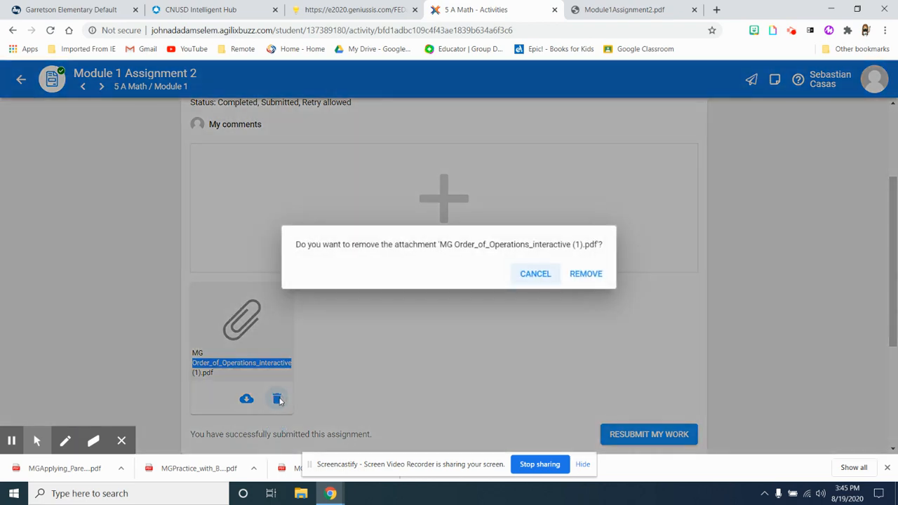
mouse_move(549, 273)
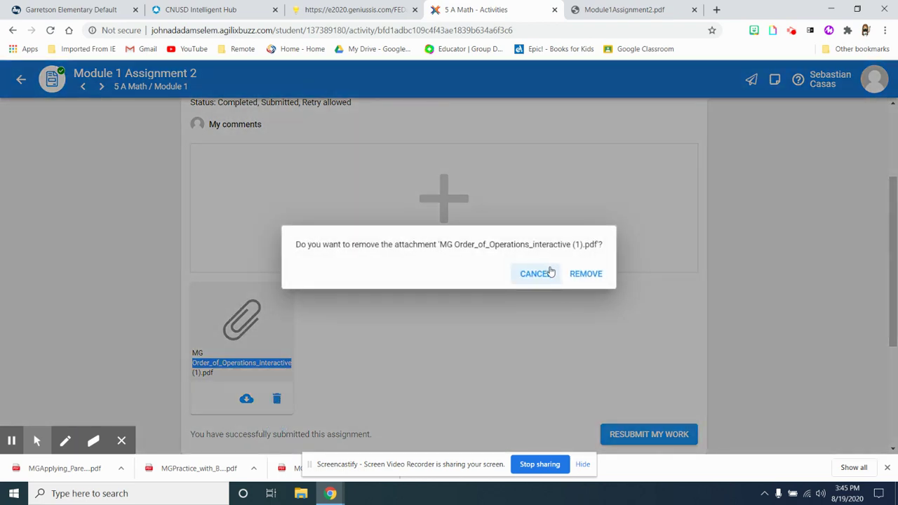
left_click(586, 274)
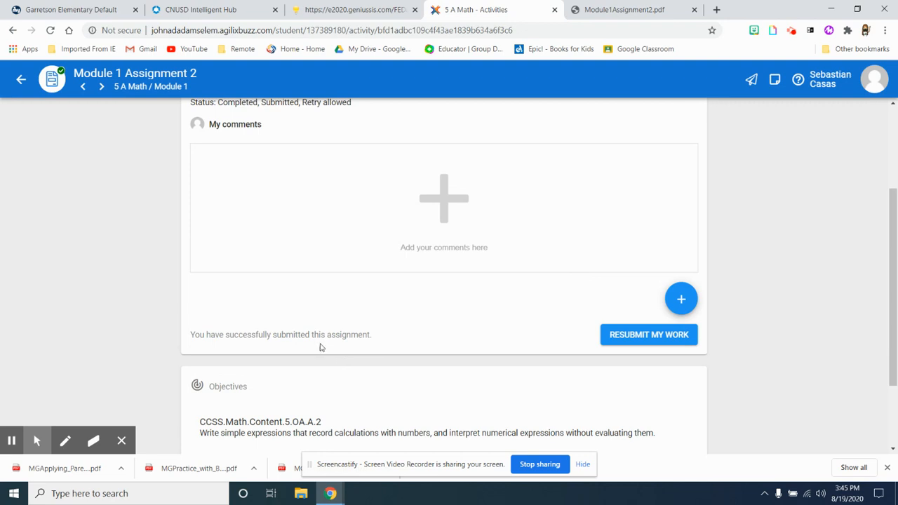
mouse_move(680, 299)
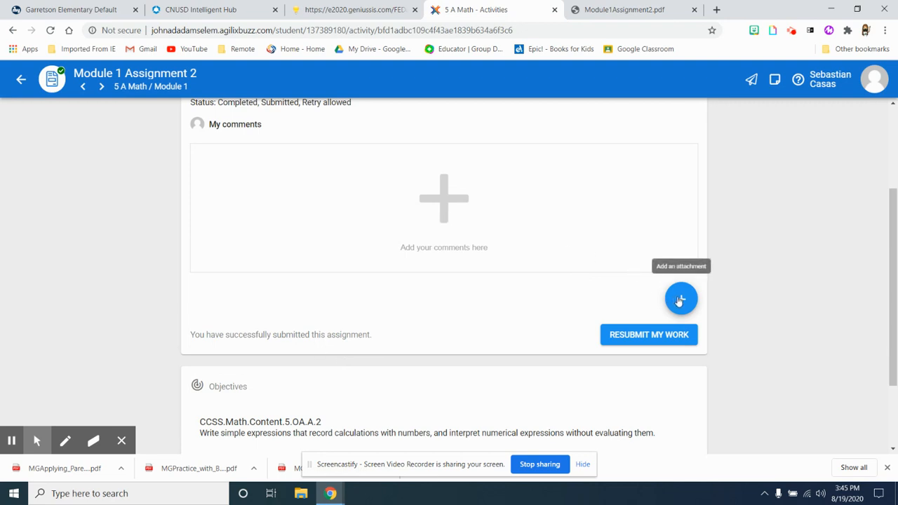
- Upload the MGApplying_Parentheses_and_Brackets_Practice_interactive PDF to the submission
left_click(681, 298)
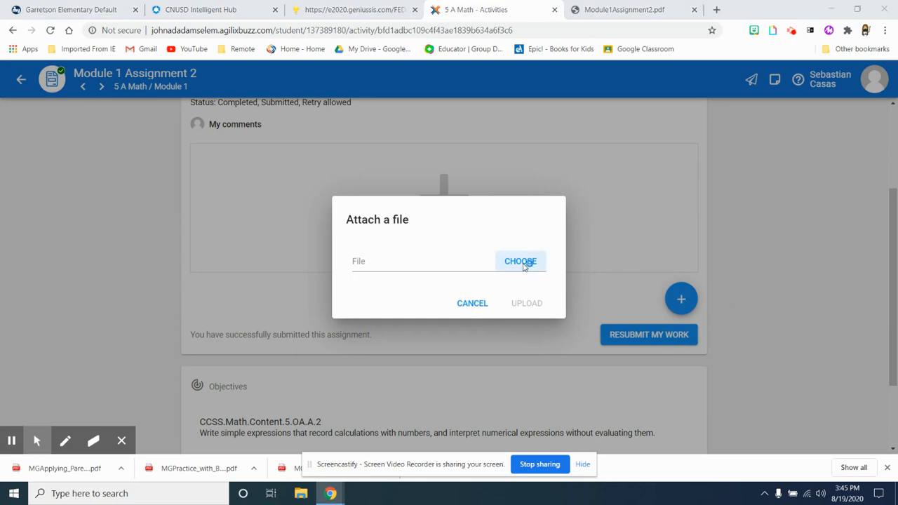
left_click(521, 261)
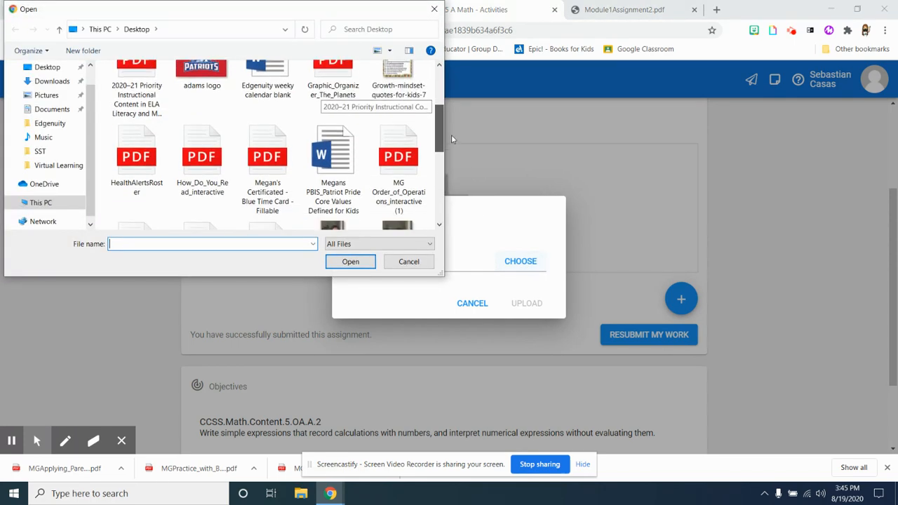
scroll("down", 3)
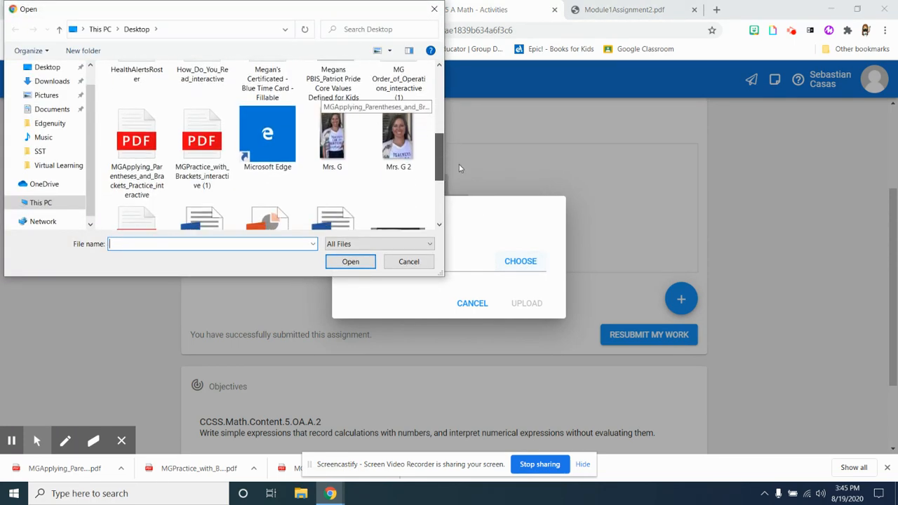
left_click(136, 138)
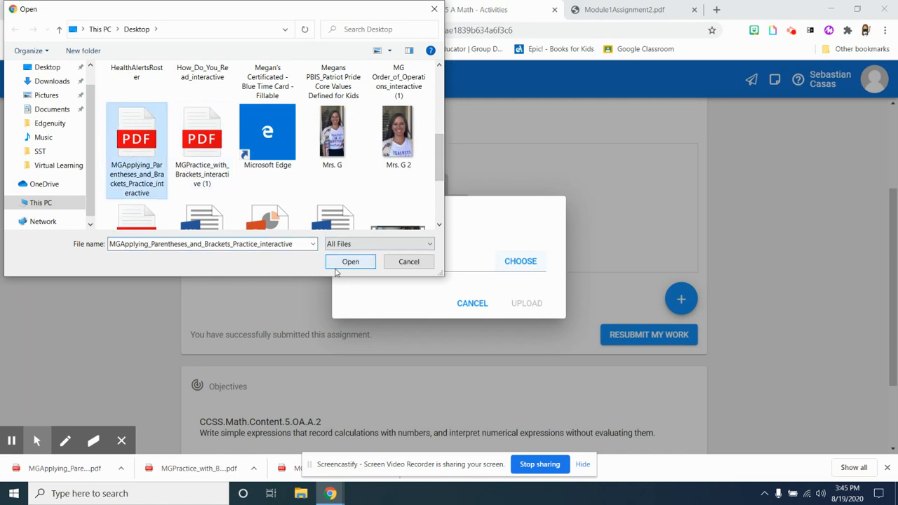
left_click(351, 261)
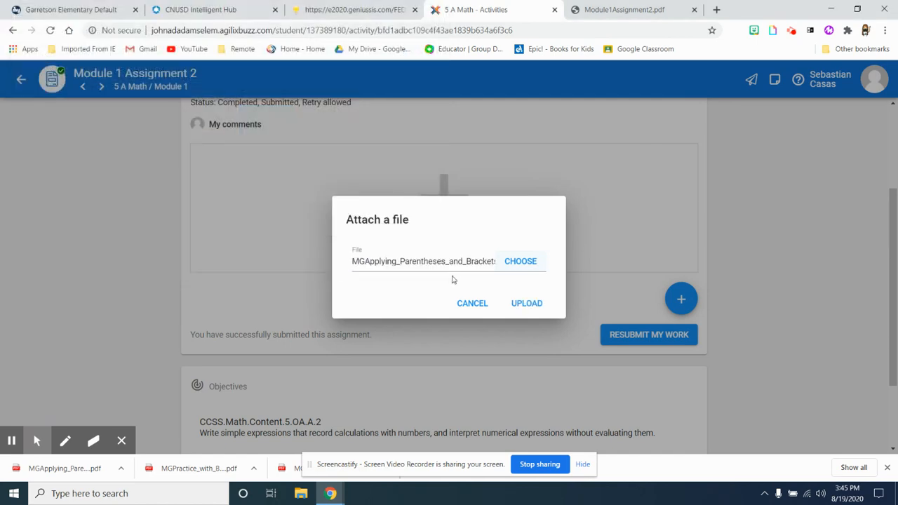
left_click(526, 303)
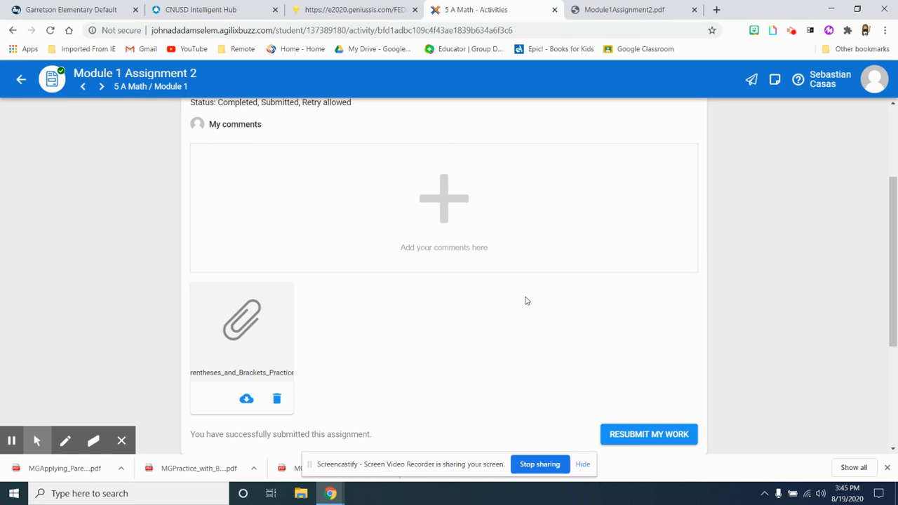
mouse_move(769, 328)
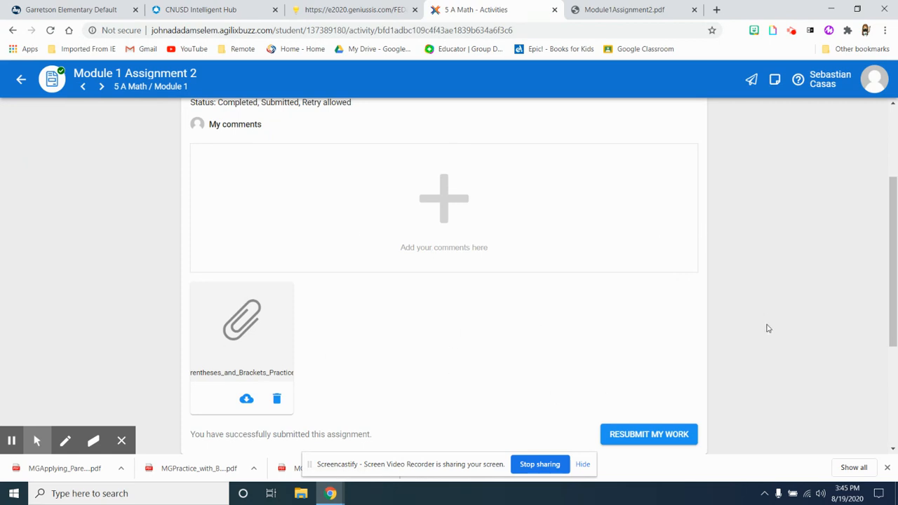
scroll("down", 3)
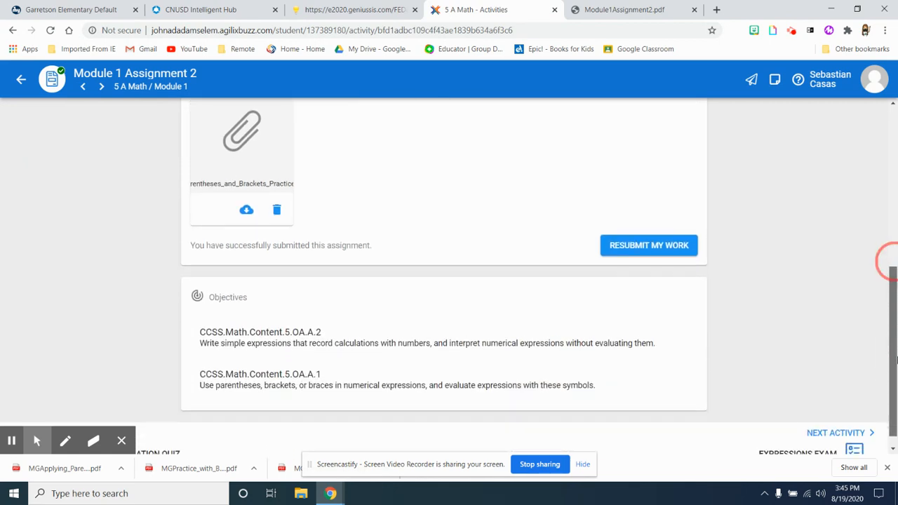
scroll("up", 3)
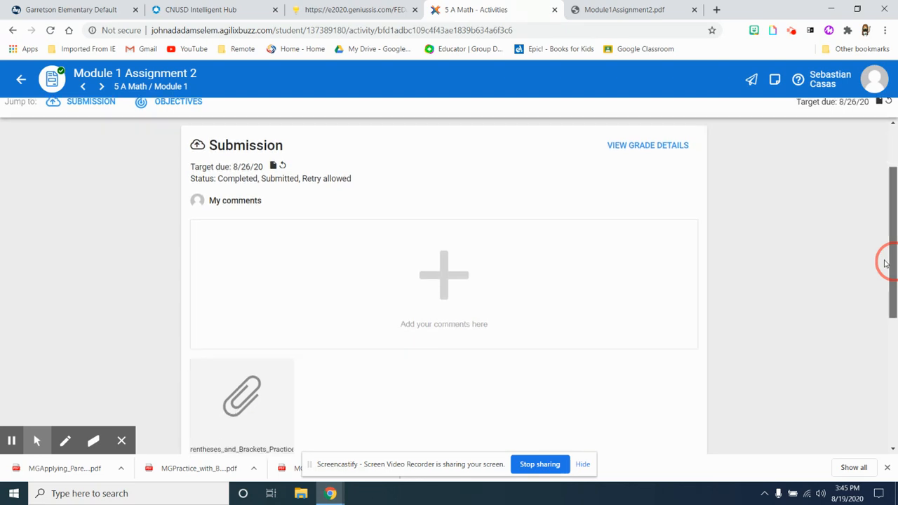
scroll("down", 3)
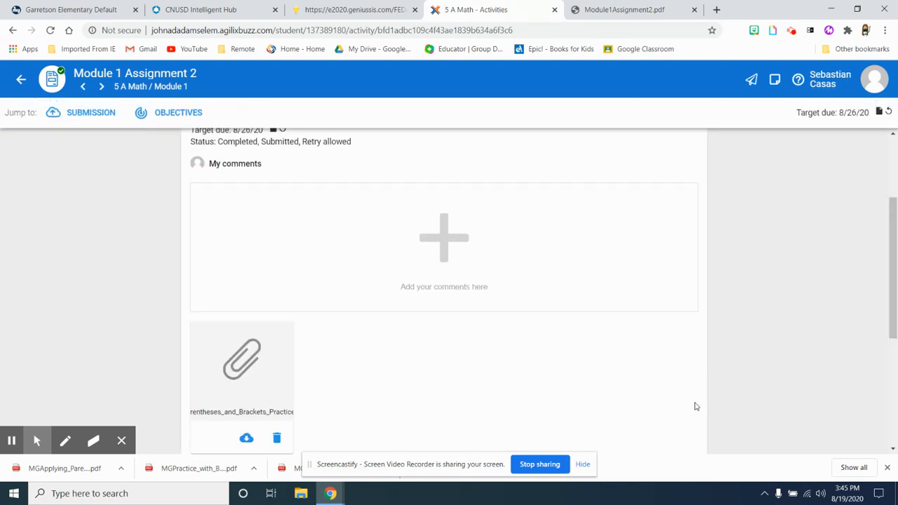
scroll("down", 3)
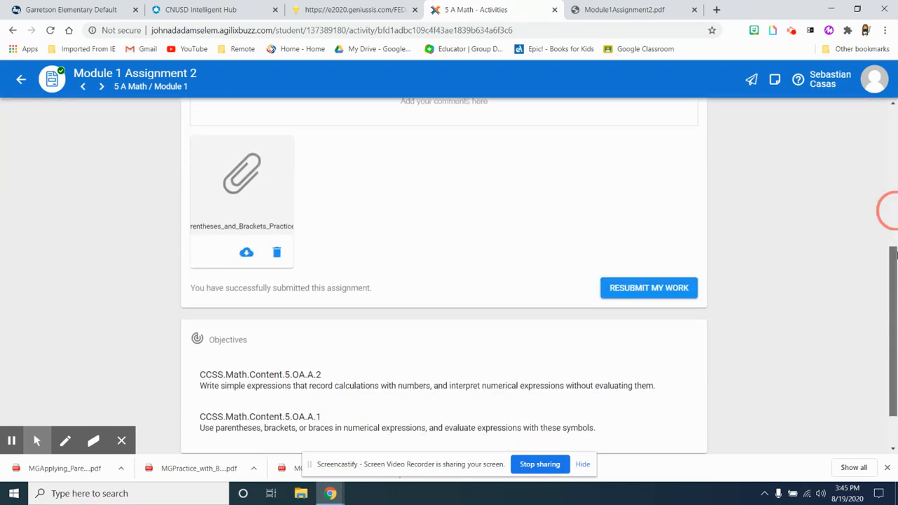
scroll("down", 3)
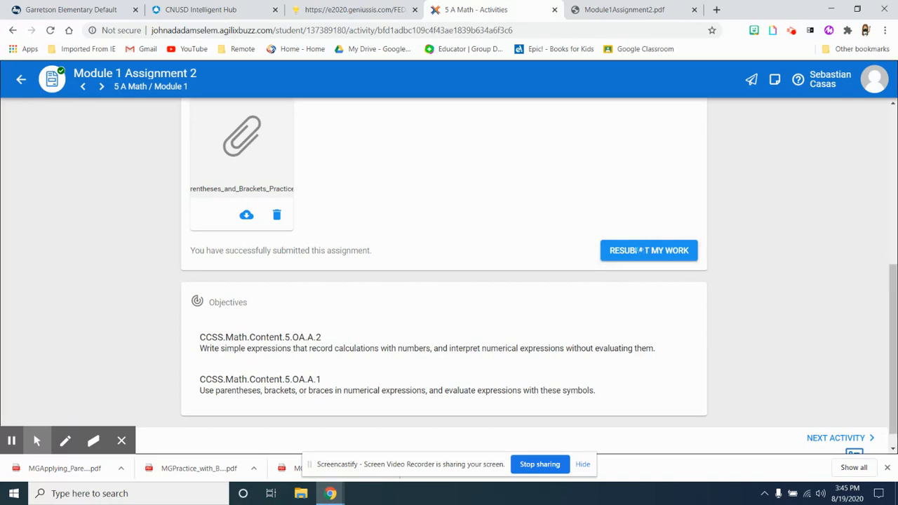
scroll("up", 3)
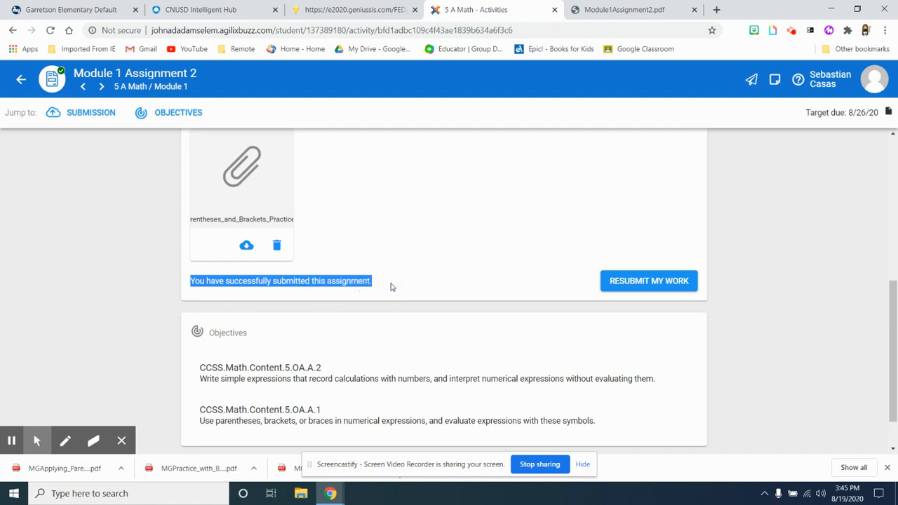
scroll("up", 3)
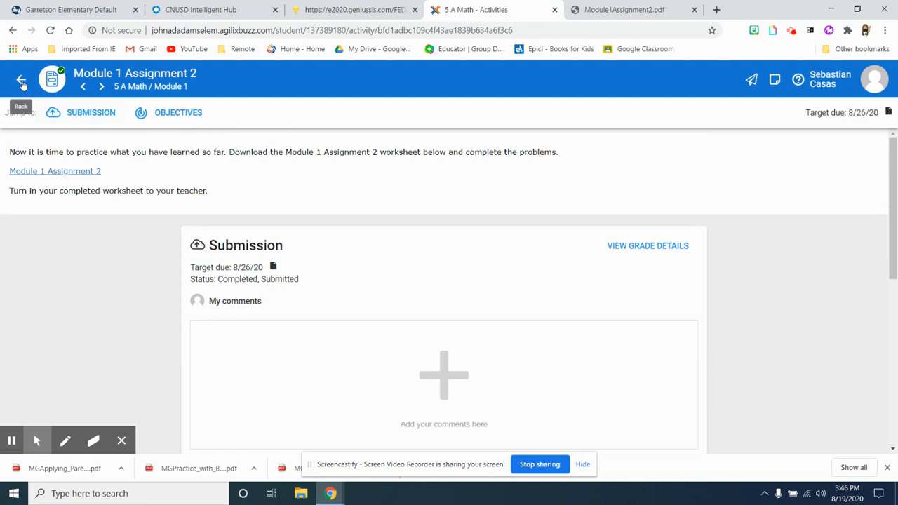
- Back out of the assignment to the Student App courses page listing the three 5 A courses
left_click(20, 79)
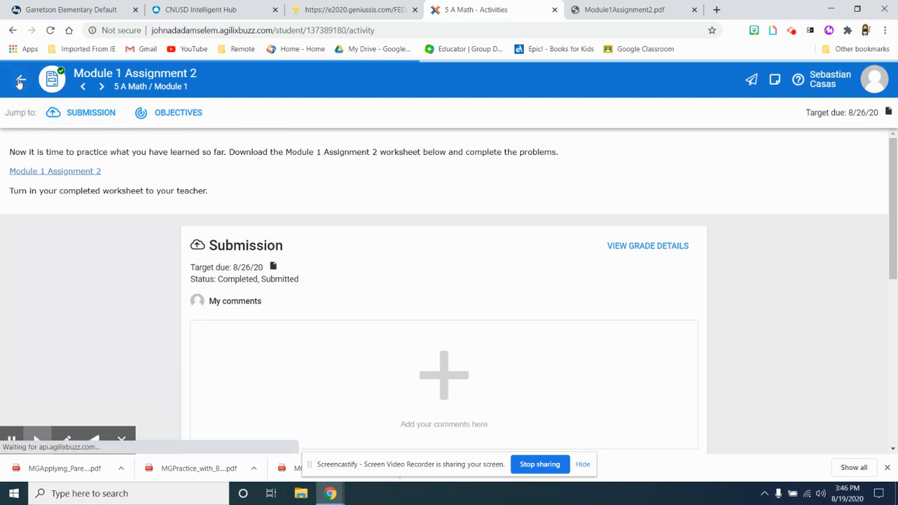
left_click(19, 80)
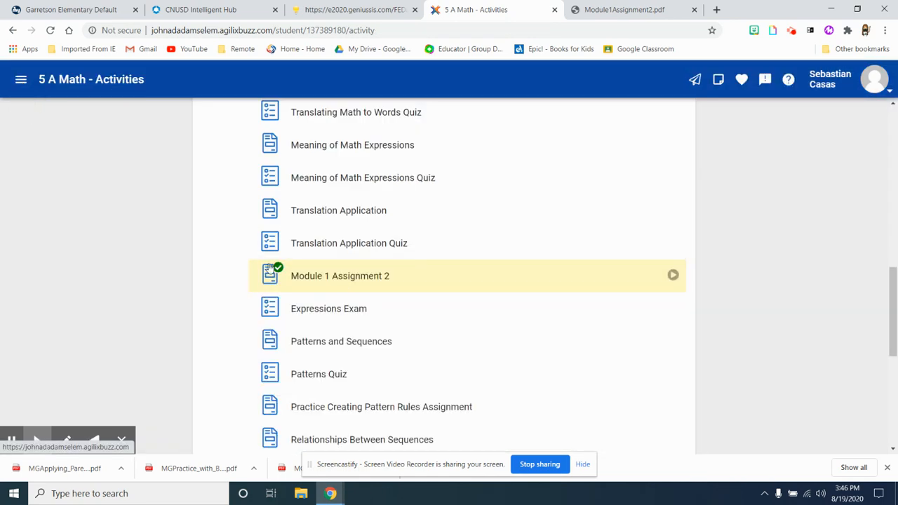
mouse_move(273, 280)
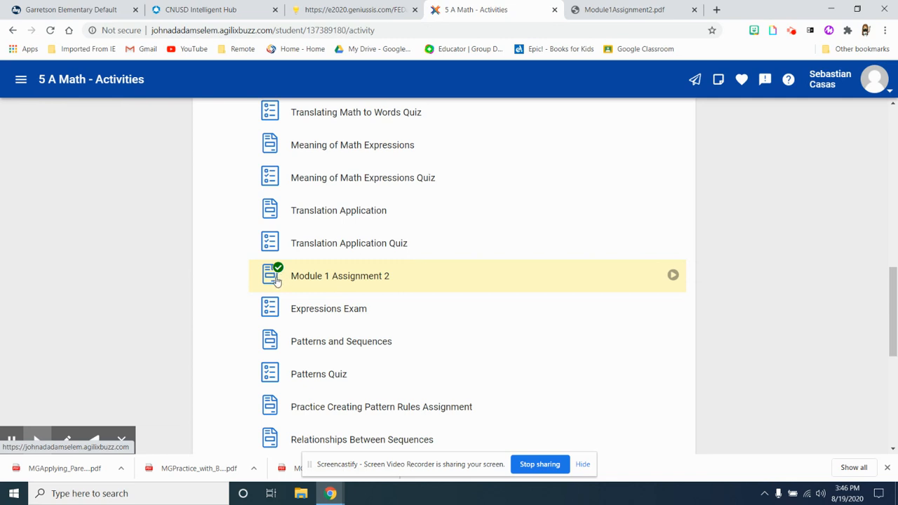
scroll("up", 3)
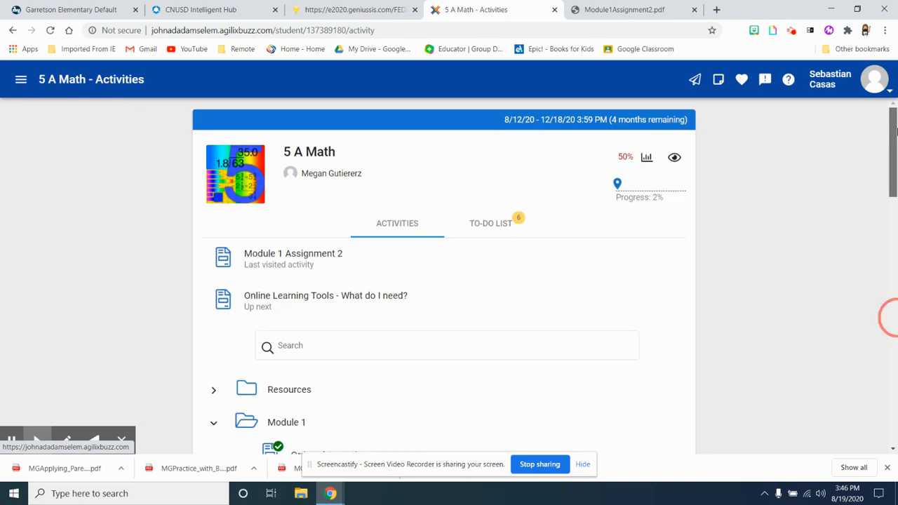
left_click(12, 31)
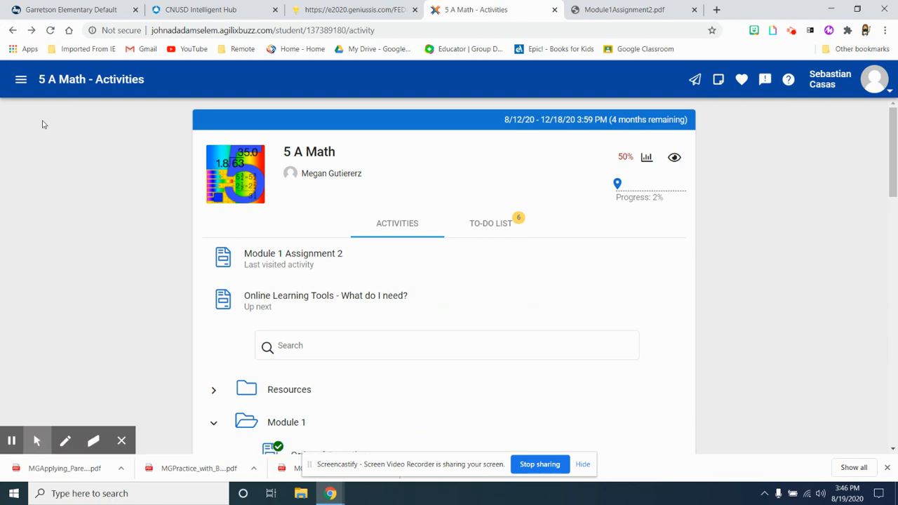
left_click(21, 78)
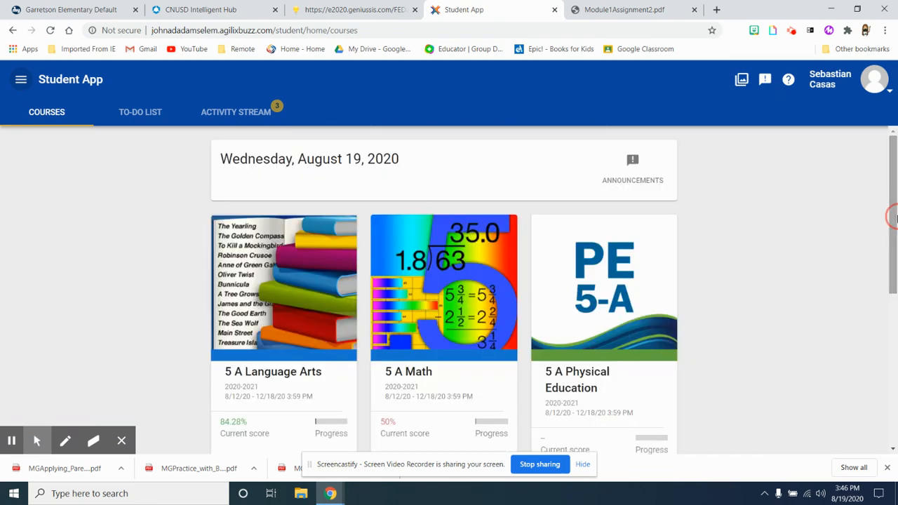
mouse_move(830, 13)
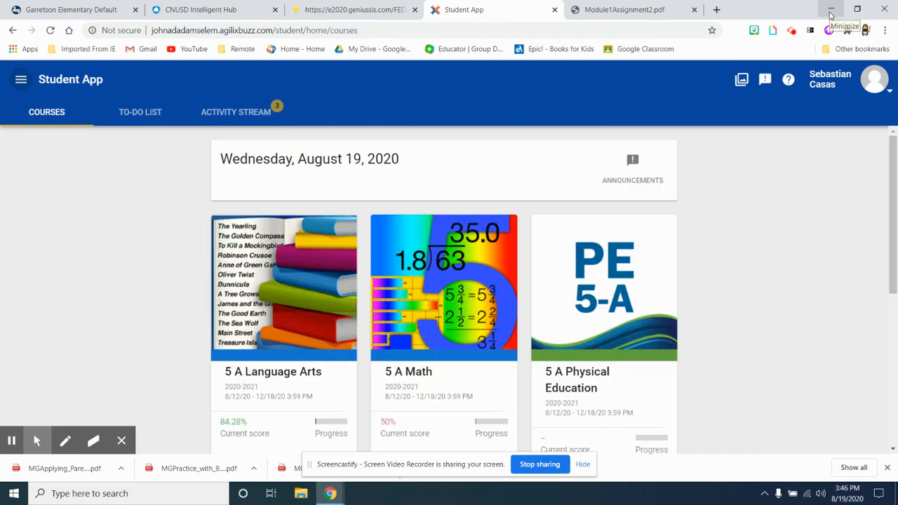
- Minimize Chrome and create a Math folder on the desktop, repositioning it
left_click(830, 8)
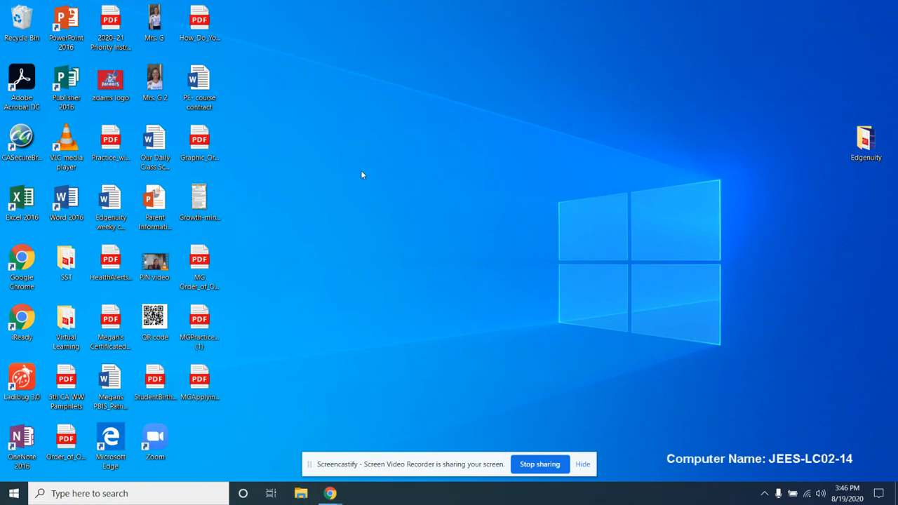
right_click(362, 174)
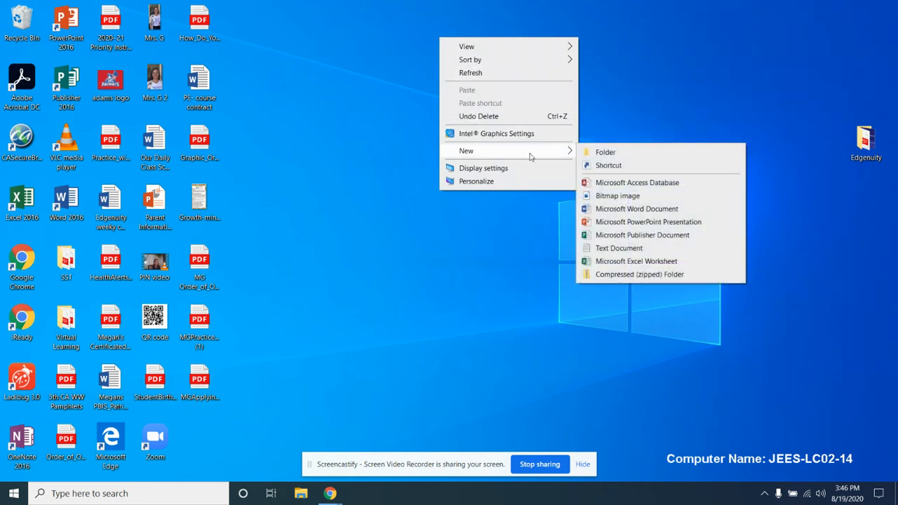
mouse_move(600, 155)
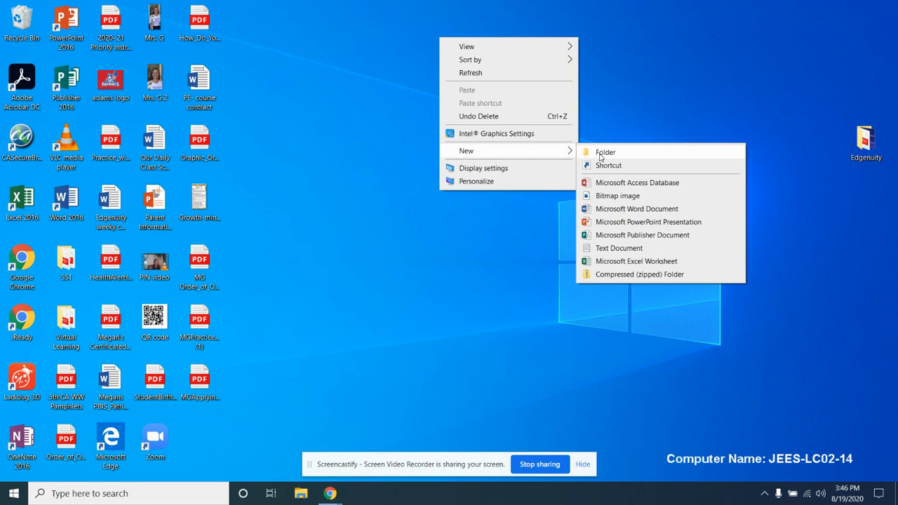
left_click(605, 151)
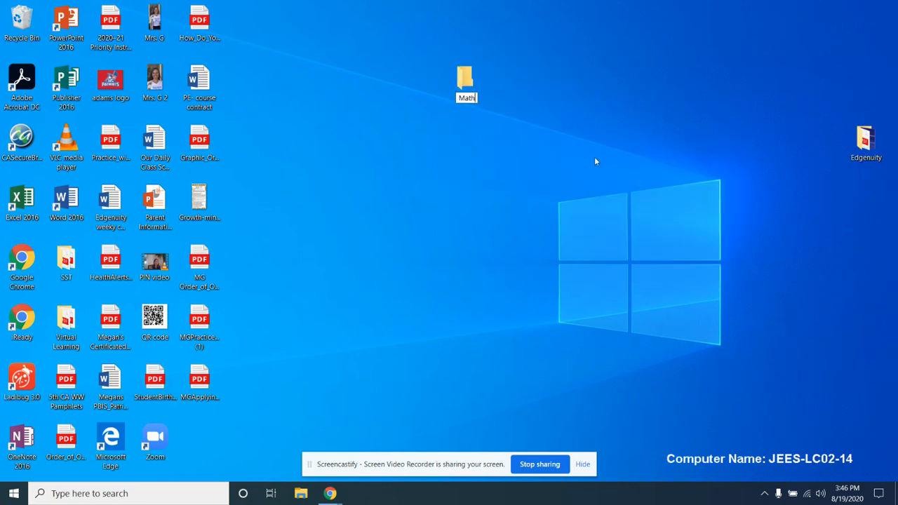
left_click(465, 80)
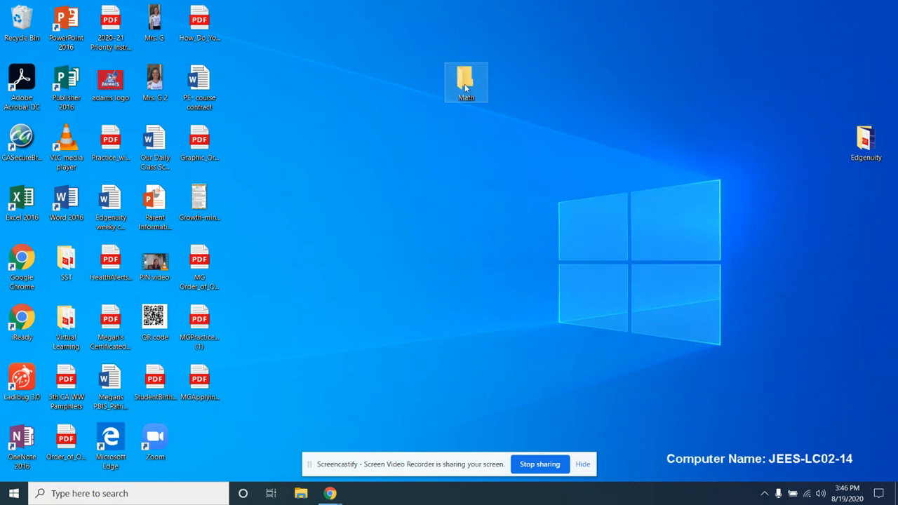
left_click_drag(199, 382, 466, 81)
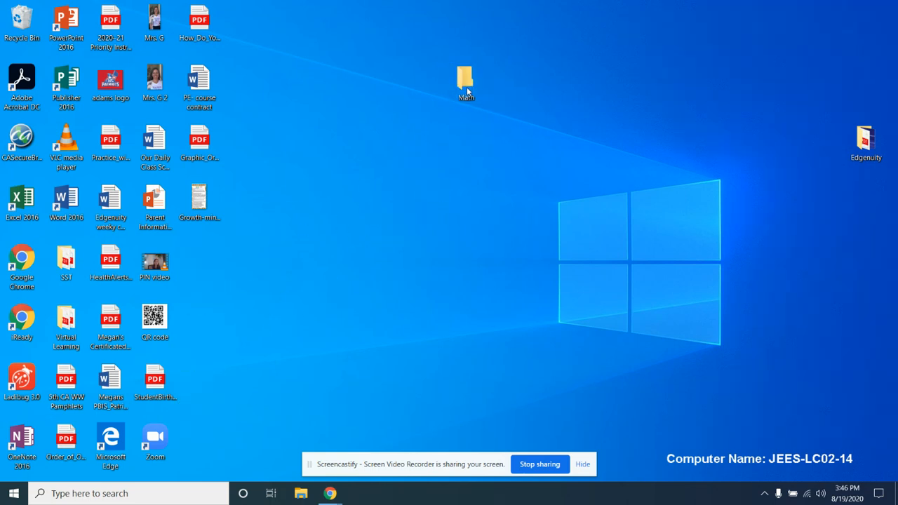
- Create an LA folder on the desktop and start another subject folder beside Math
right_click(457, 150)
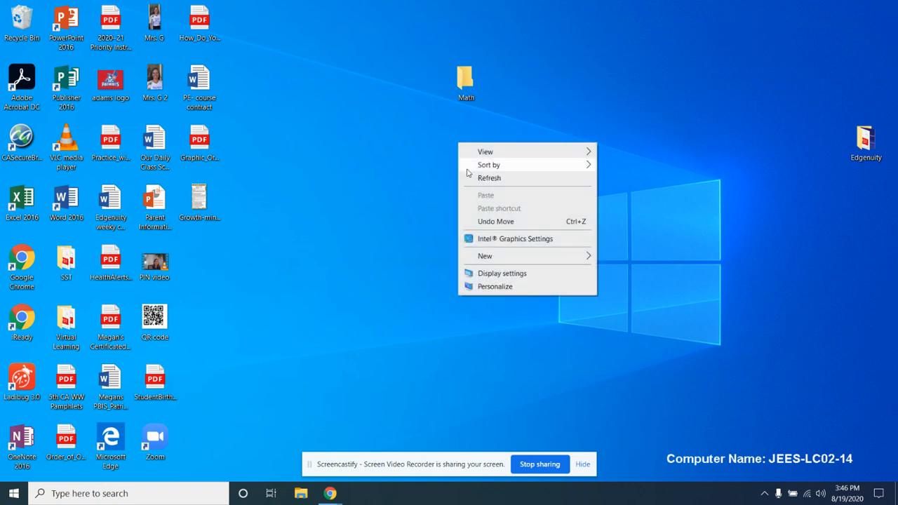
mouse_move(484, 255)
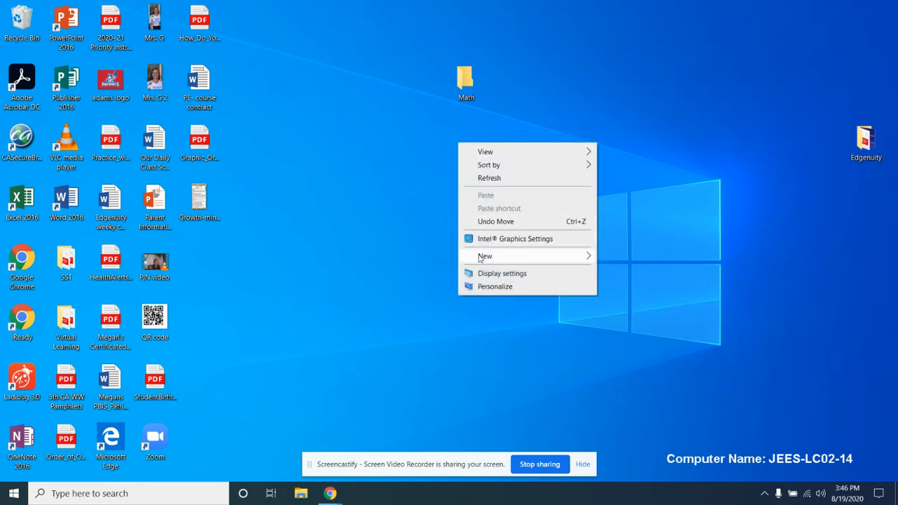
left_click(486, 255)
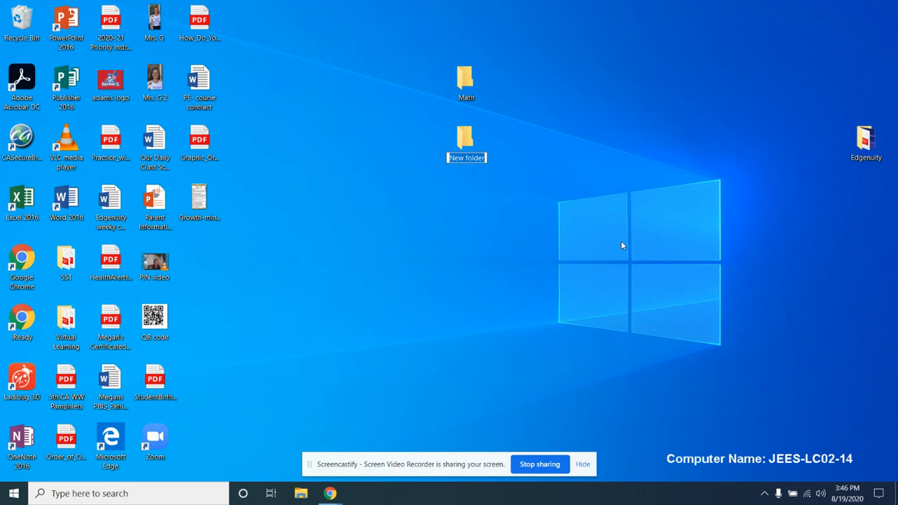
type("LA")
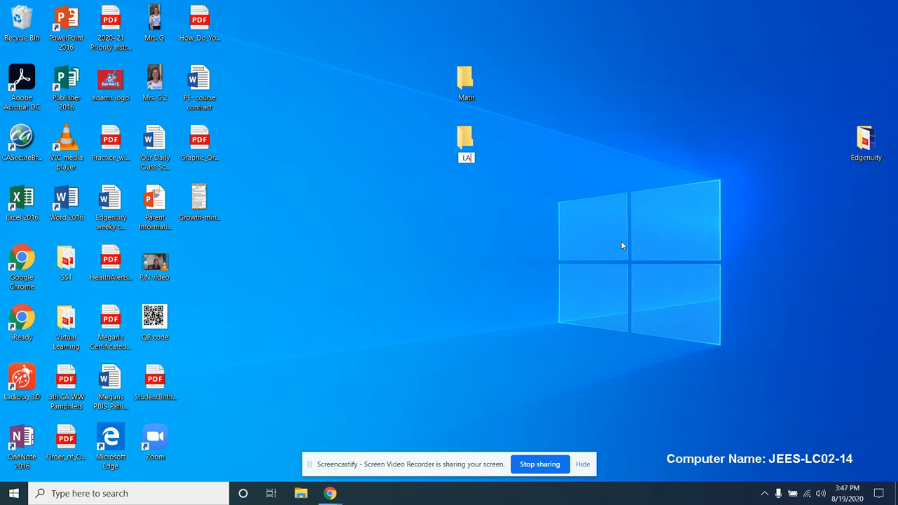
right_click(620, 246)
type("PE")
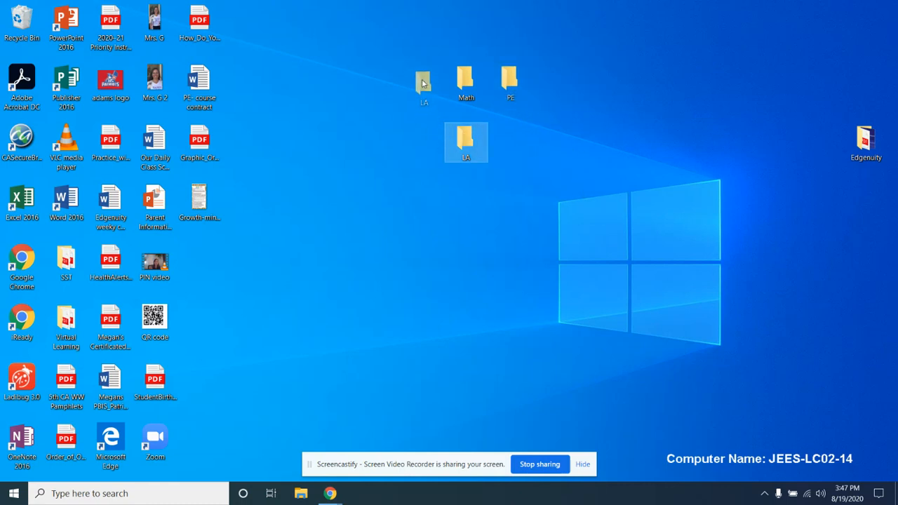
mouse_move(466, 81)
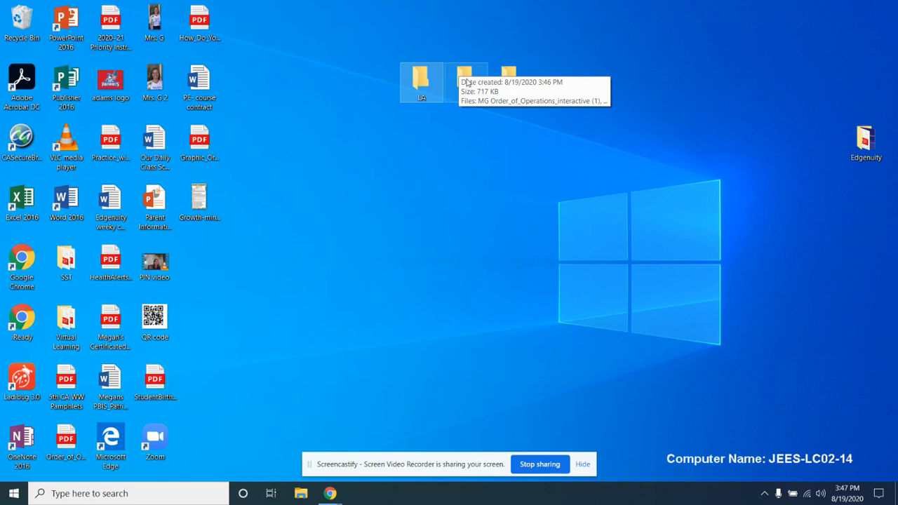
- Check the Math folder holds the three MG worksheet PDFs, then close it
double_click(466, 82)
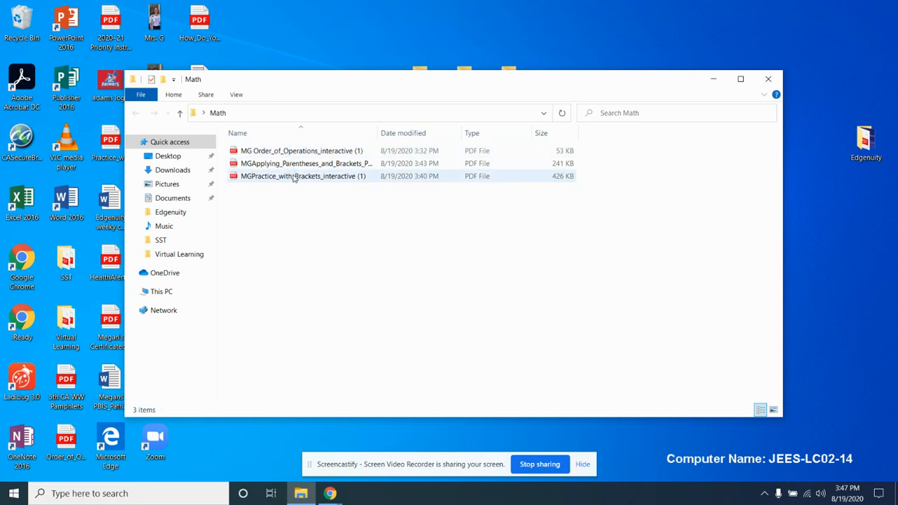
left_click(300, 150)
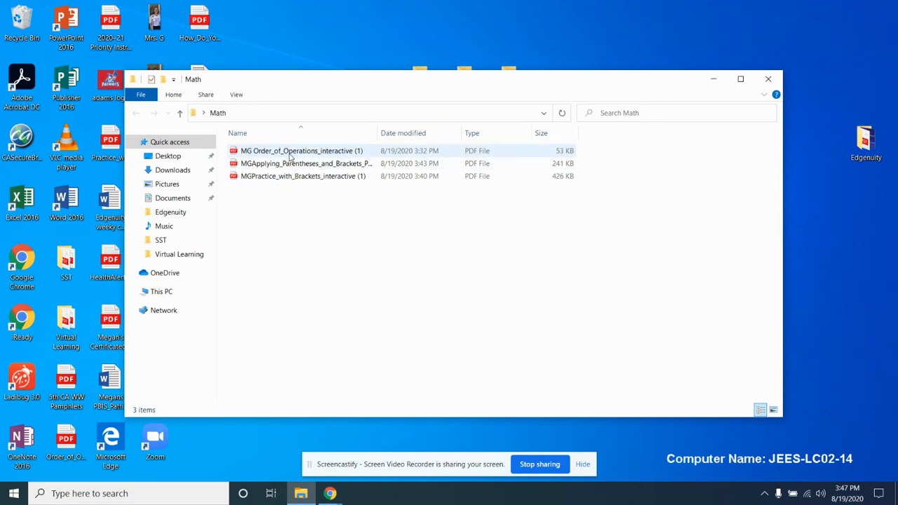
mouse_move(294, 163)
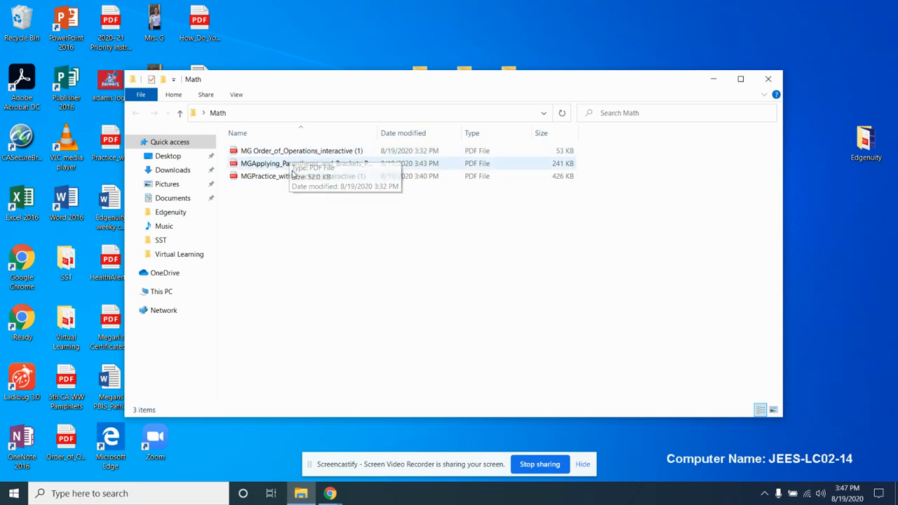
mouse_move(294, 230)
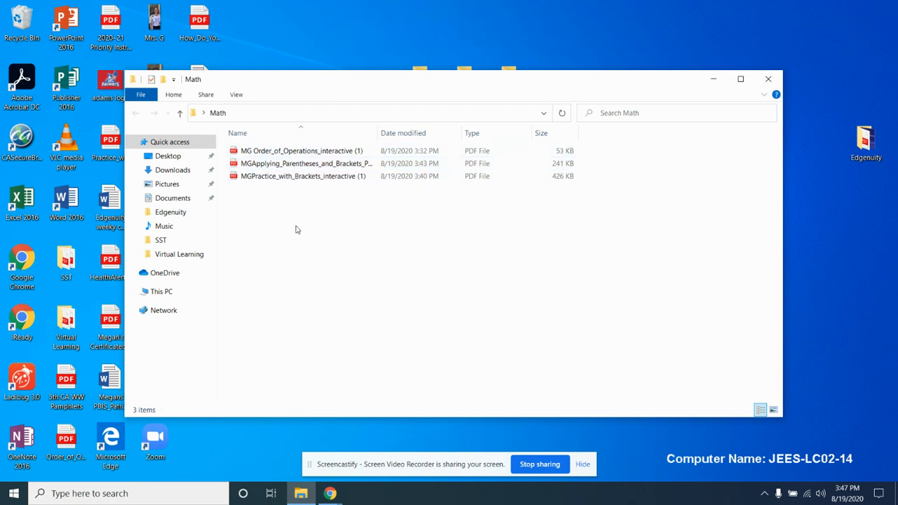
mouse_move(769, 78)
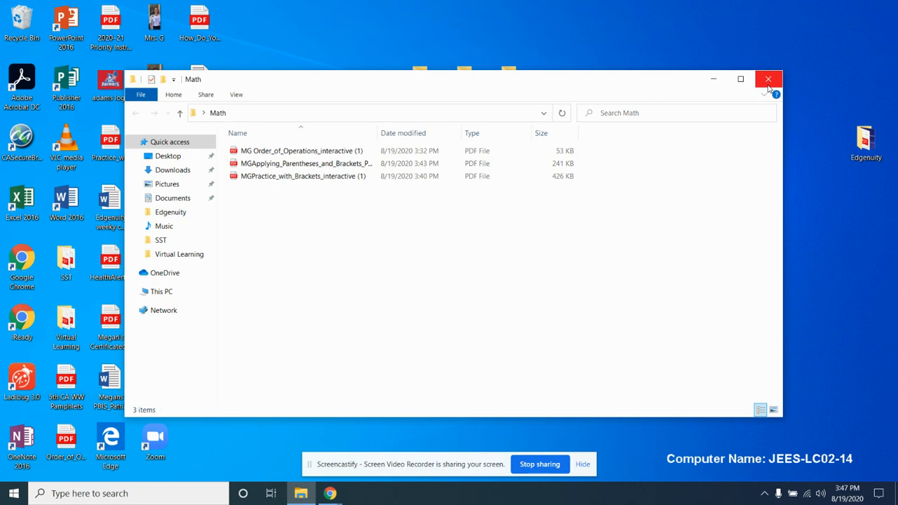
left_click(767, 78)
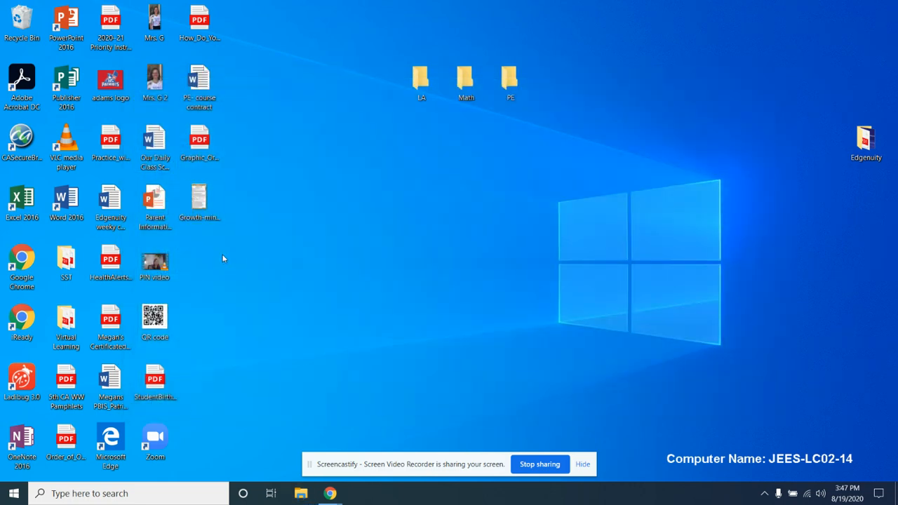
mouse_move(276, 332)
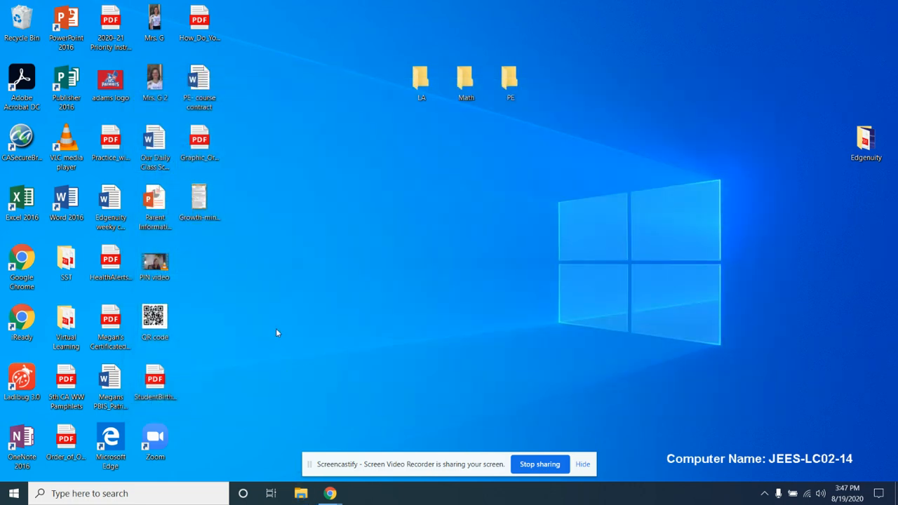
mouse_move(439, 122)
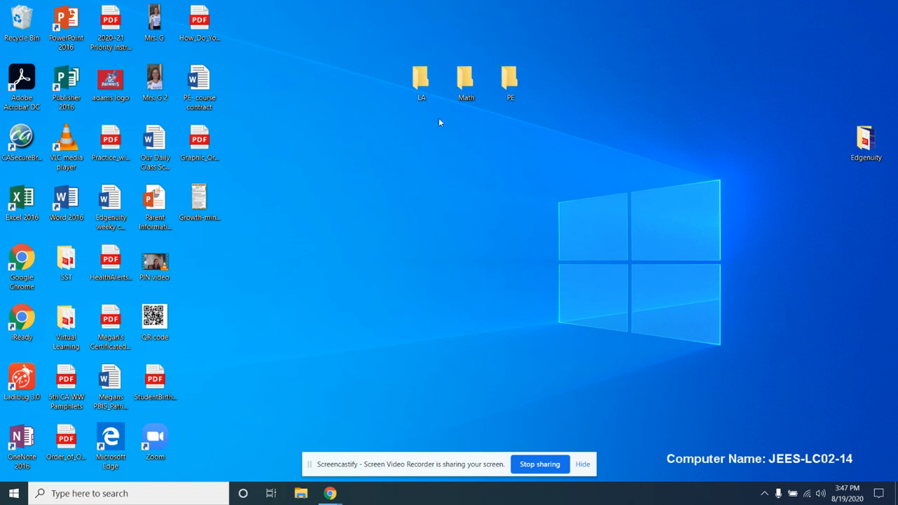
double_click(466, 79)
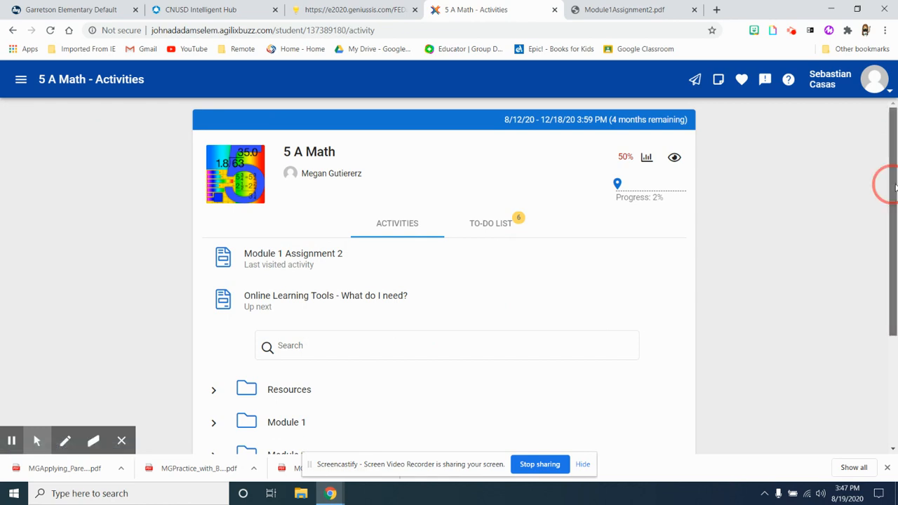
- Expand Module 1 and enter the Parentheses, Brackets and Braces activity
scroll("down", 3)
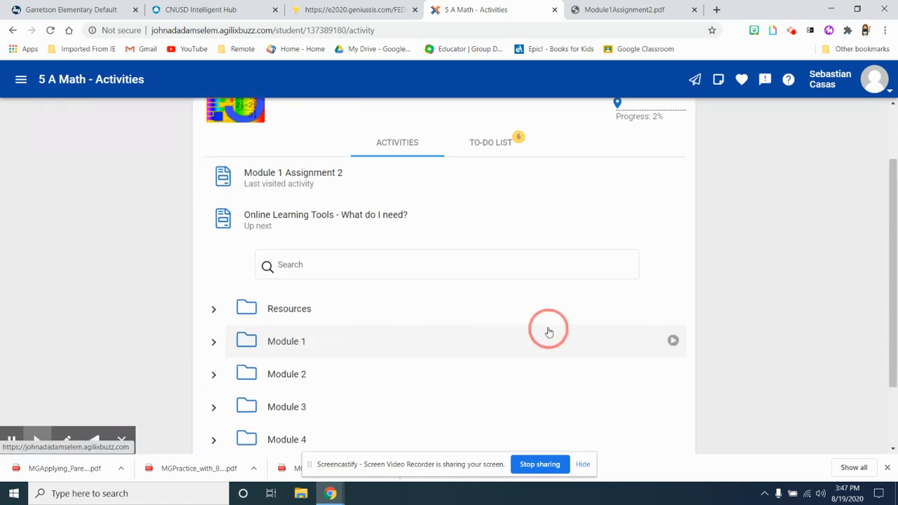
mouse_move(364, 353)
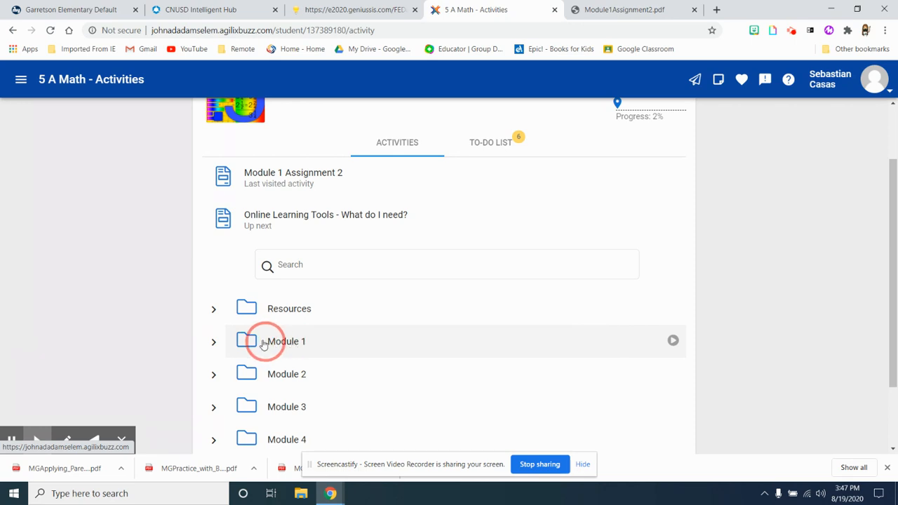
left_click(287, 341)
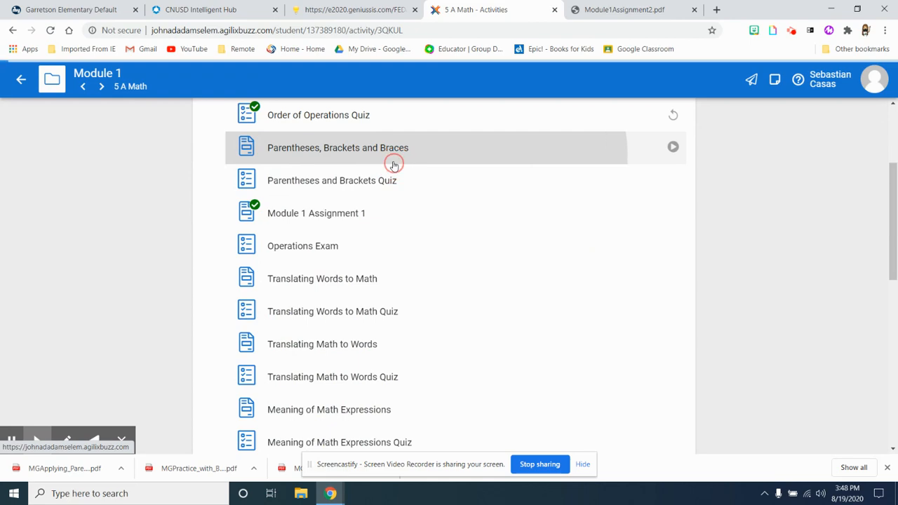
left_click(336, 148)
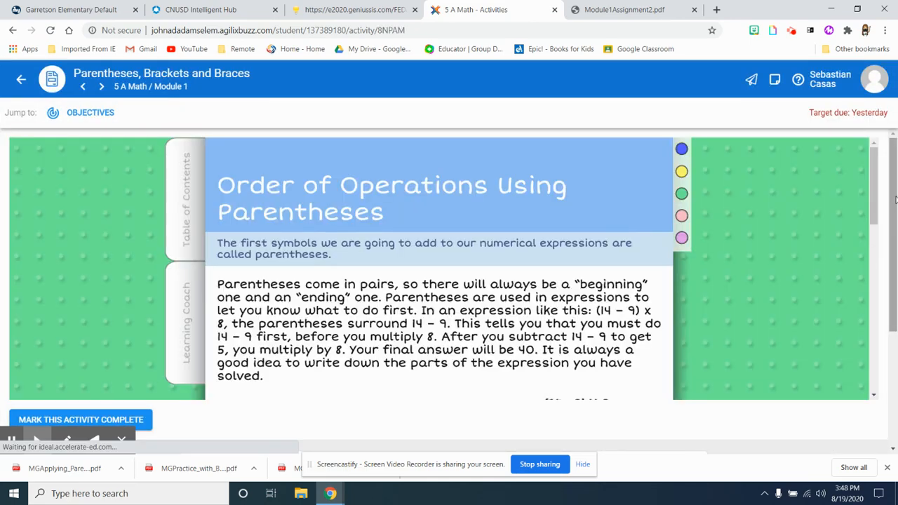
- Advance the lesson to page 2 of 8, reopening the Practice with Brackets worksheet
scroll("down", 3)
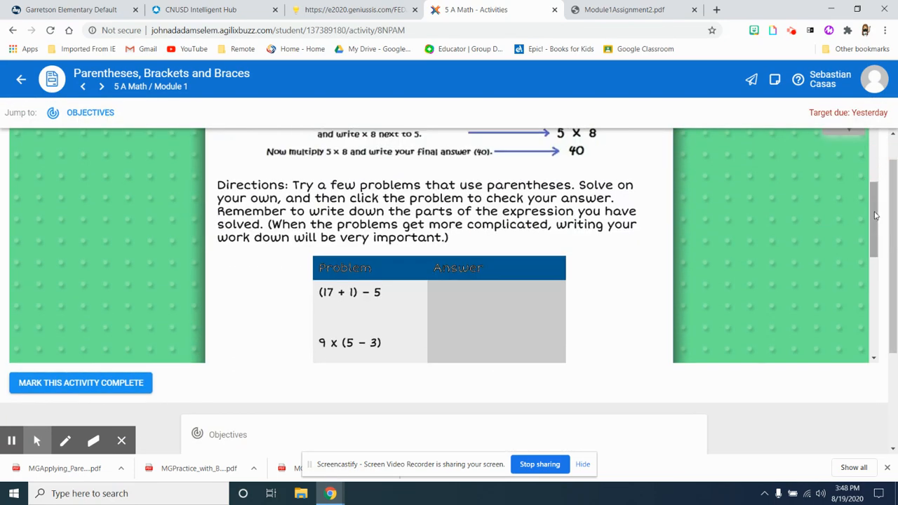
scroll("down", 3)
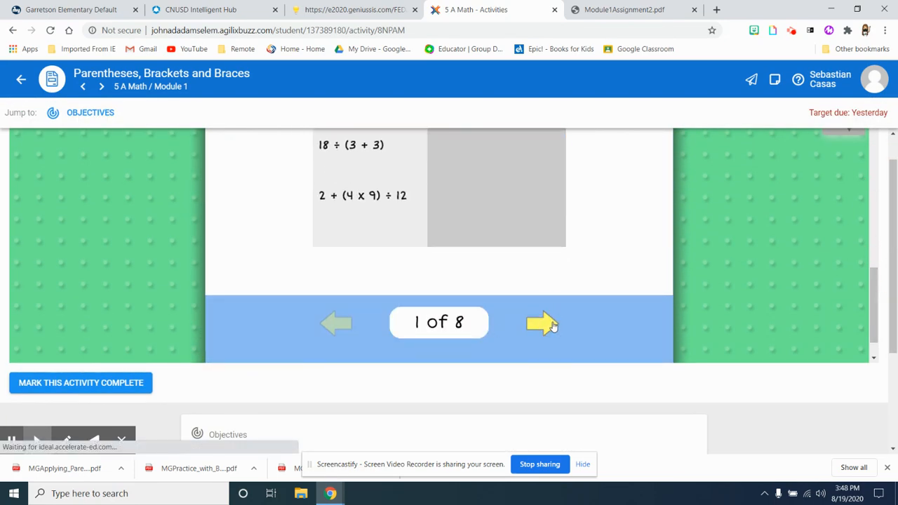
left_click(542, 323)
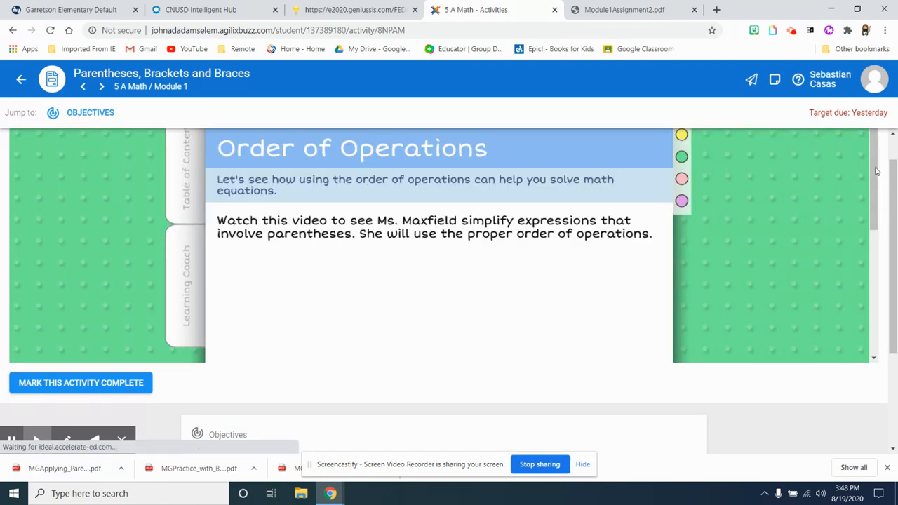
left_click(541, 306)
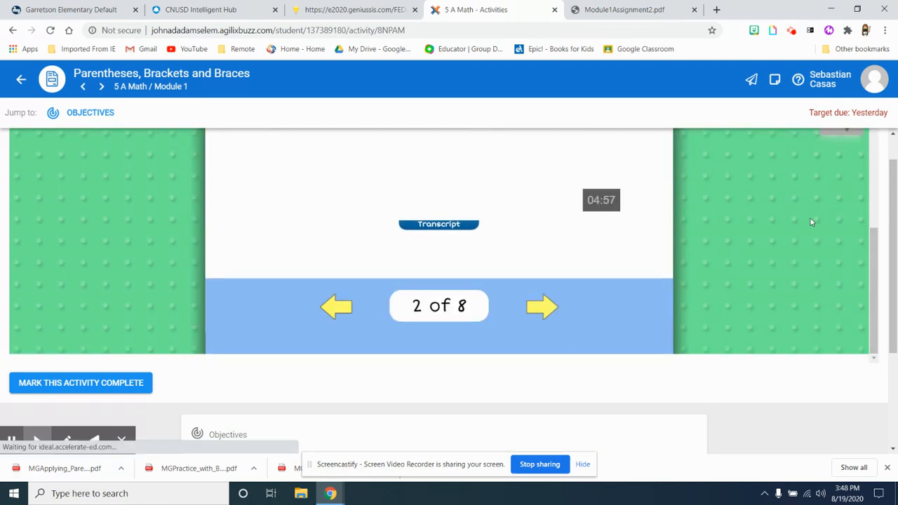
left_click(541, 306)
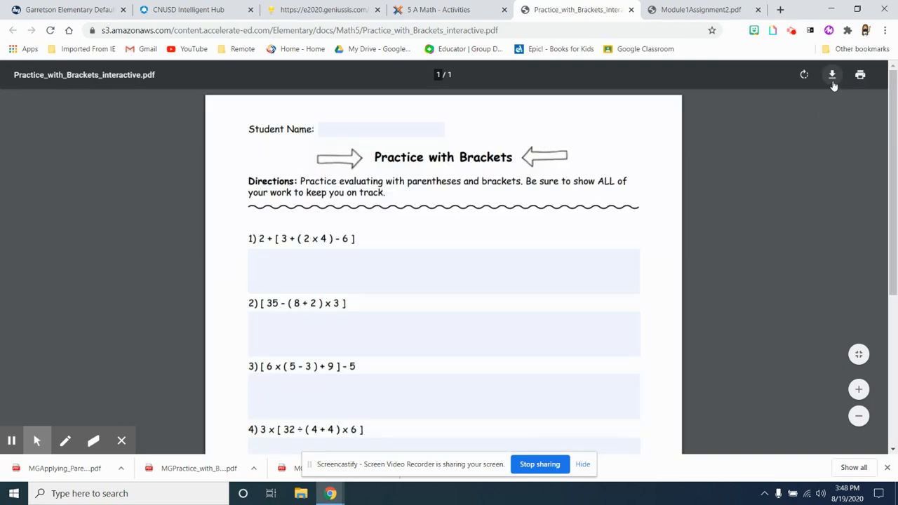
- Download the Practice with Brackets worksheet into the desktop Math folder
left_click(832, 76)
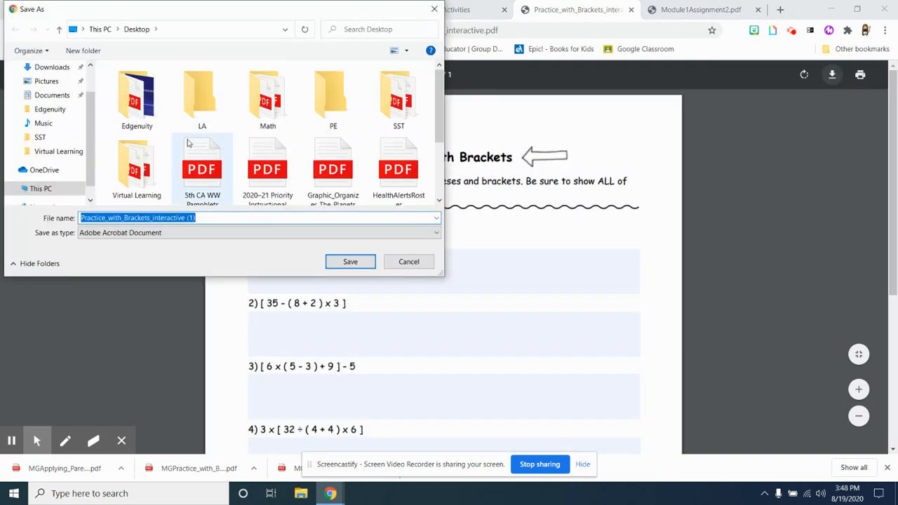
left_click(267, 98)
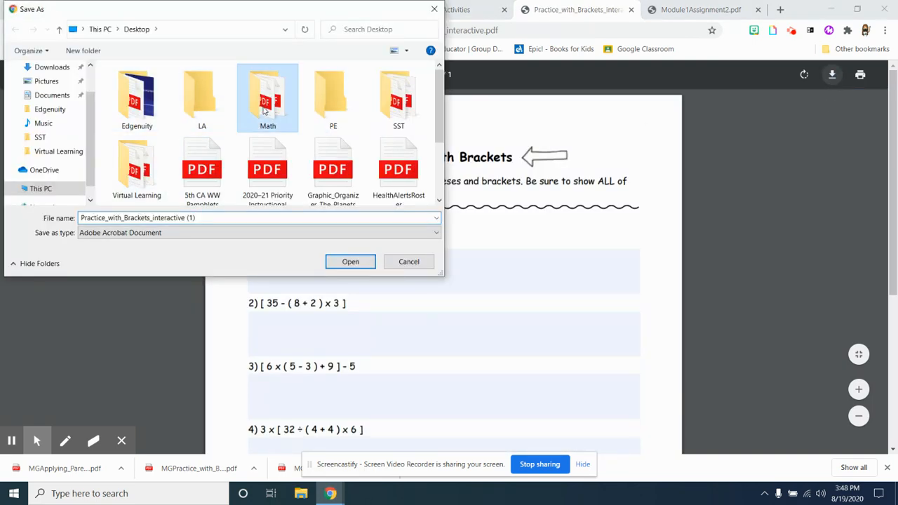
double_click(267, 98)
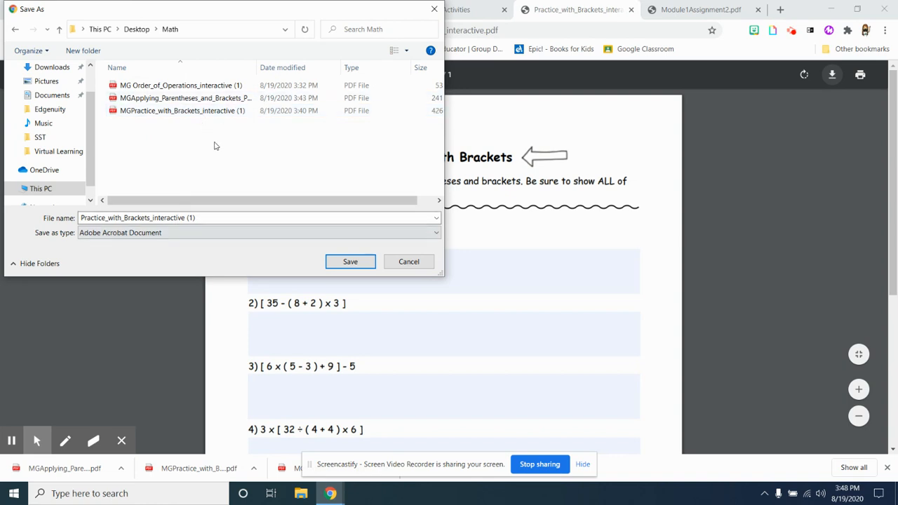
mouse_move(222, 137)
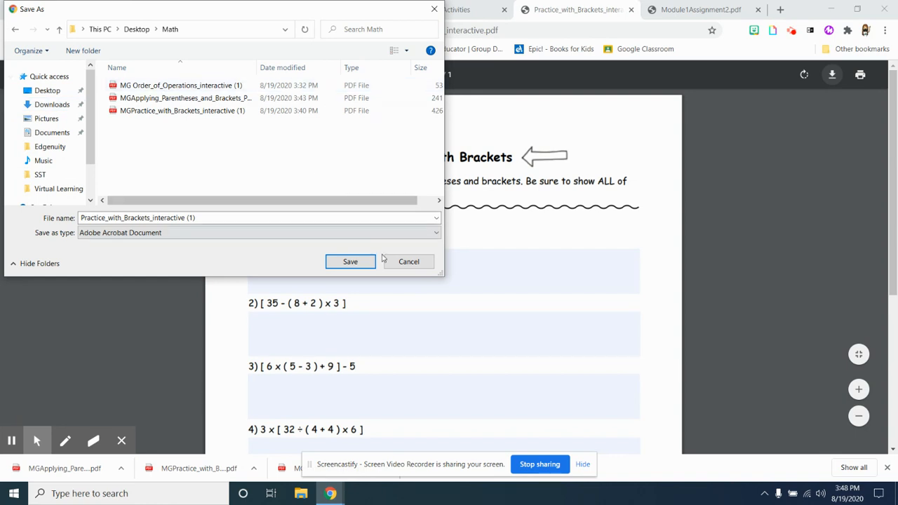
left_click(350, 261)
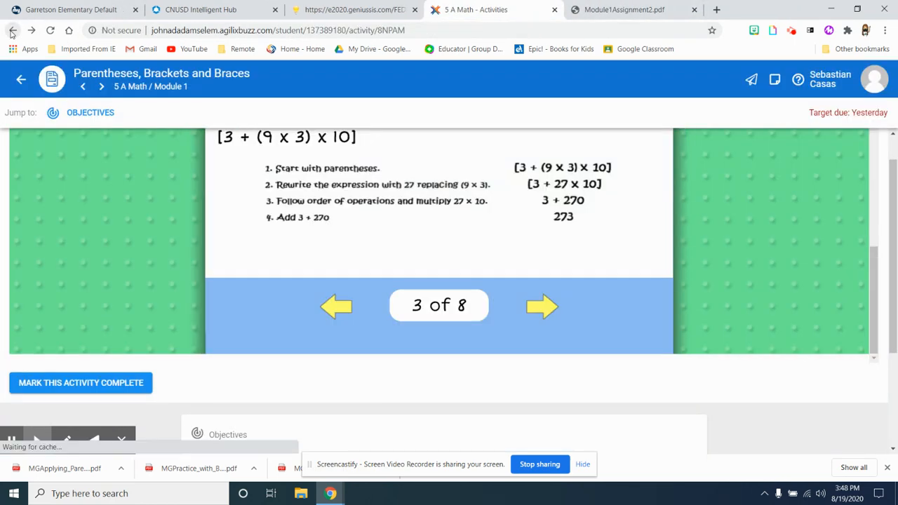
- Mark the Parentheses, Brackets and Braces activity complete and return to Module 1's list
left_click(337, 306)
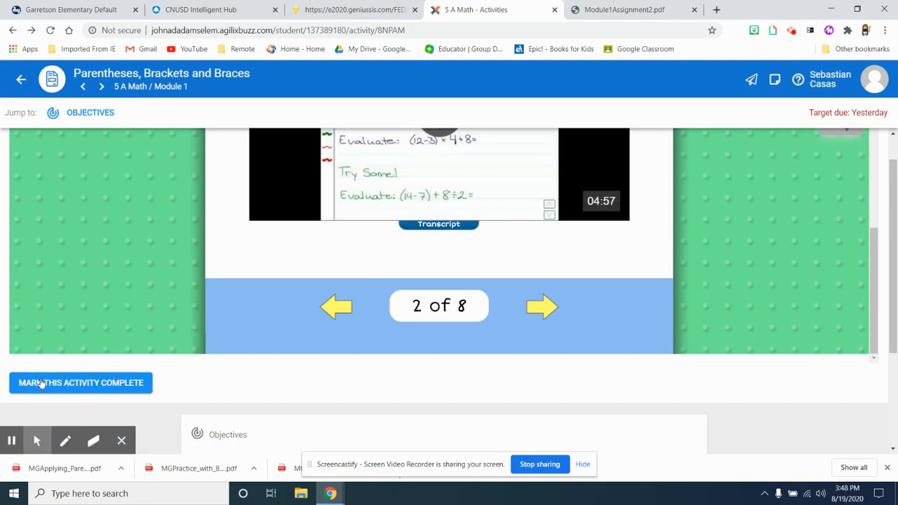
left_click(80, 381)
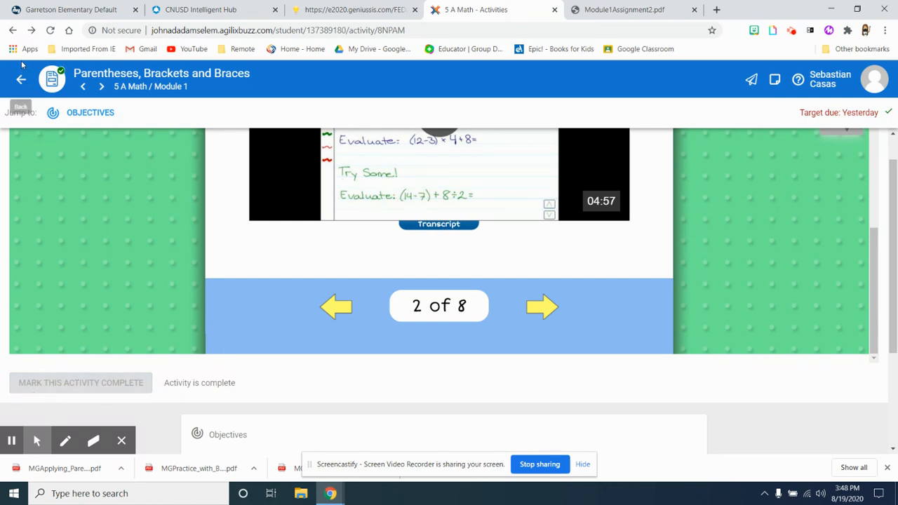
left_click(21, 78)
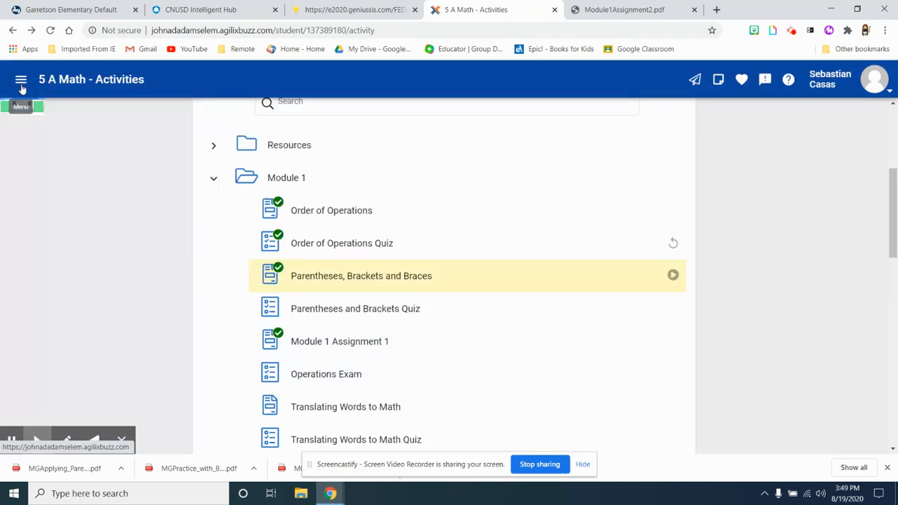
mouse_move(360, 275)
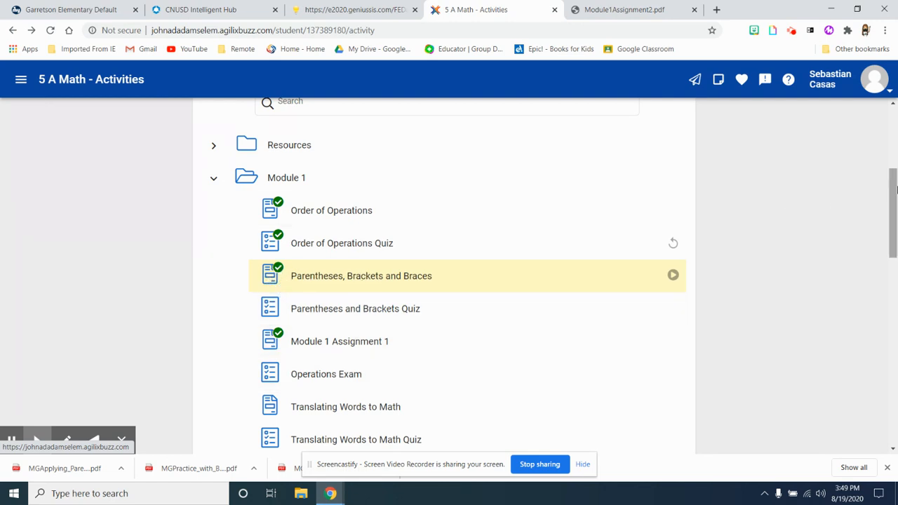
scroll("down", 3)
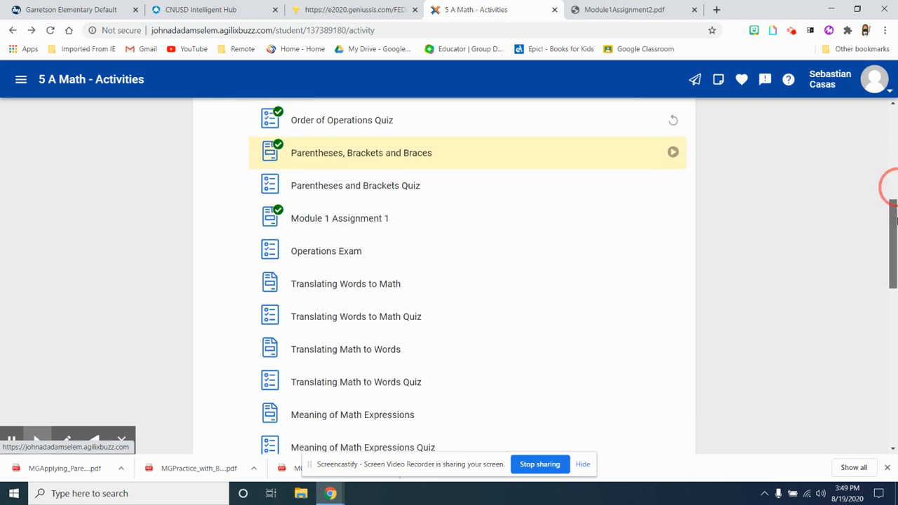
scroll("down", 3)
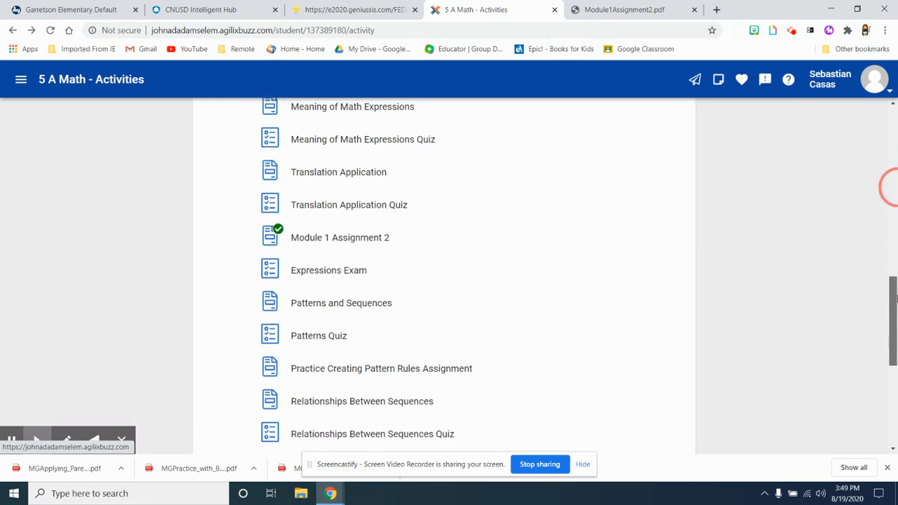
scroll("up", 3)
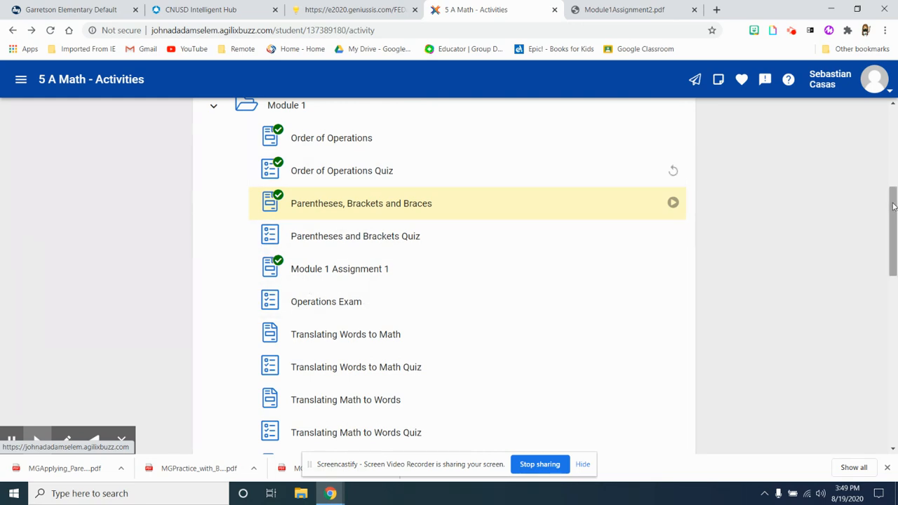
scroll("down", 3)
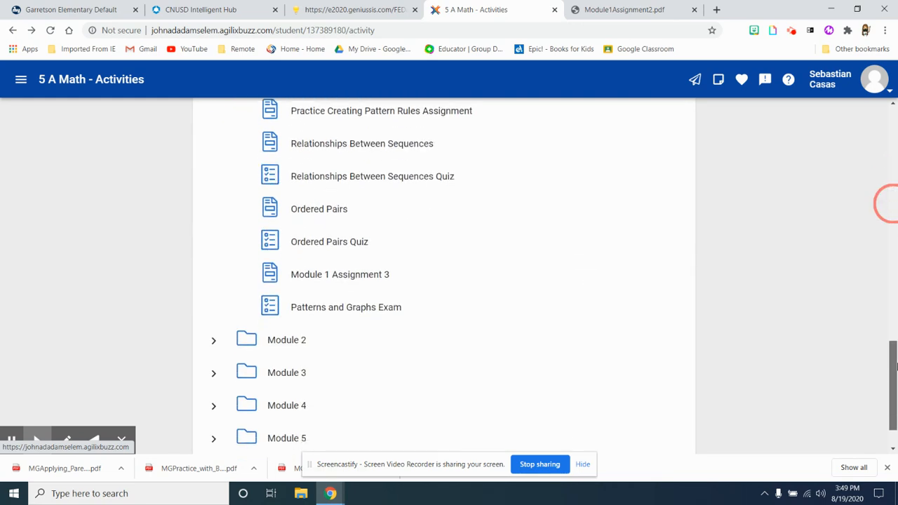